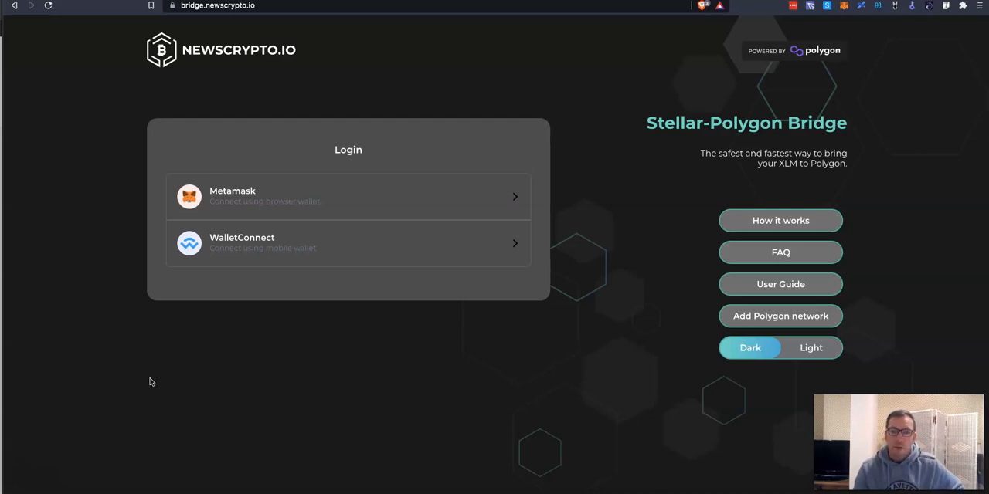
mouse_move(466, 318)
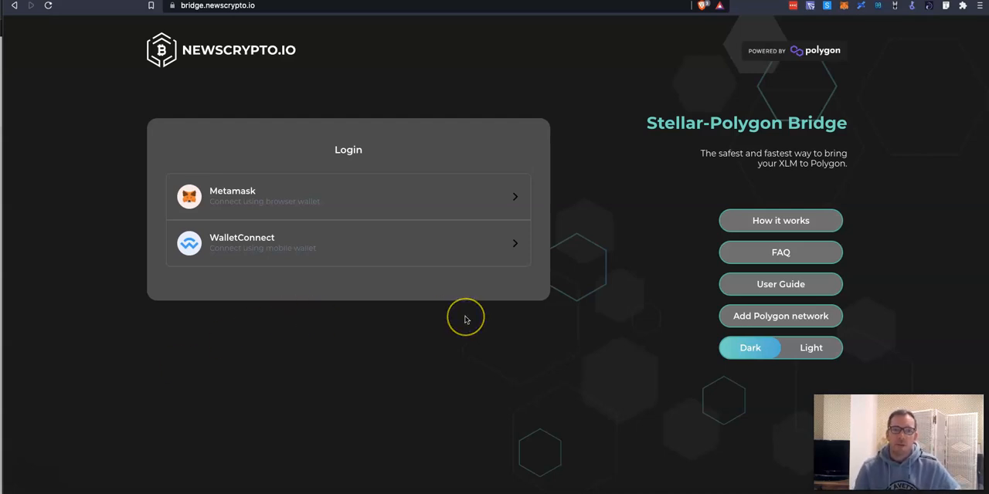
mouse_move(464, 320)
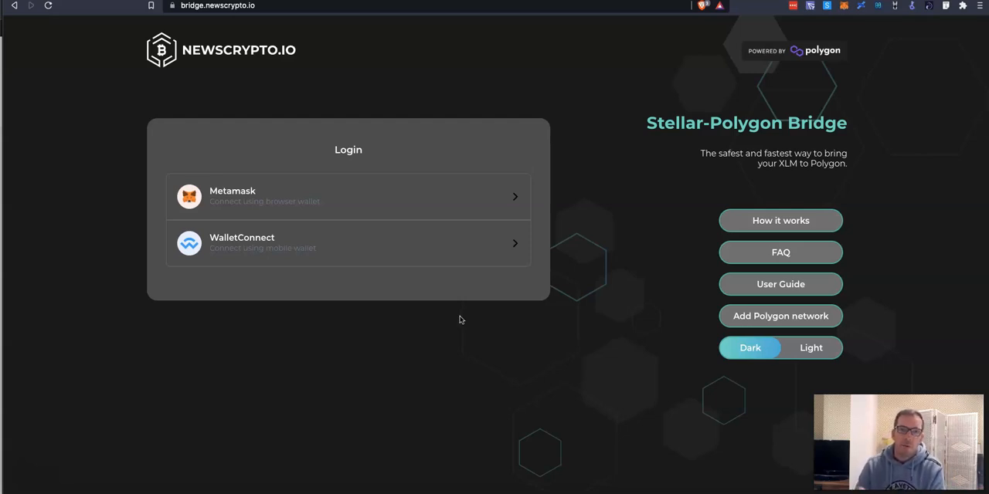
mouse_move(187, 80)
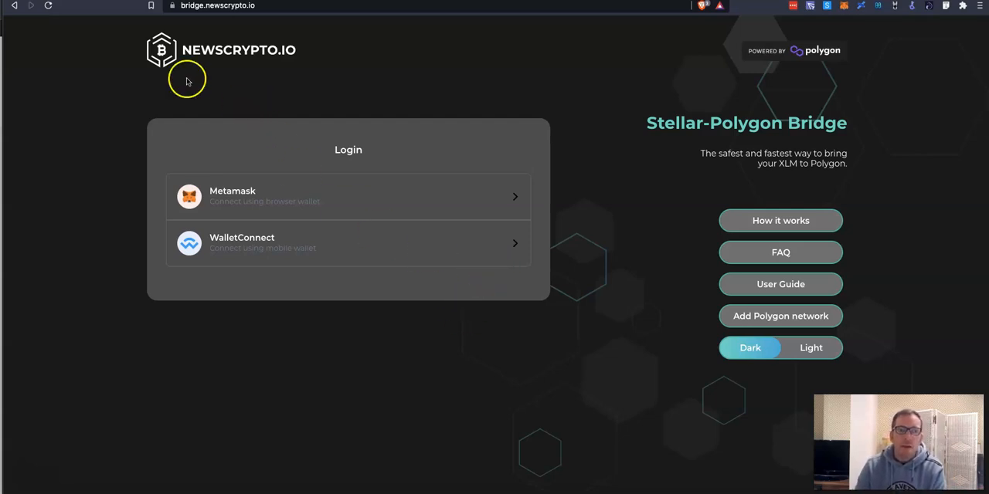
mouse_move(345, 81)
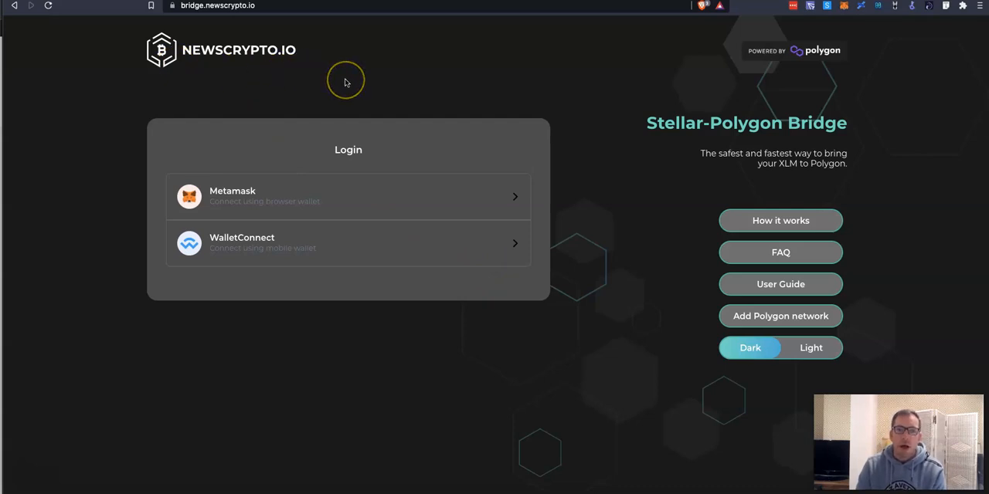
mouse_move(346, 83)
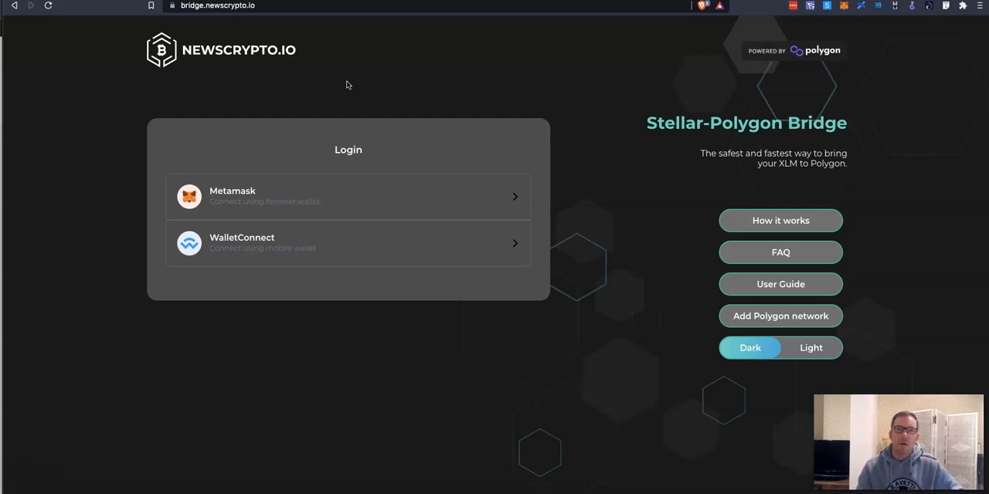
mouse_move(462, 75)
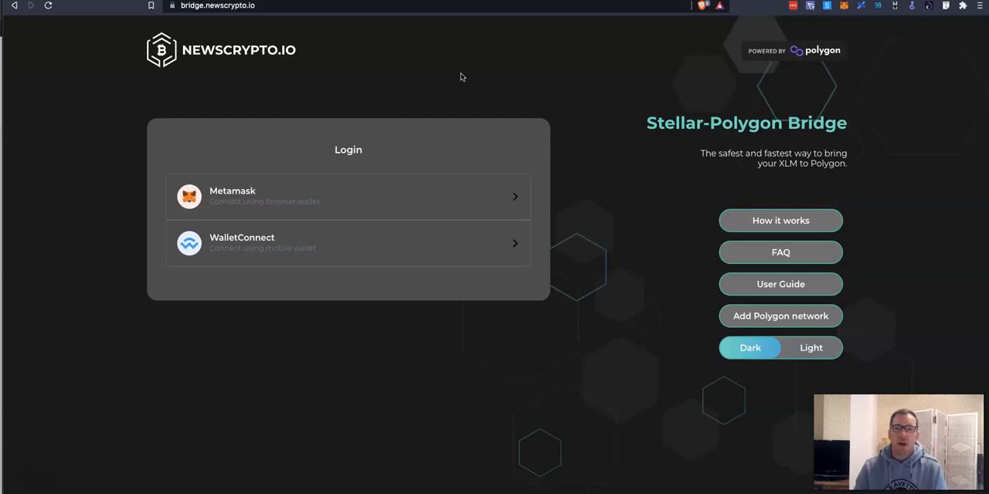
mouse_move(477, 91)
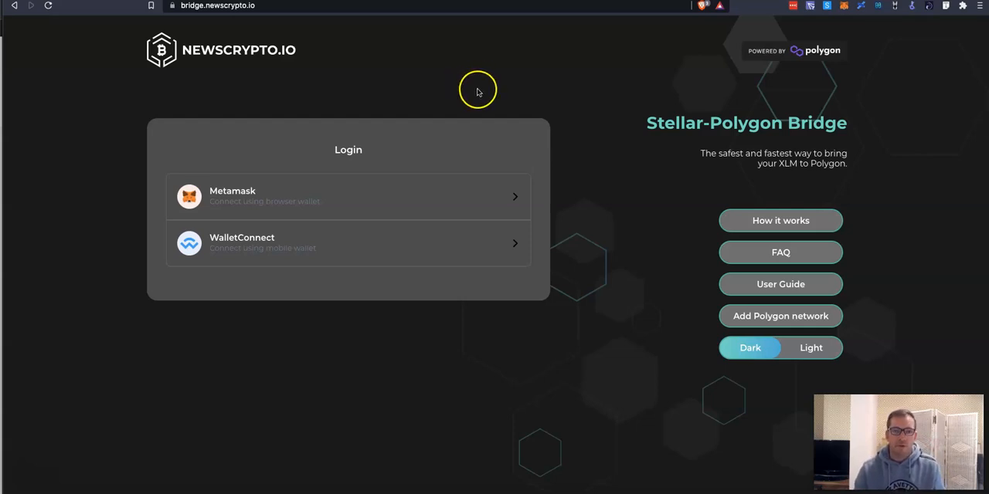
mouse_move(431, 128)
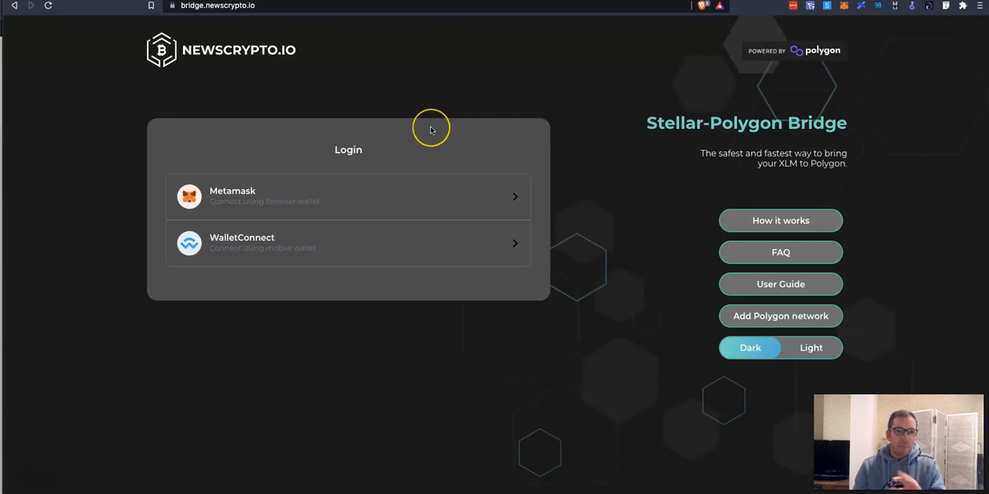
mouse_move(431, 129)
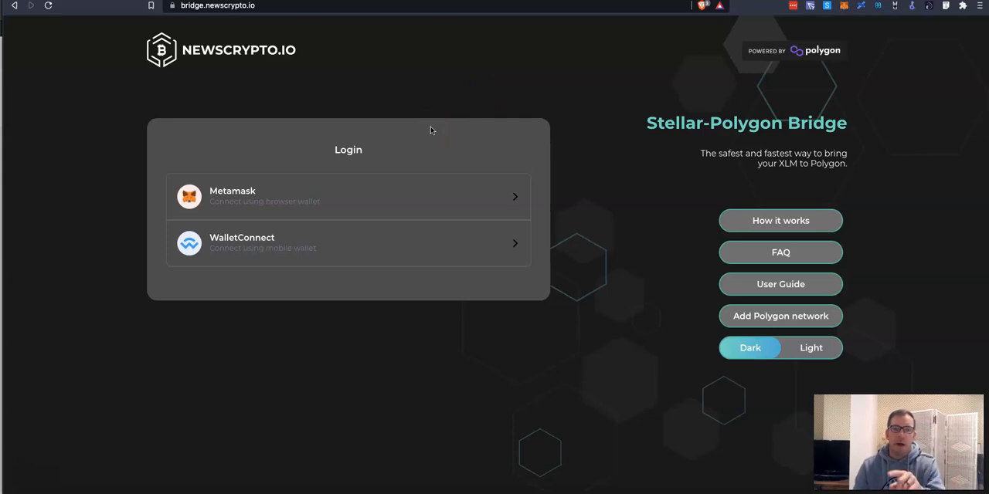
Log in to the bridge with MetaMask and sign the NewsCrypto login message.
click(348, 196)
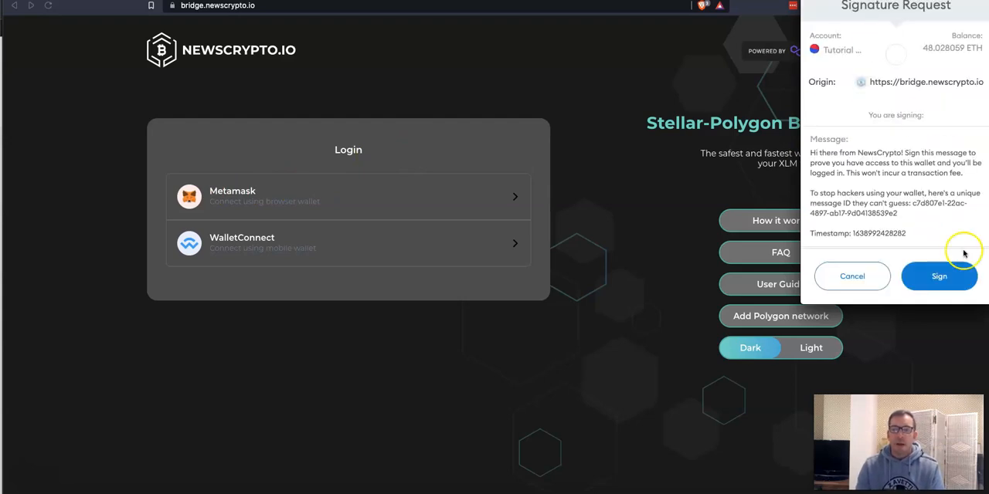
click(939, 276)
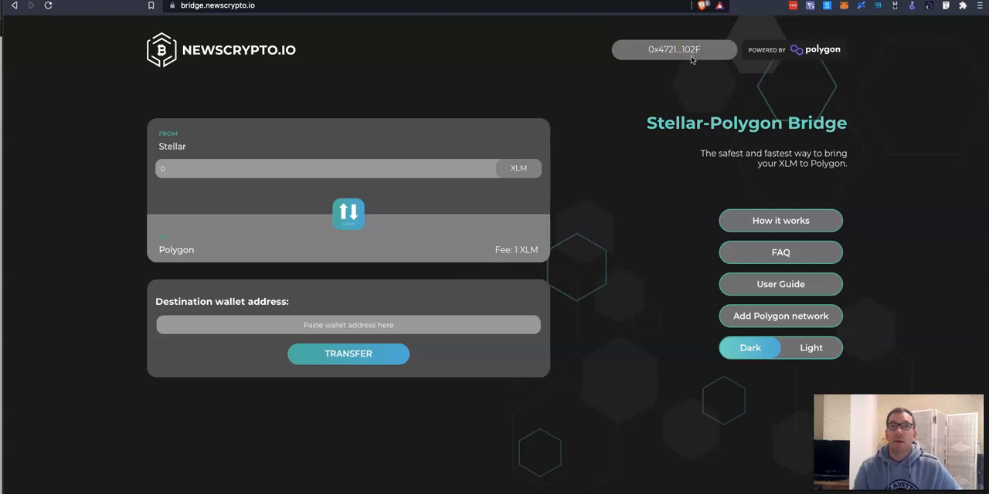
mouse_move(699, 45)
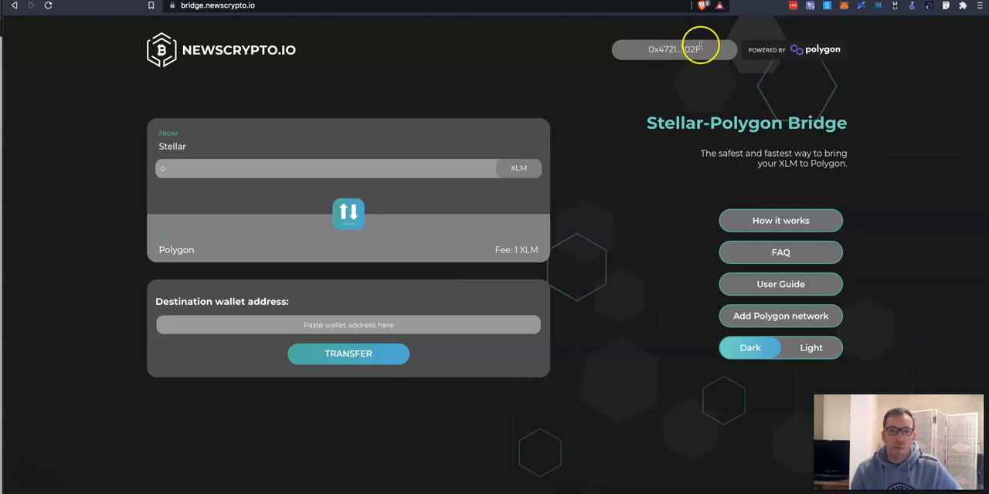
mouse_move(680, 68)
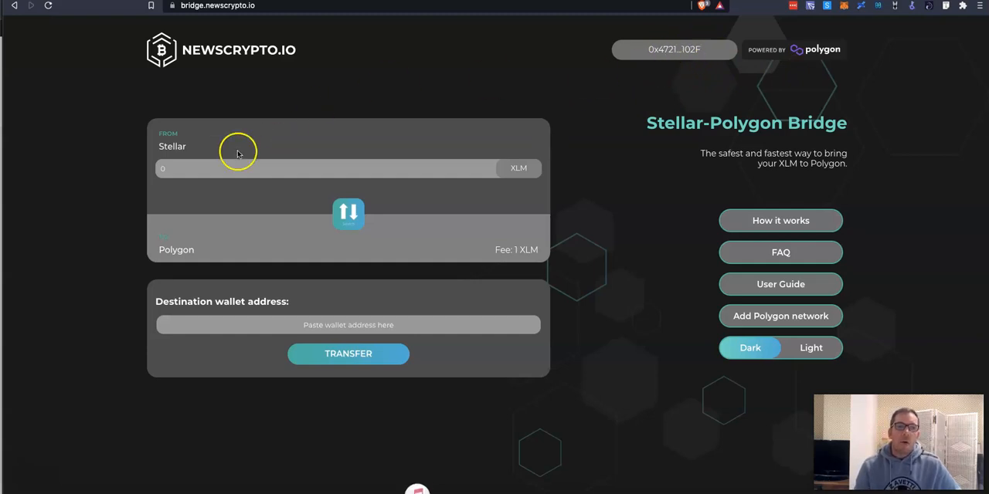
mouse_move(229, 184)
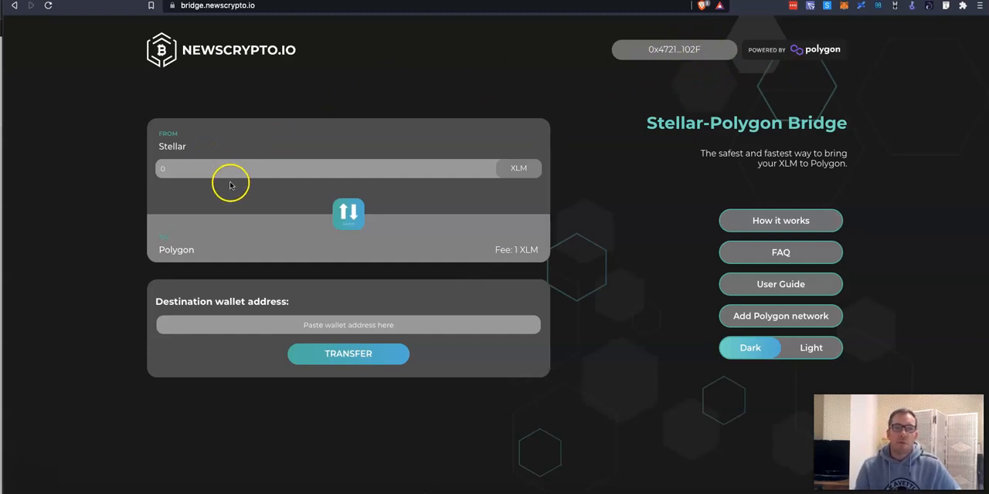
Flip the bridge direction so From is Polygon (wXLM) and To is Stellar.
click(167, 168)
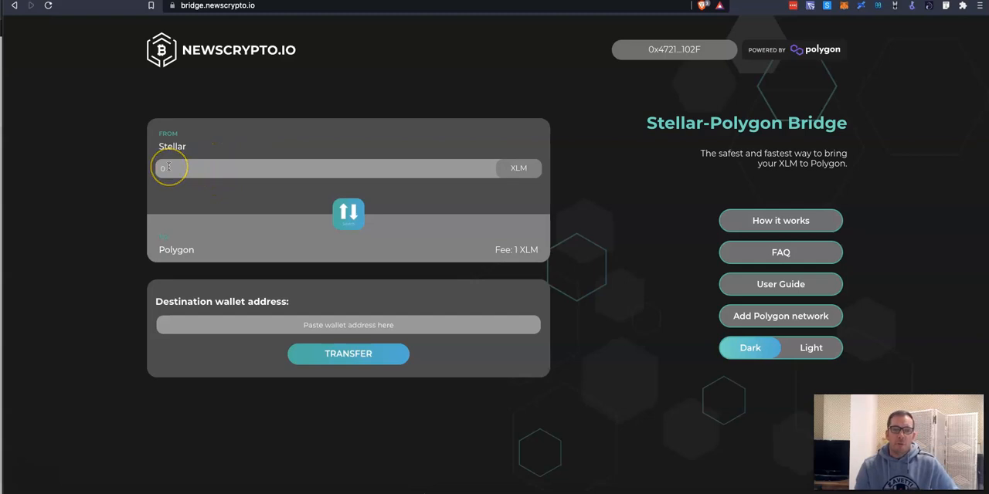
mouse_move(330, 147)
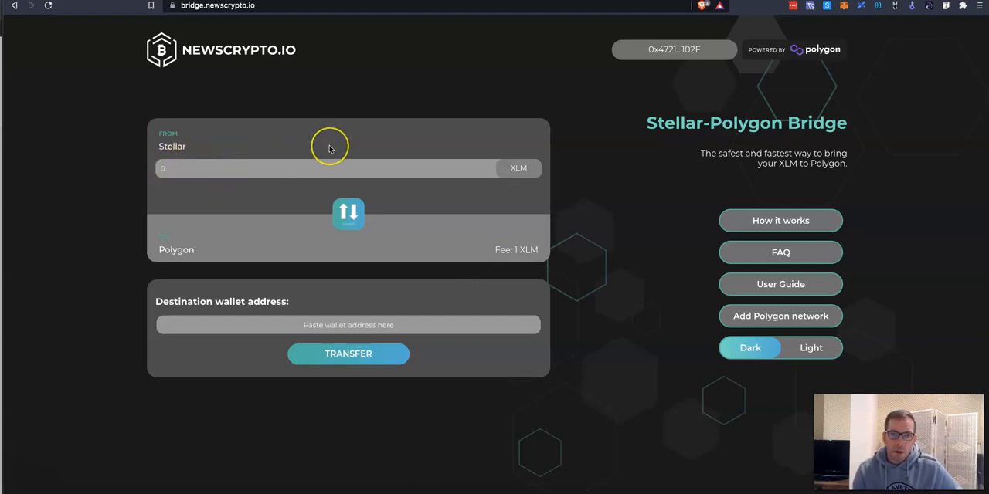
mouse_move(175, 250)
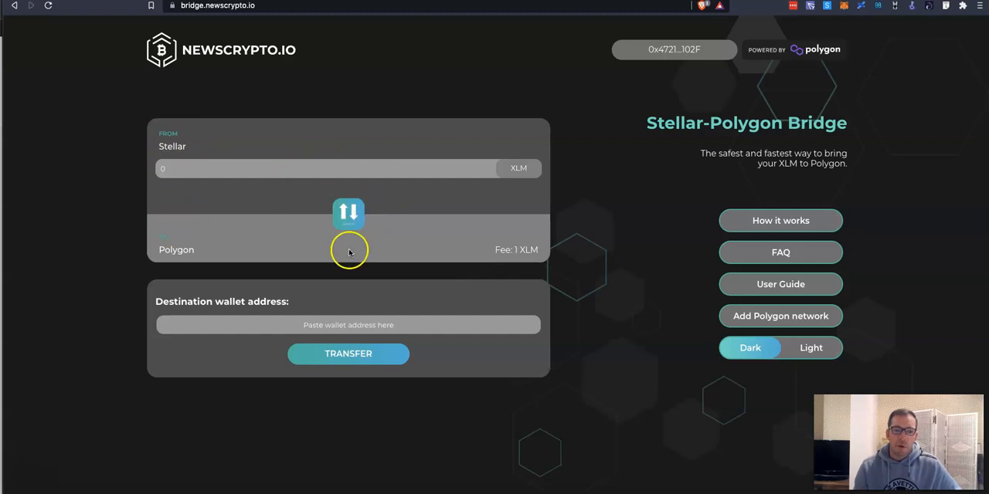
click(349, 214)
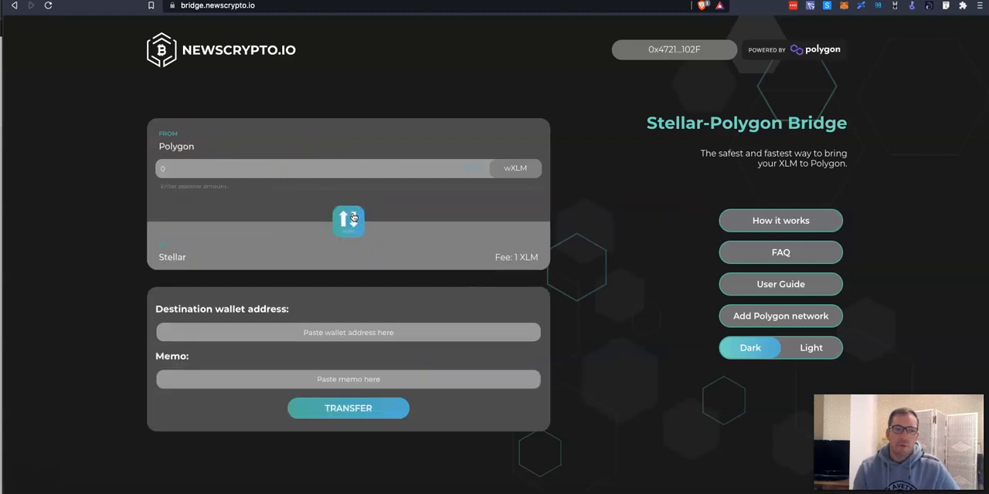
click(349, 222)
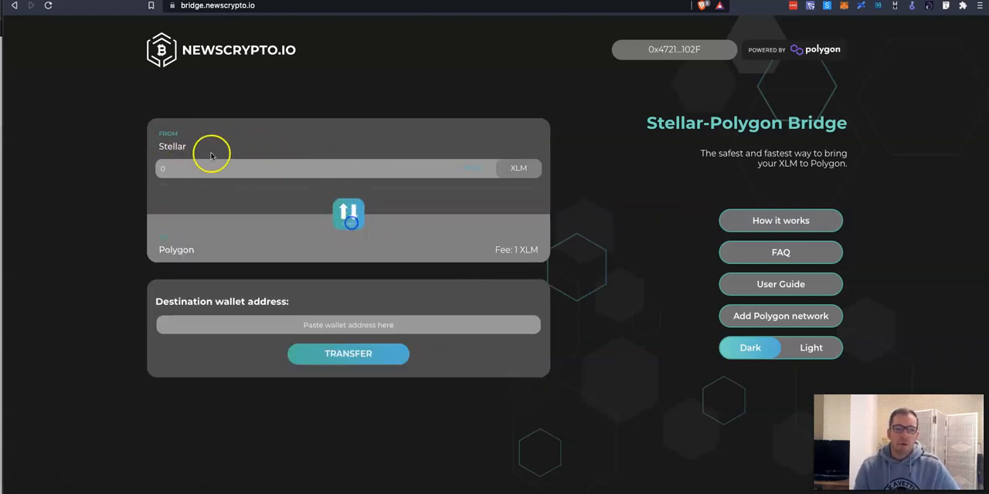
click(349, 215)
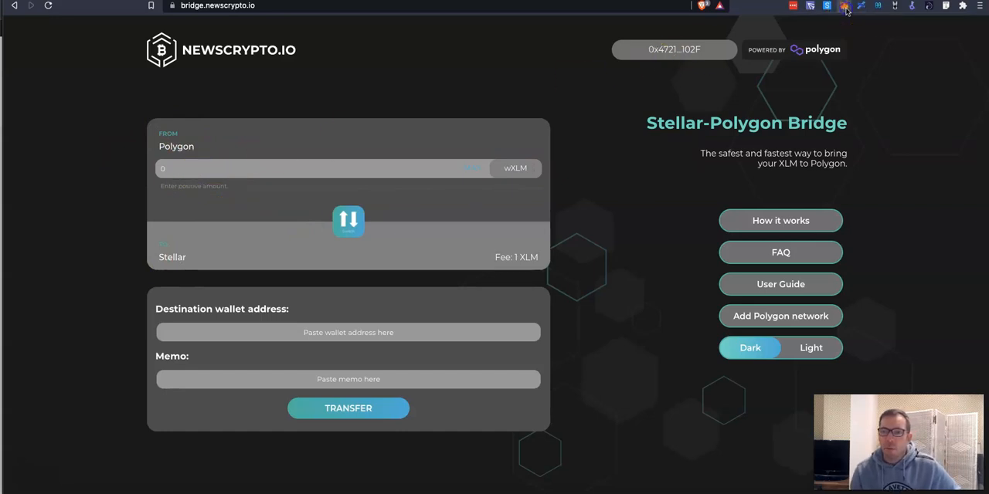
click(843, 5)
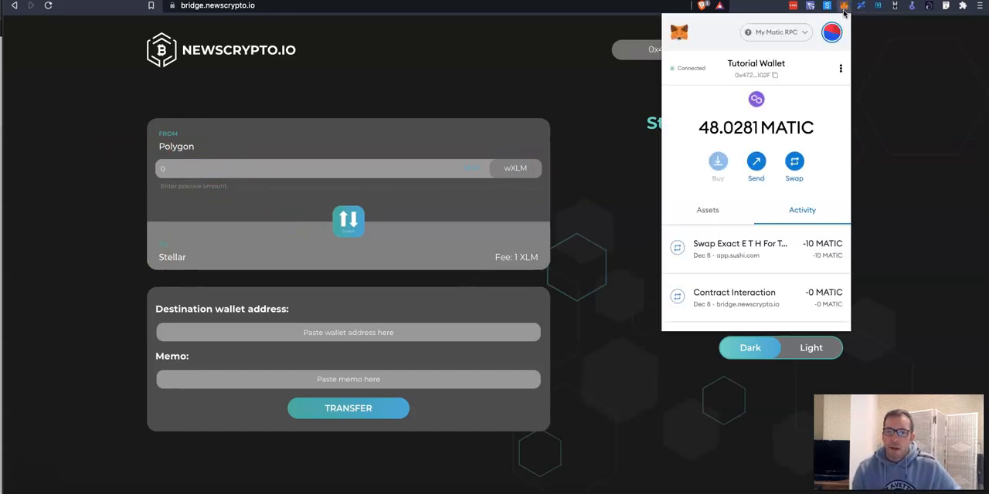
mouse_move(788, 90)
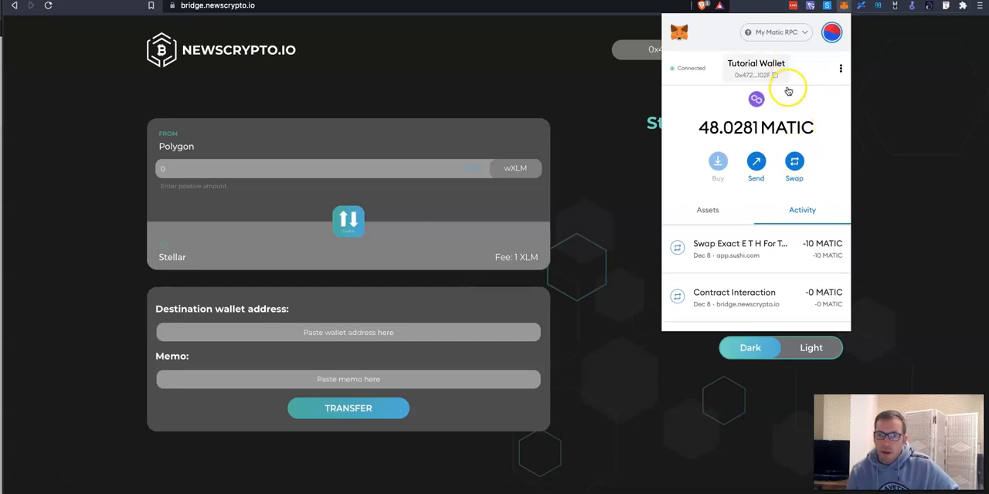
click(707, 209)
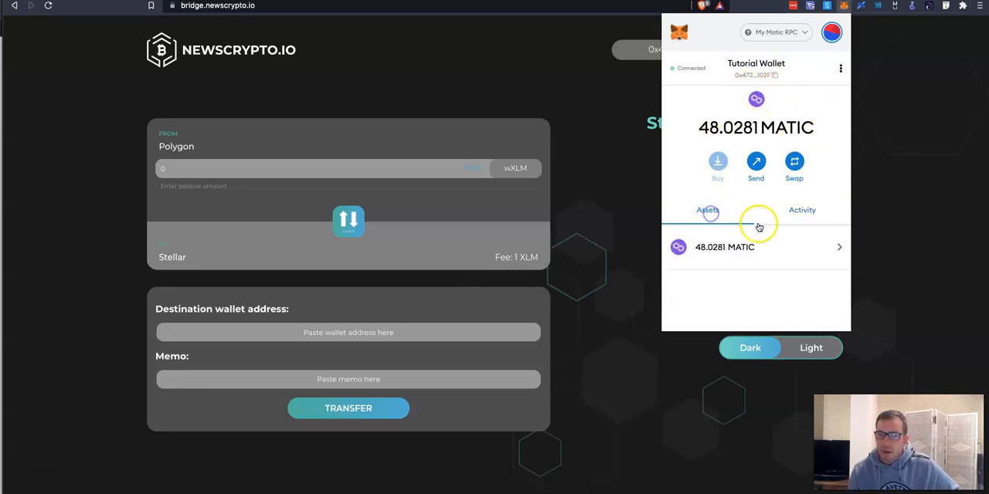
scroll(down, 3)
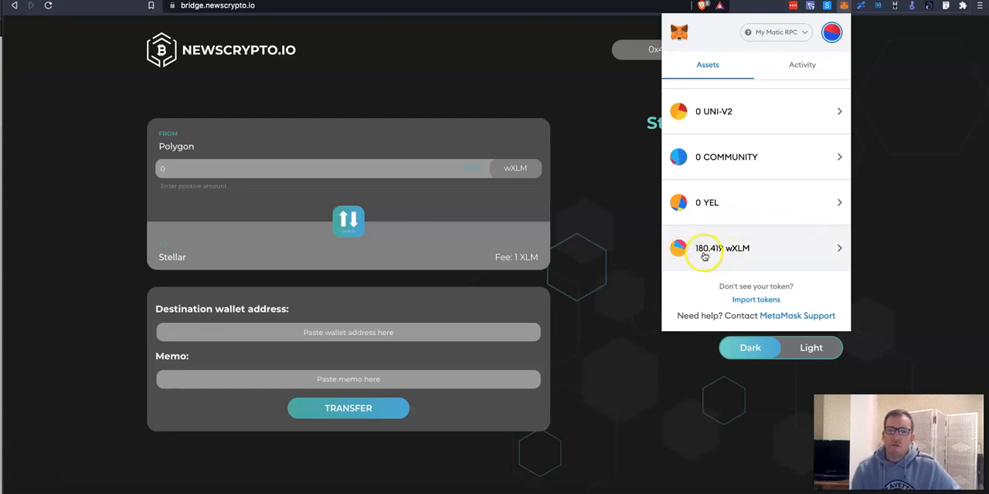
click(375, 152)
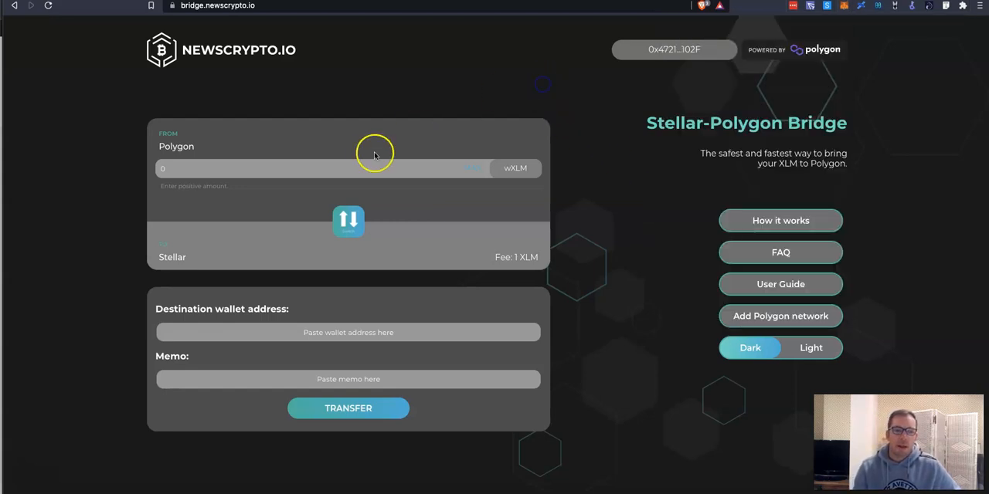
Enter 50 as the wXLM amount to send from Polygon to Stellar.
click(185, 169)
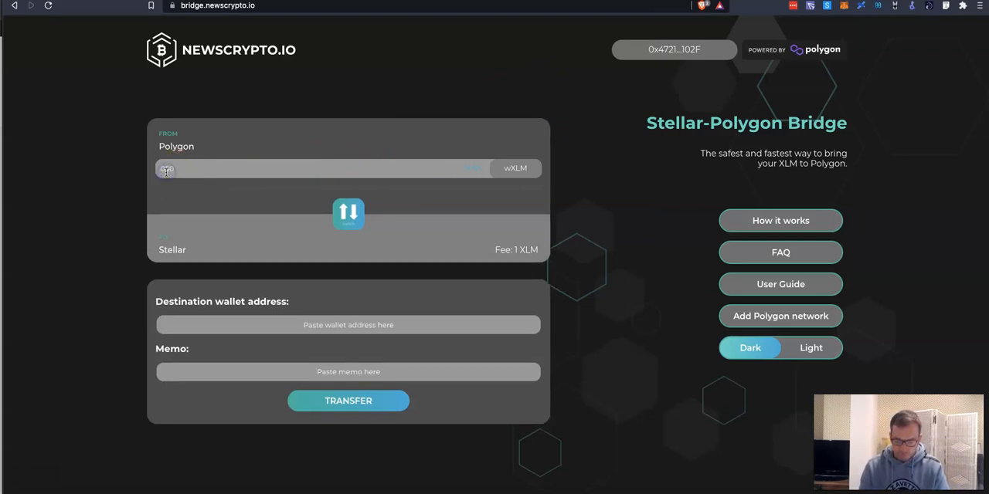
text(50)
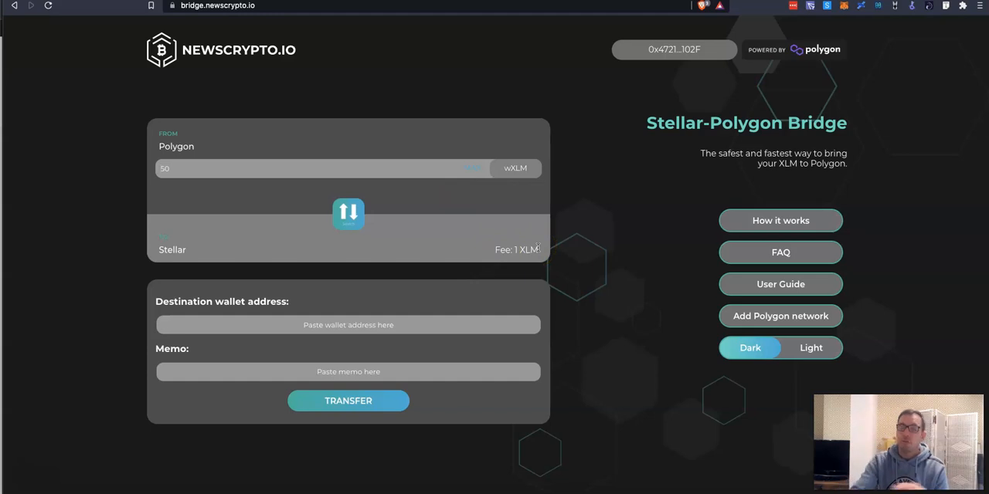
mouse_move(542, 246)
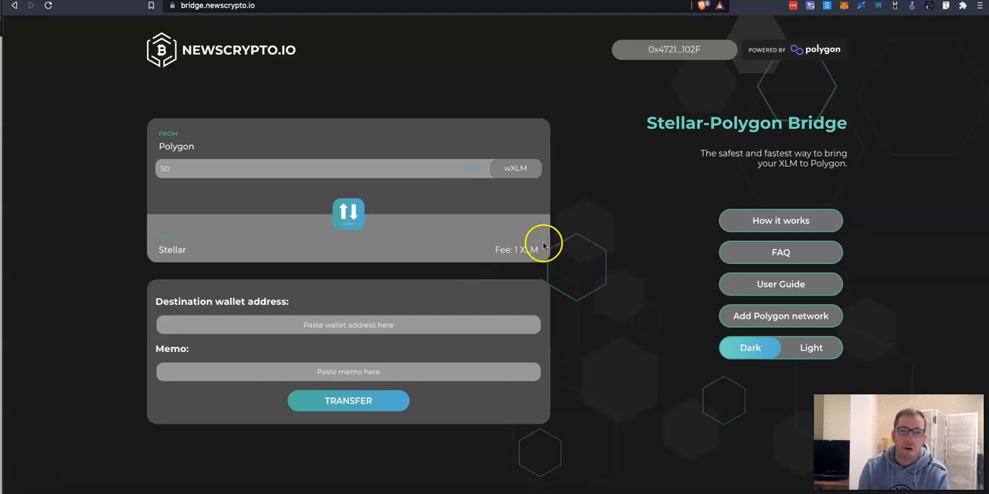
mouse_move(543, 246)
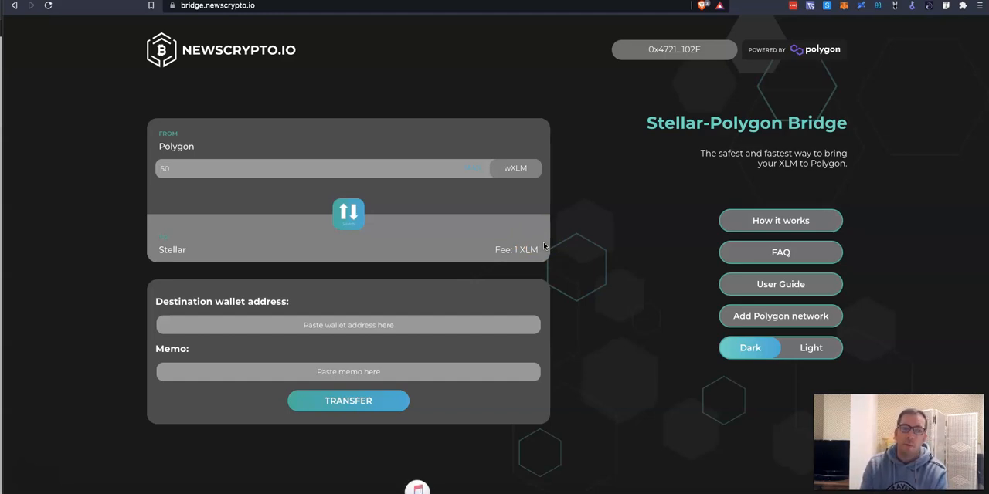
mouse_move(519, 229)
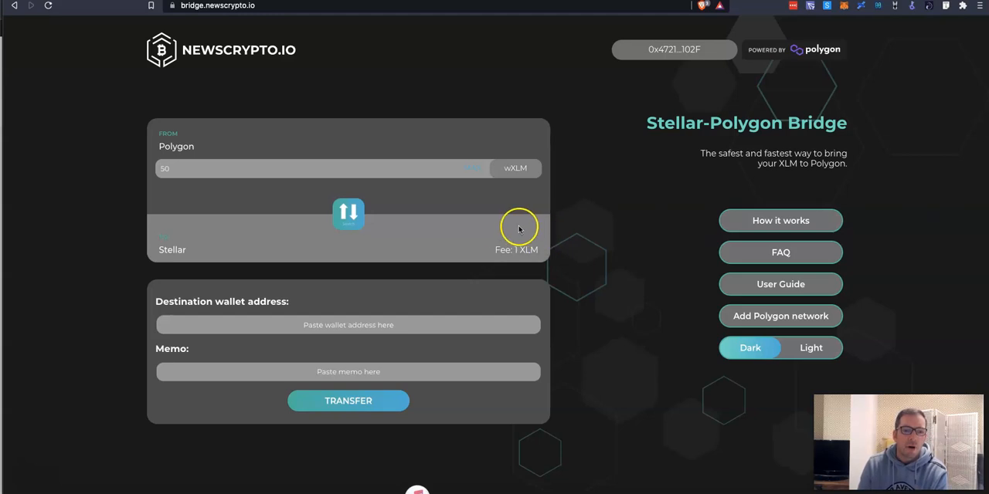
mouse_move(499, 230)
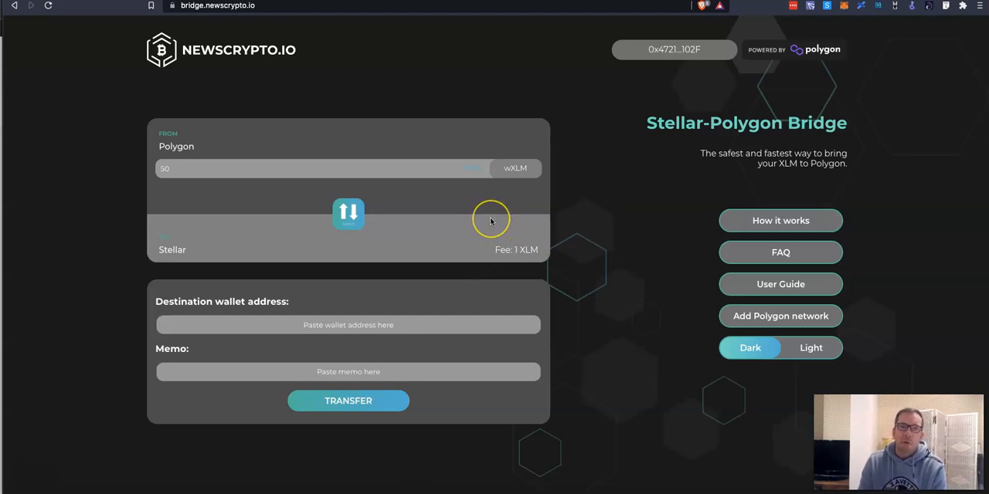
mouse_move(404, 201)
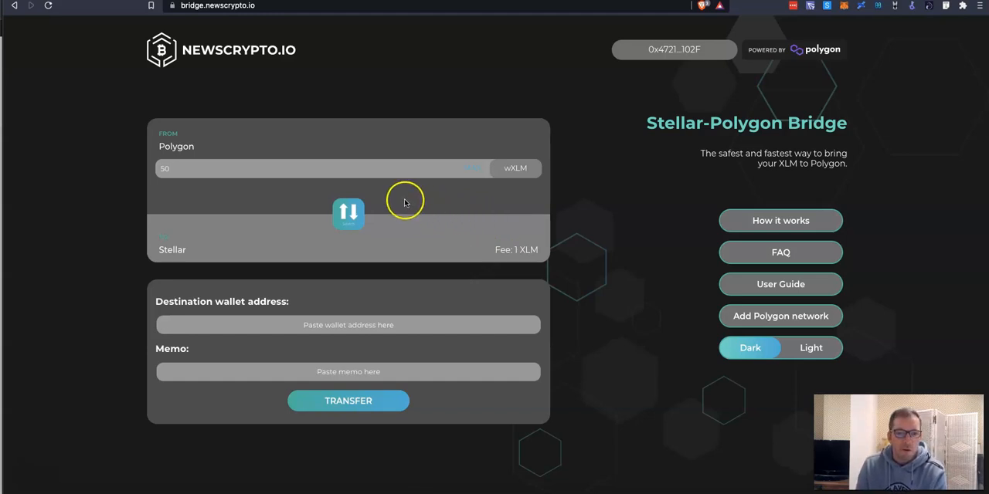
mouse_move(209, 197)
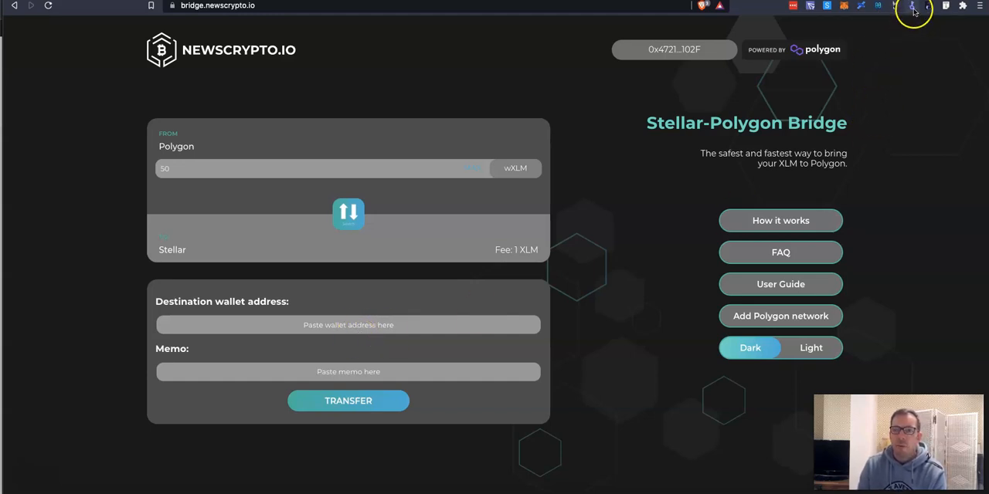
click(914, 6)
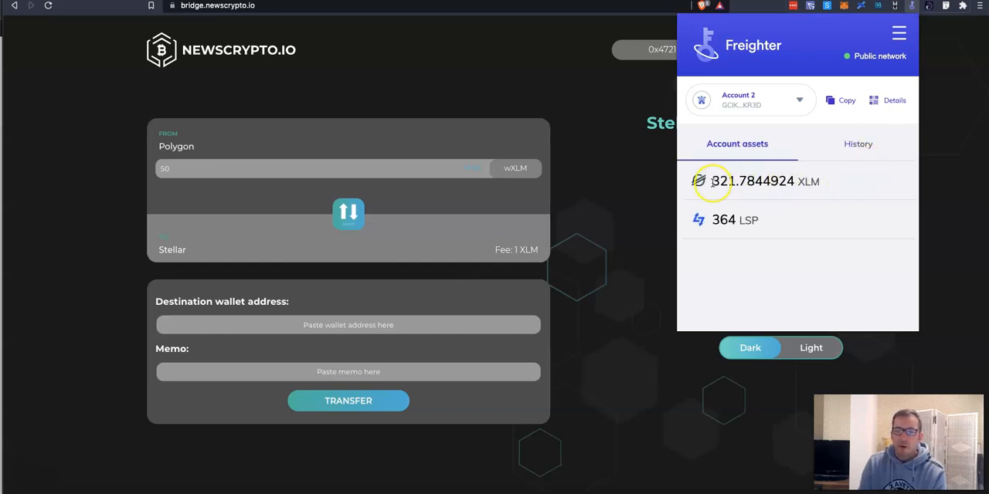
mouse_move(799, 185)
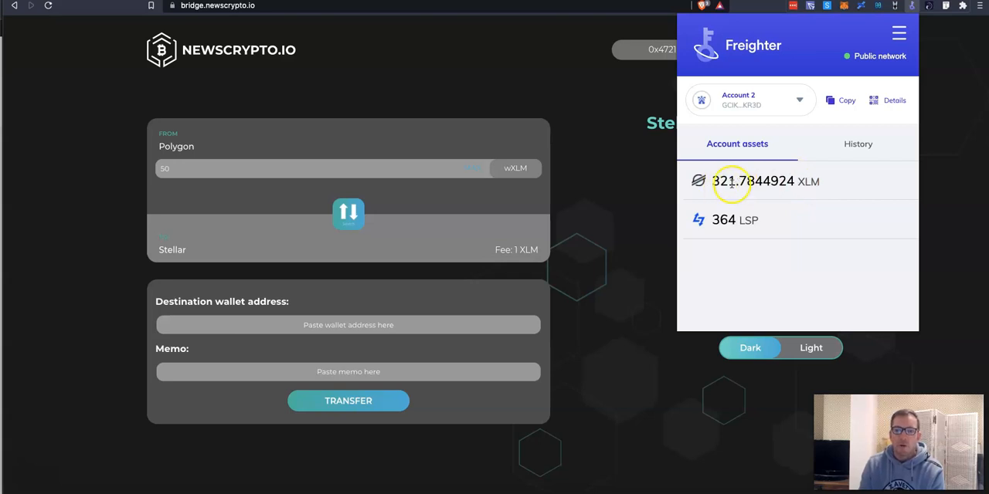
click(840, 100)
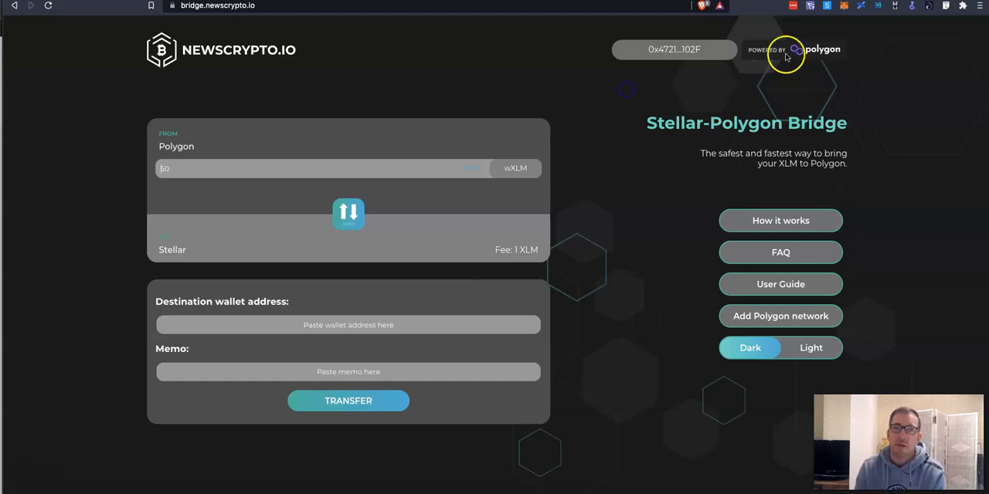
mouse_move(347, 324)
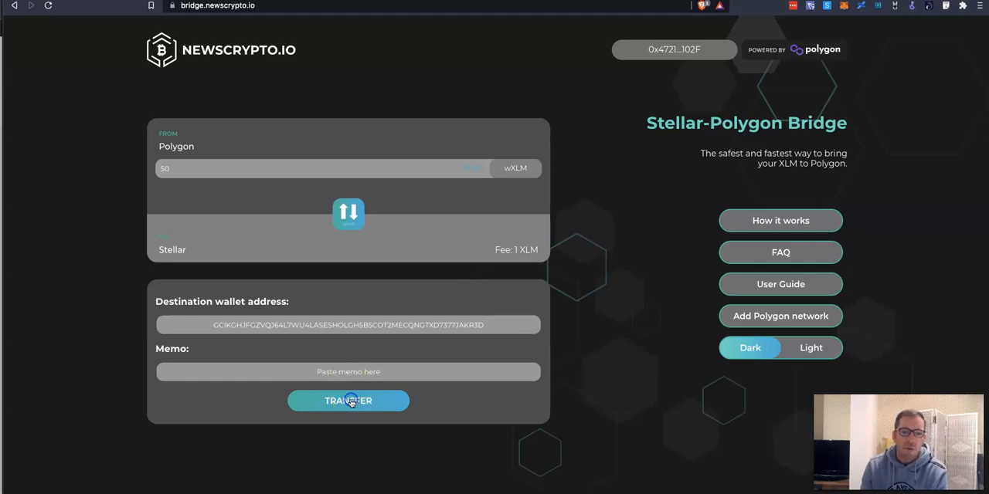
Submit the 50 wXLM transfer with the pasted Stellar address and blank memo.
click(348, 401)
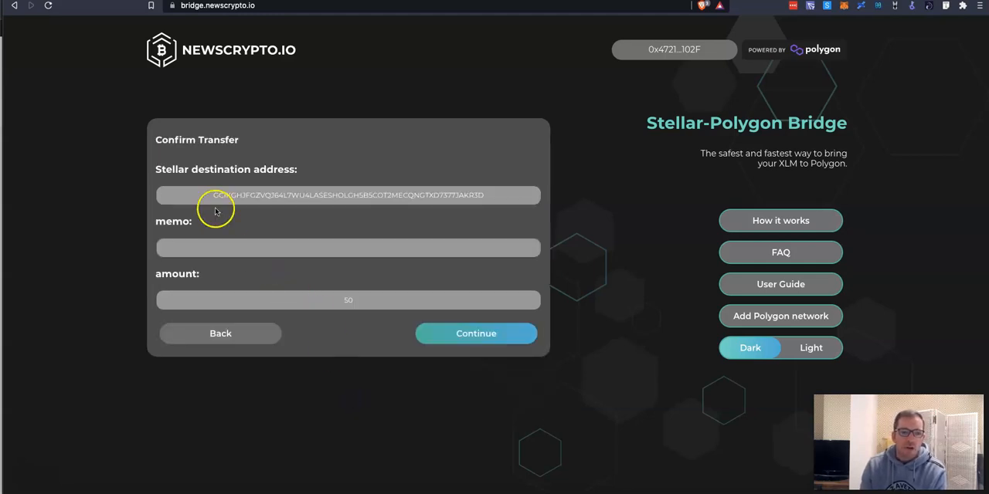
mouse_move(363, 300)
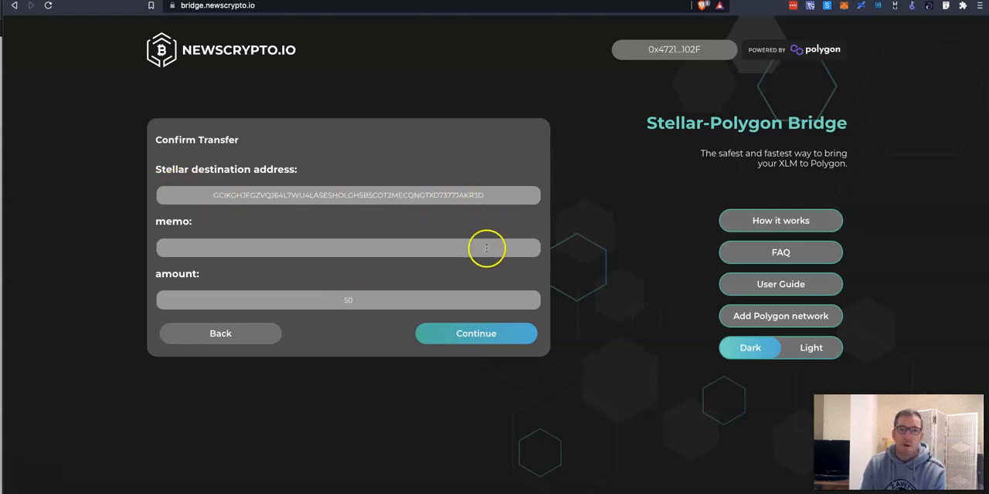
mouse_move(909, 14)
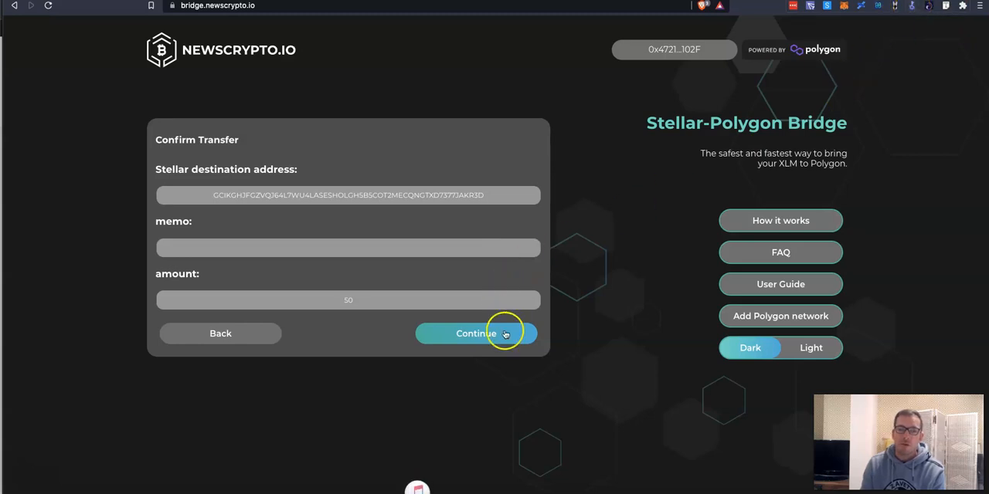
Continue and approve the 50 wXLM transfer until the success message appears.
click(476, 333)
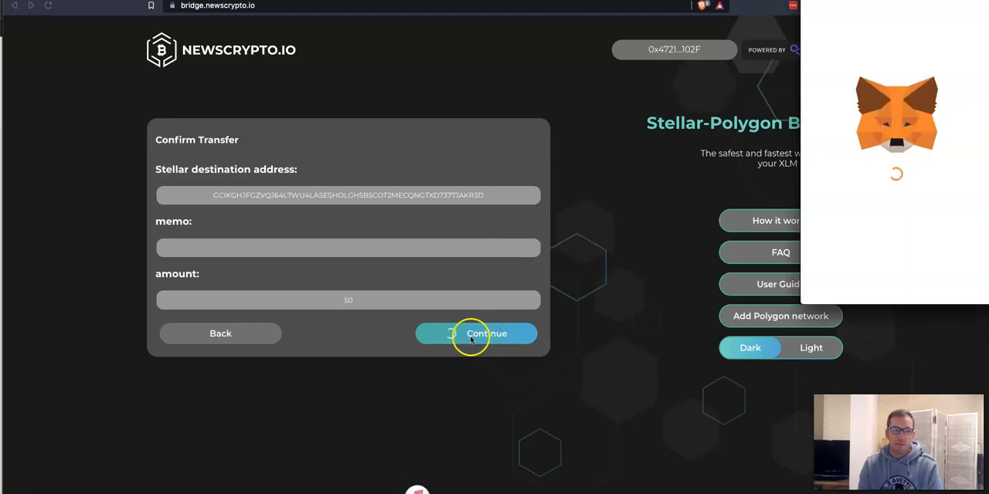
click(476, 333)
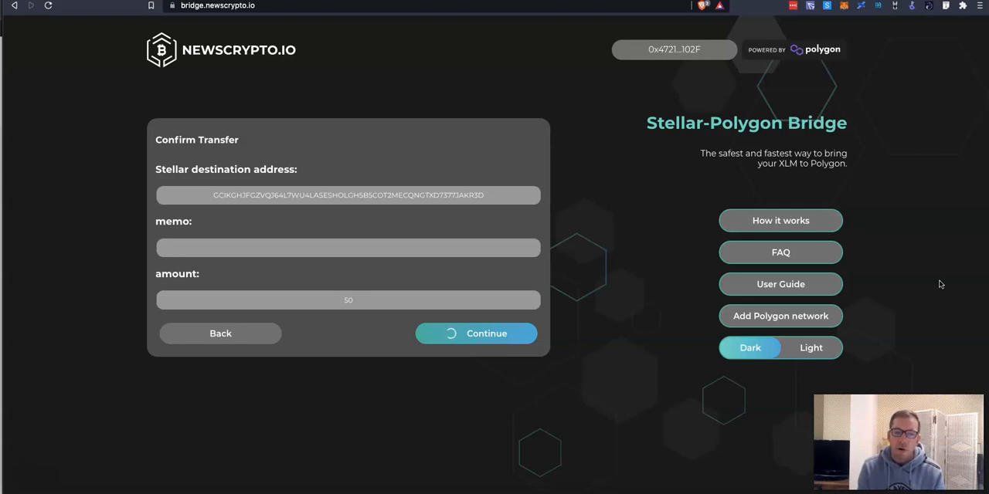
click(476, 333)
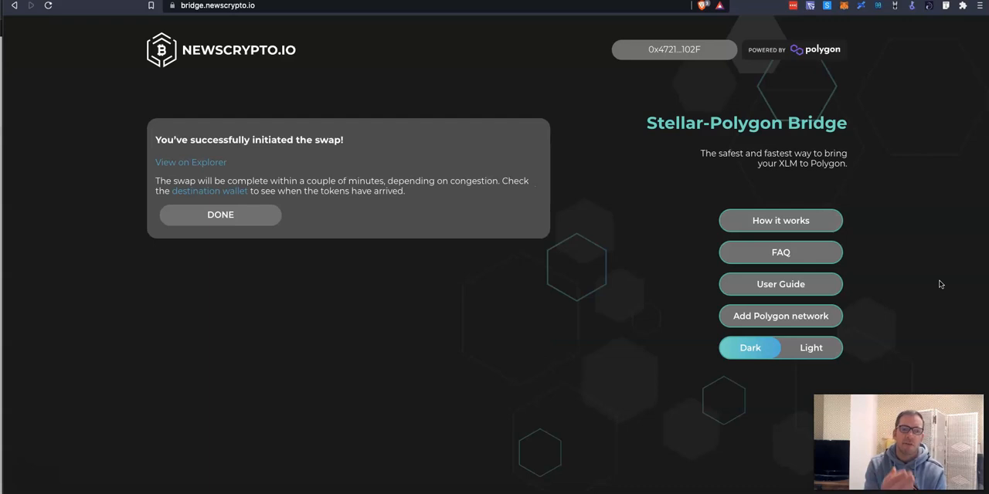
mouse_move(376, 210)
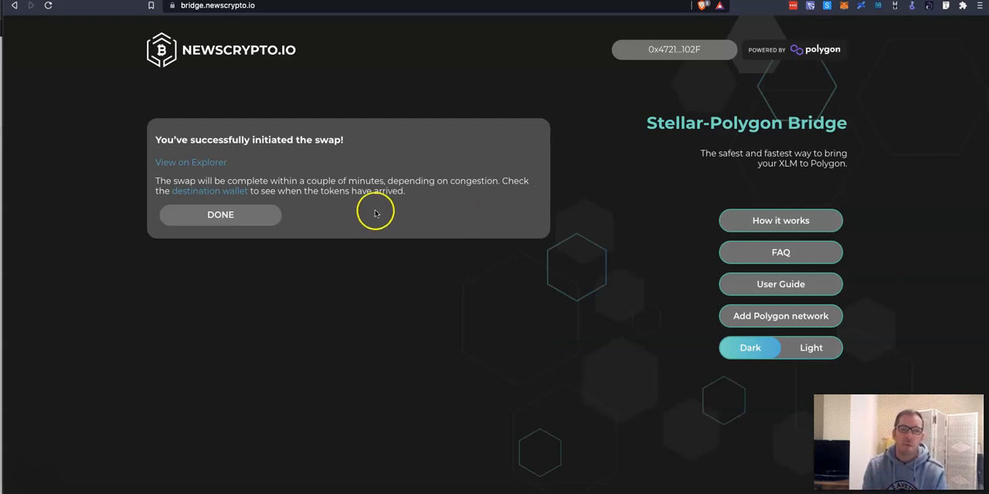
mouse_move(179, 186)
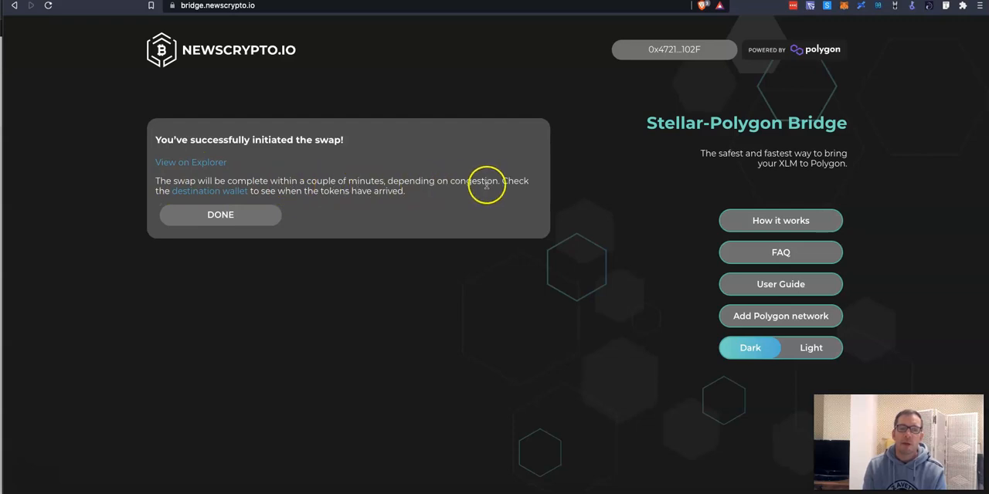
mouse_move(160, 193)
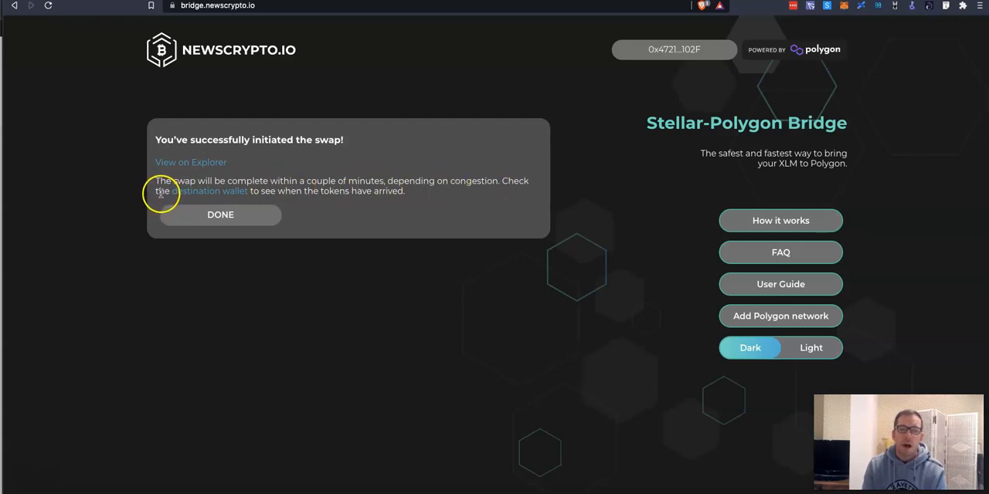
mouse_move(306, 192)
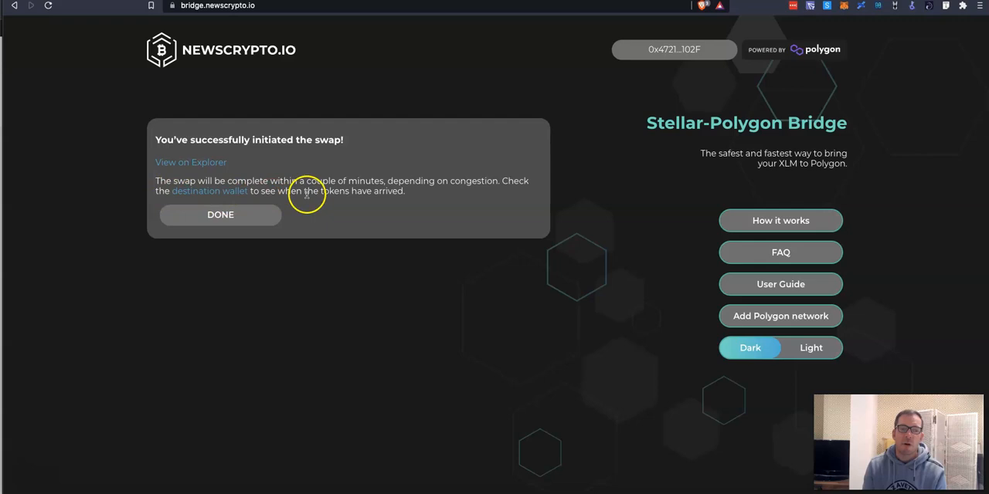
mouse_move(377, 193)
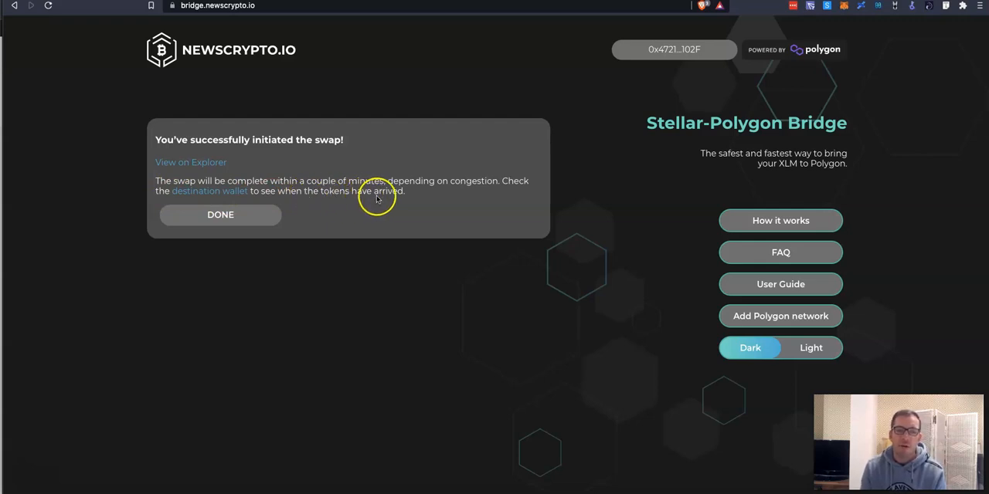
mouse_move(68, 477)
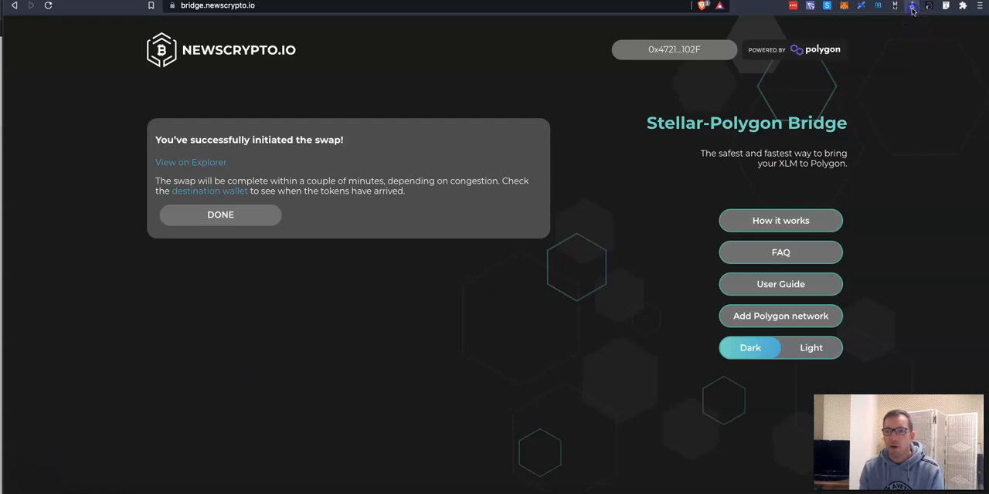
click(912, 6)
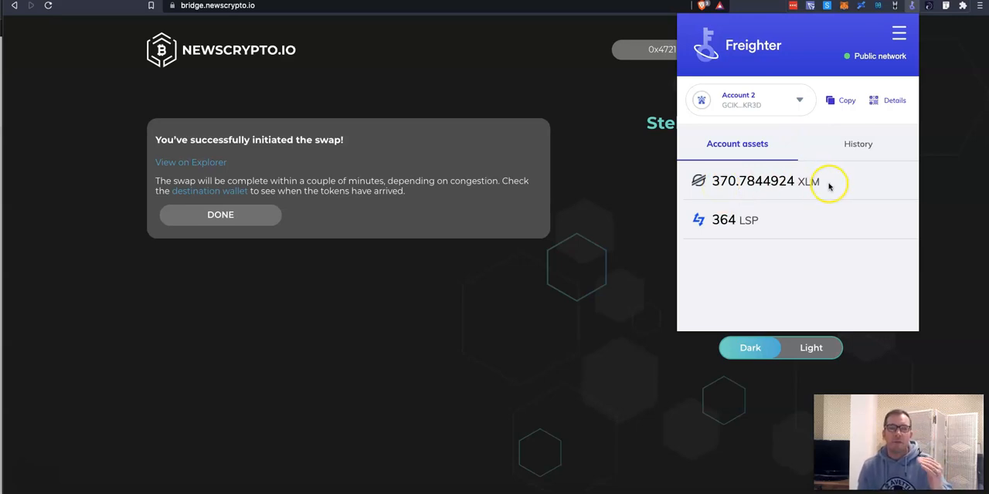
mouse_move(610, 140)
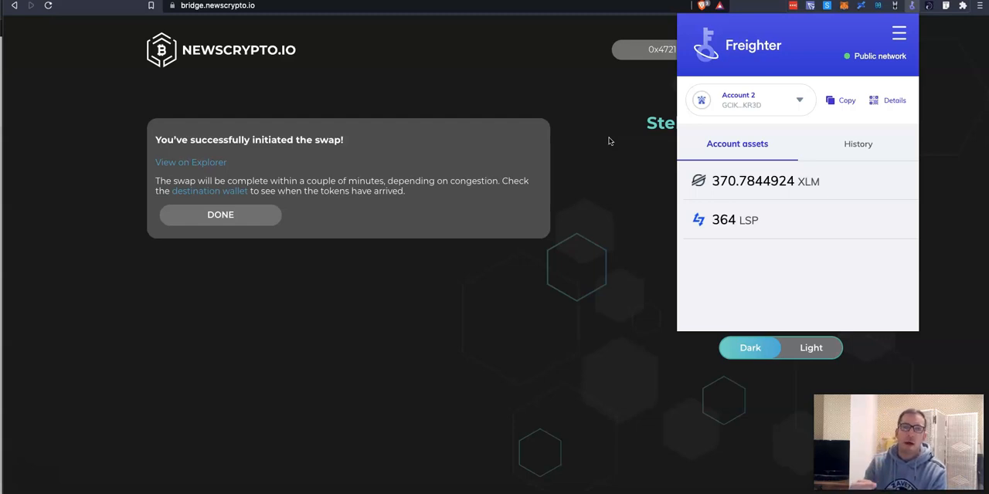
mouse_move(629, 121)
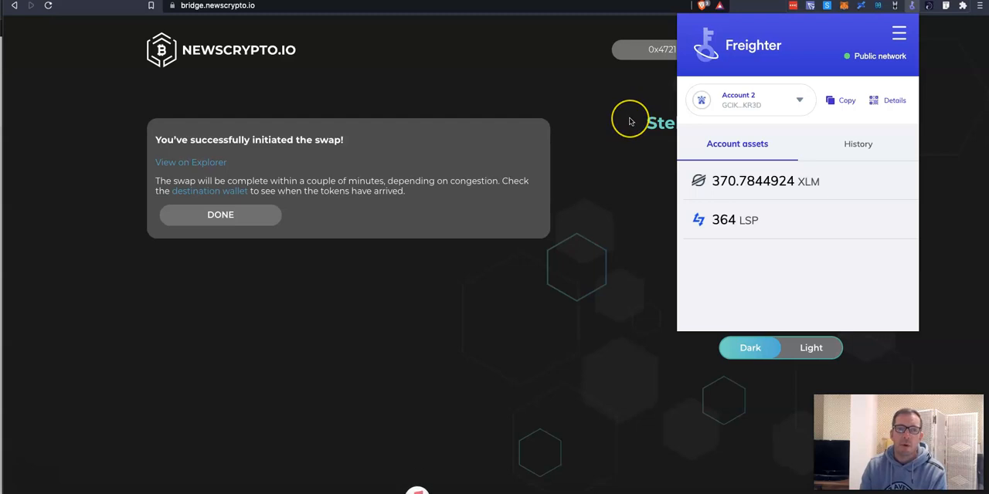
mouse_move(595, 106)
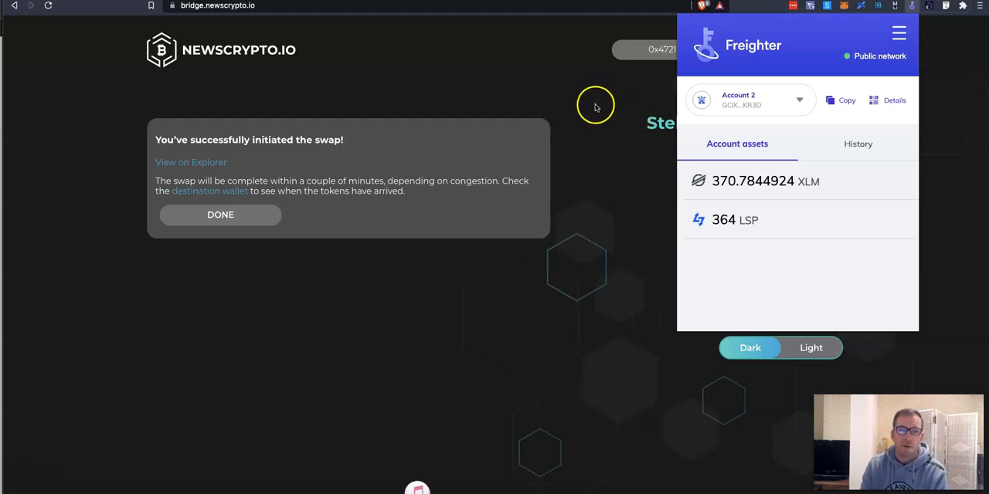
Close Freighter after checking the 370.7844924 XLM balance and return to the bridge form.
click(221, 214)
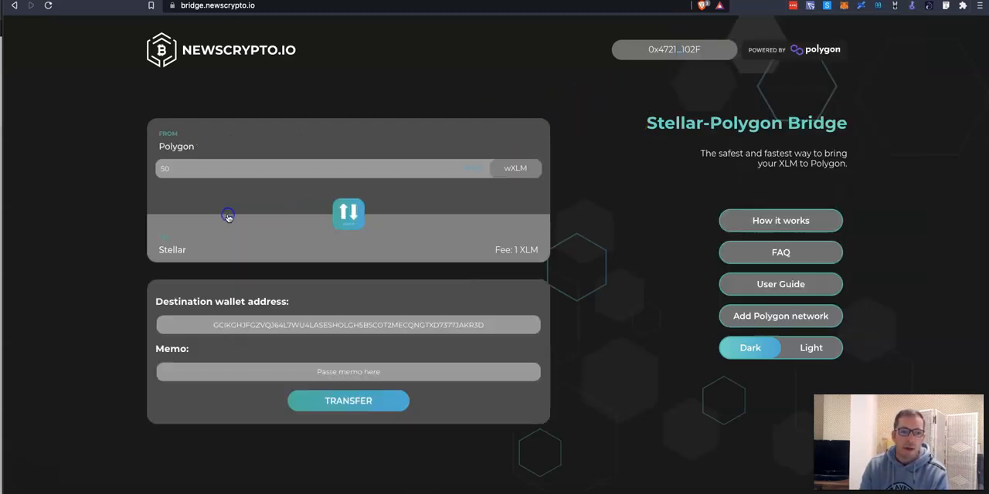
Reverse to Stellar-to-Polygon, copy the Polygon wallet address, and submit the 50 XLM transfer.
click(348, 214)
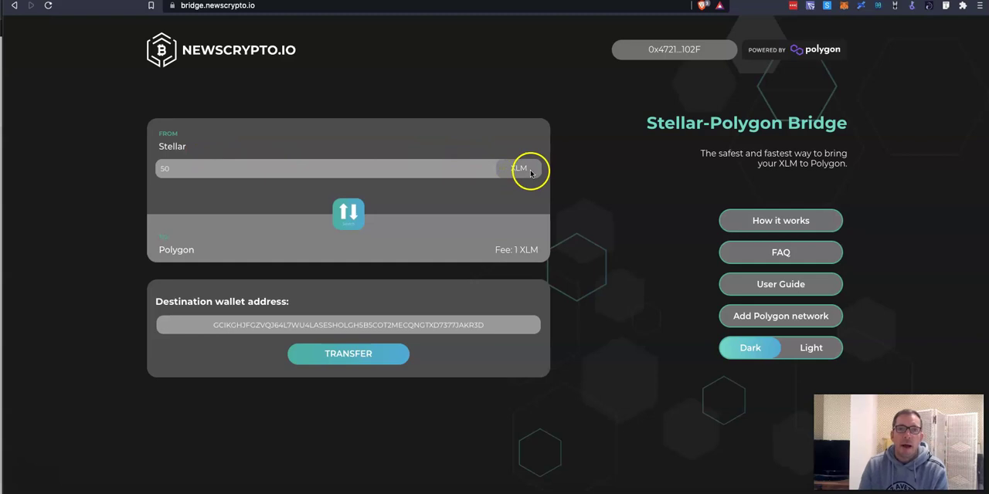
mouse_move(529, 172)
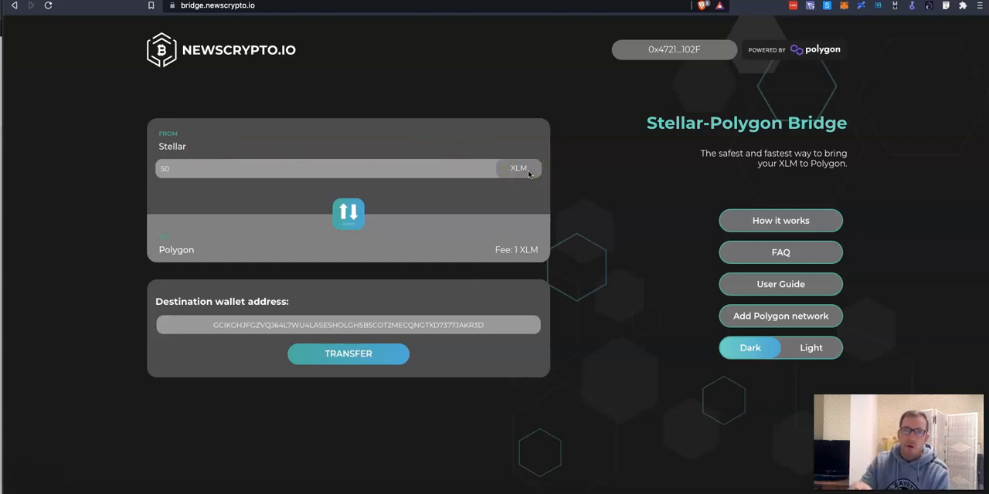
mouse_move(292, 257)
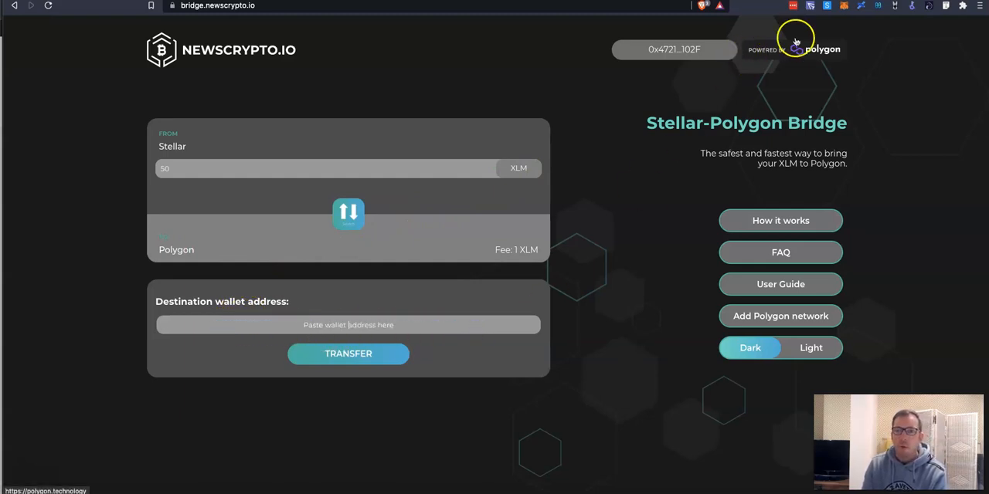
mouse_move(154, 278)
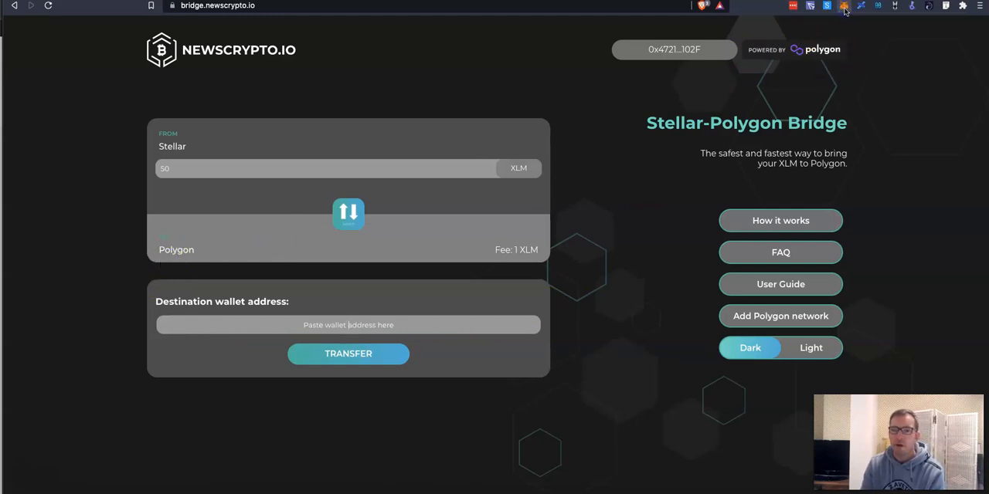
click(844, 6)
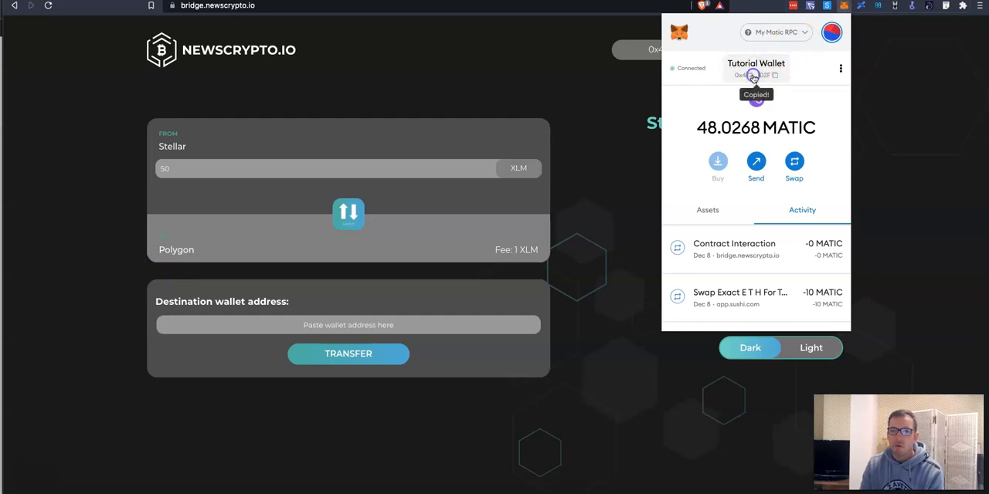
click(348, 325)
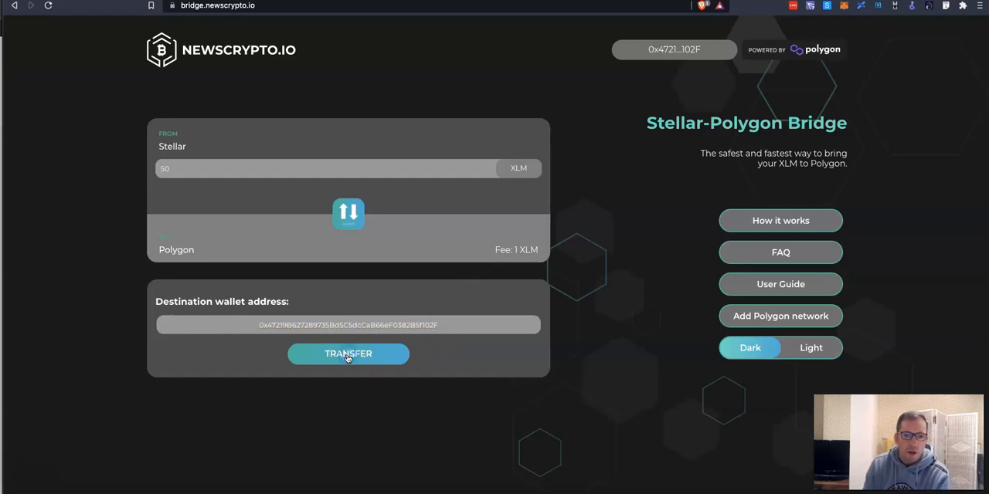
click(348, 354)
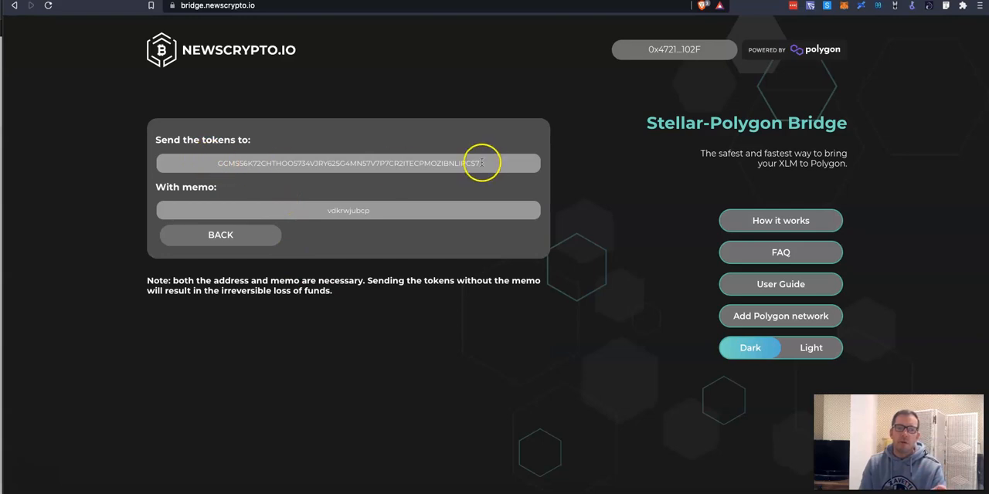
mouse_move(372, 215)
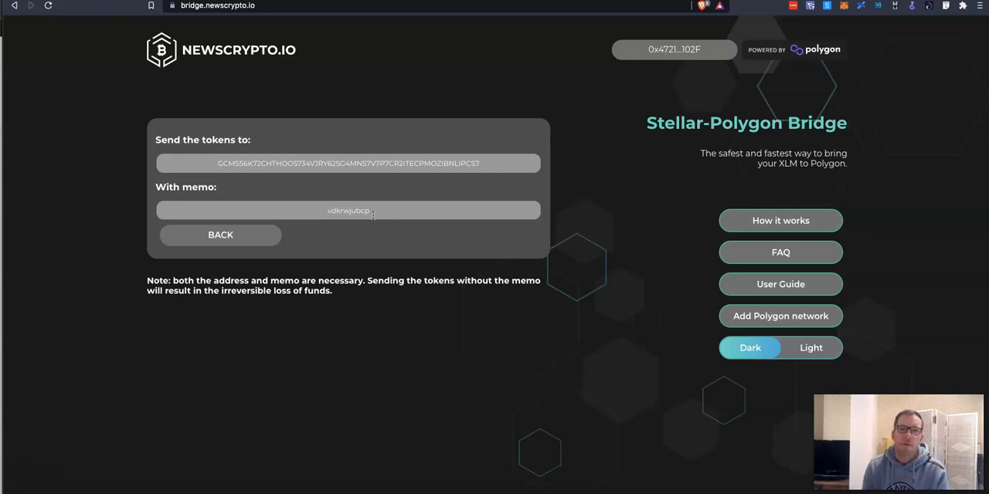
mouse_move(471, 163)
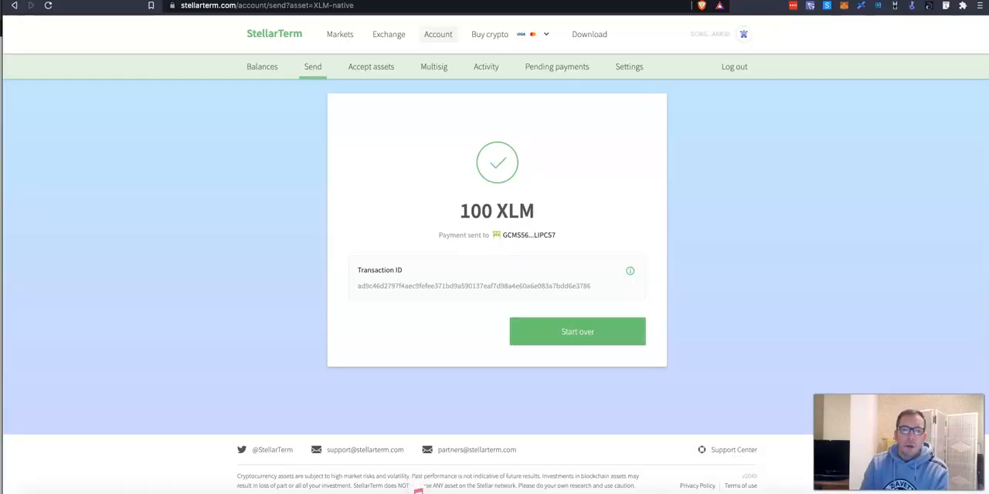
click(577, 331)
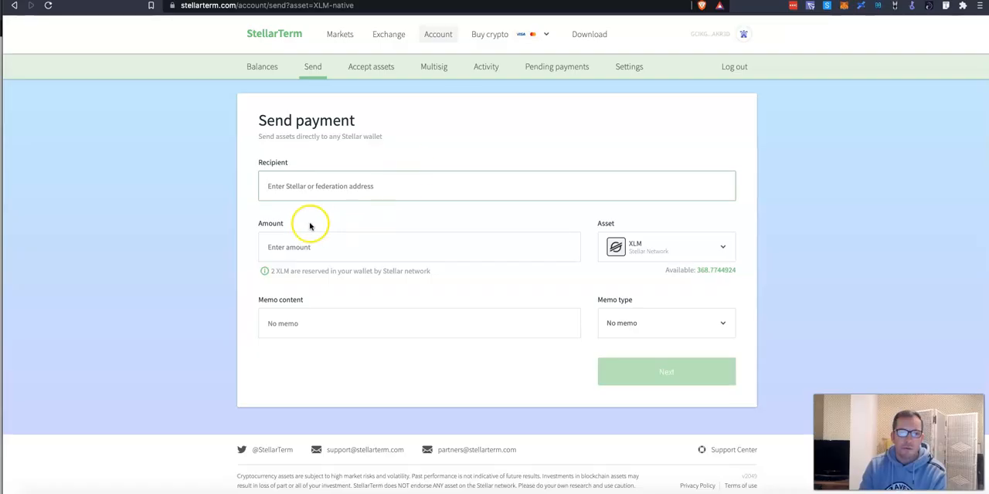
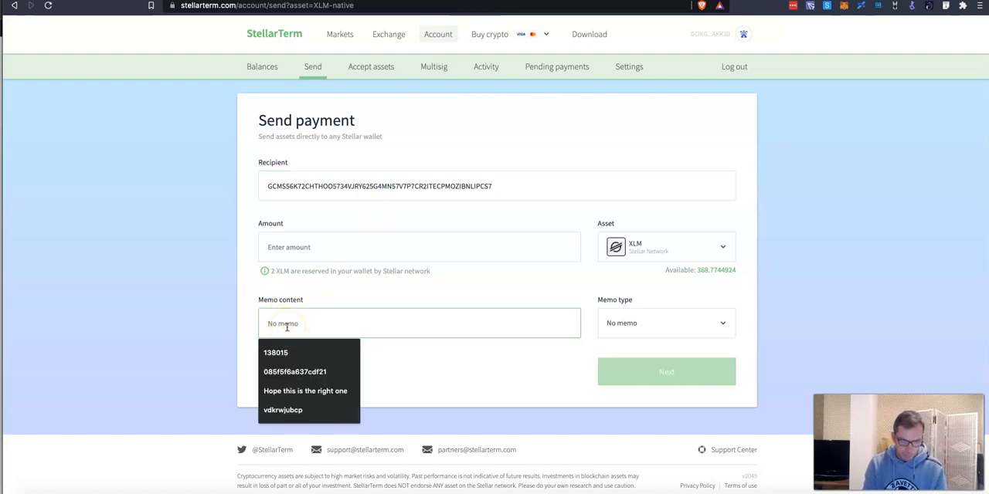
click(419, 246)
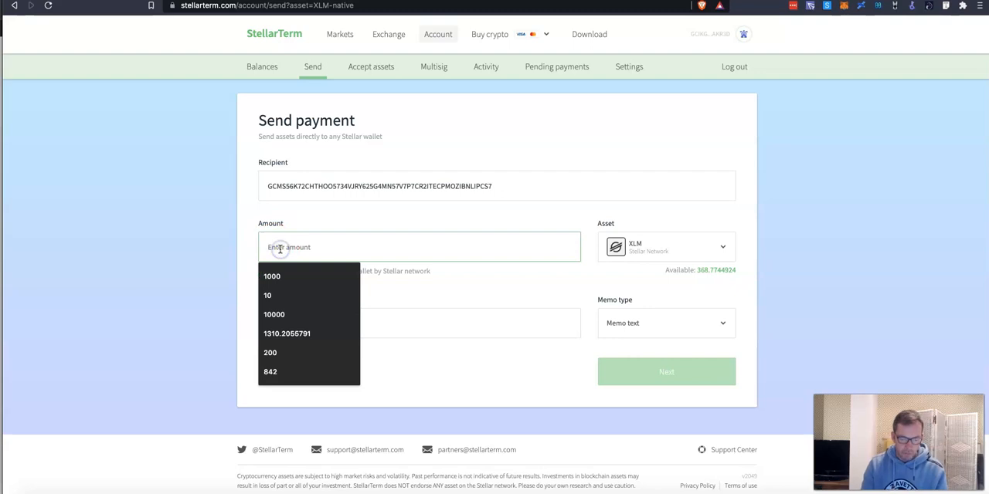
text(5)
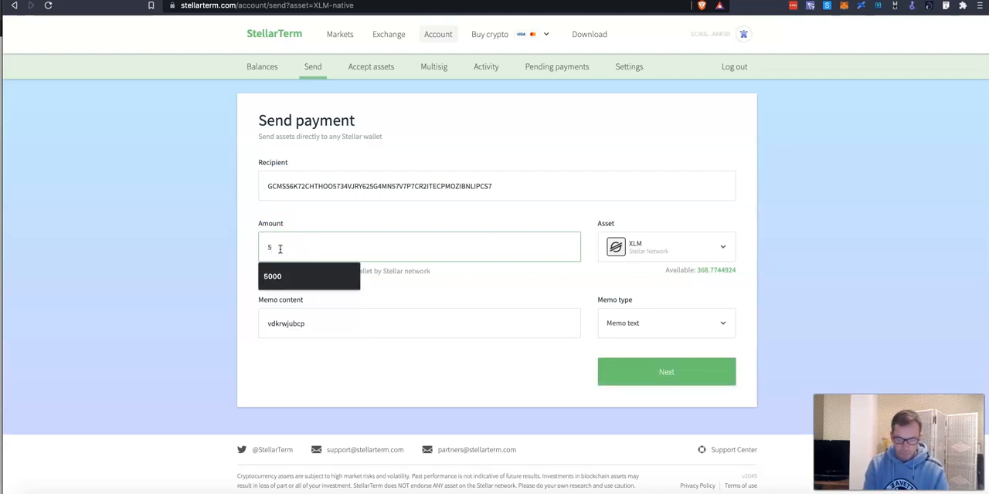
text(0)
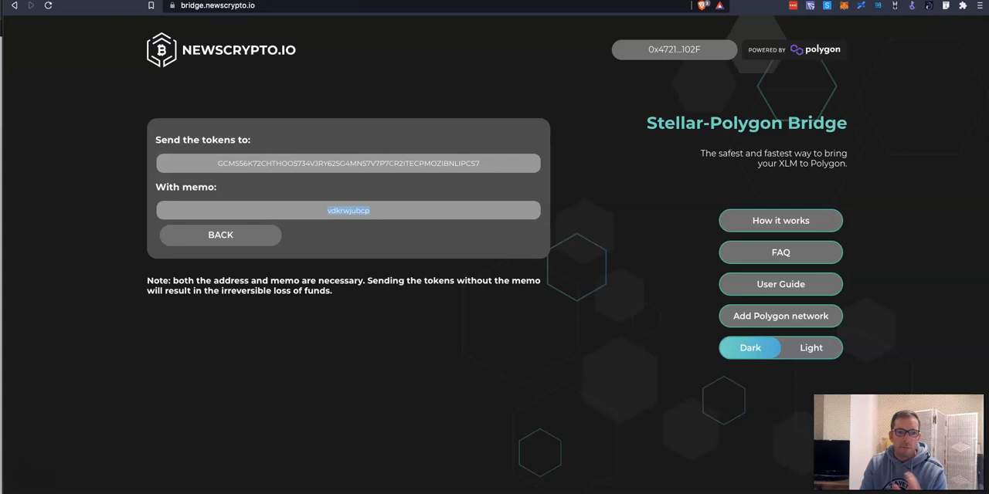
mouse_move(324, 214)
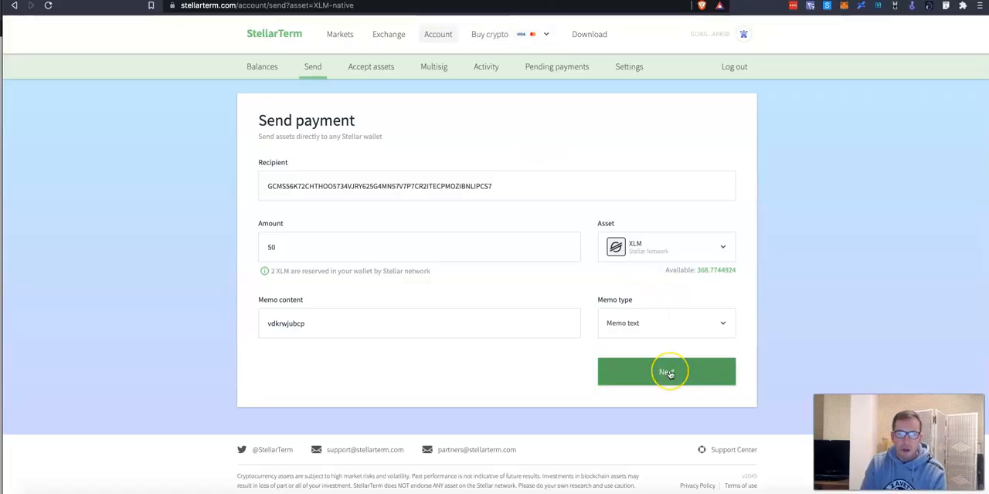
click(666, 372)
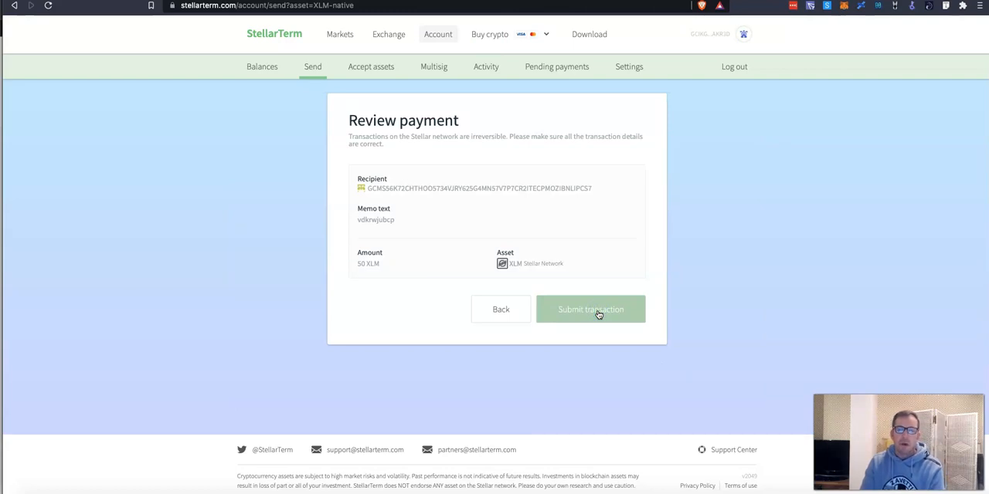
click(591, 309)
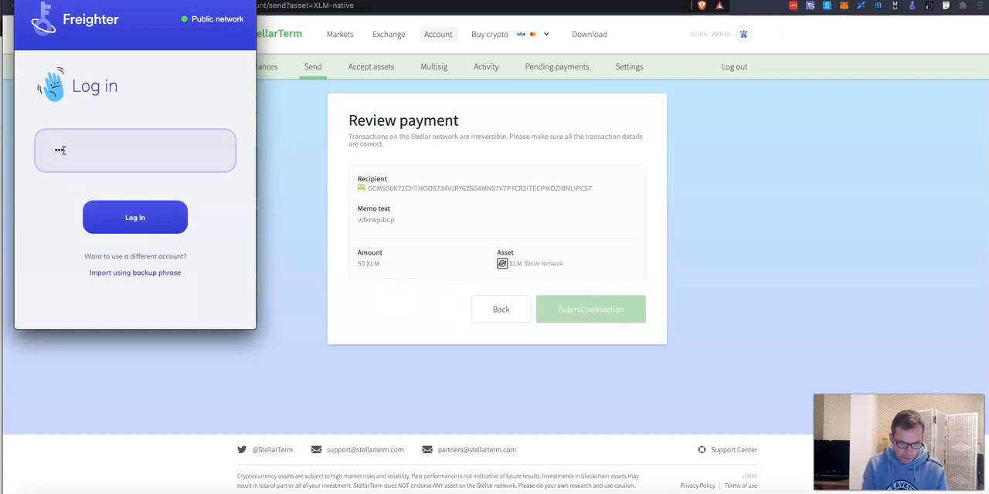
Unlock Freighter with the password and approve signing the 50 XLM payment.
text(password)
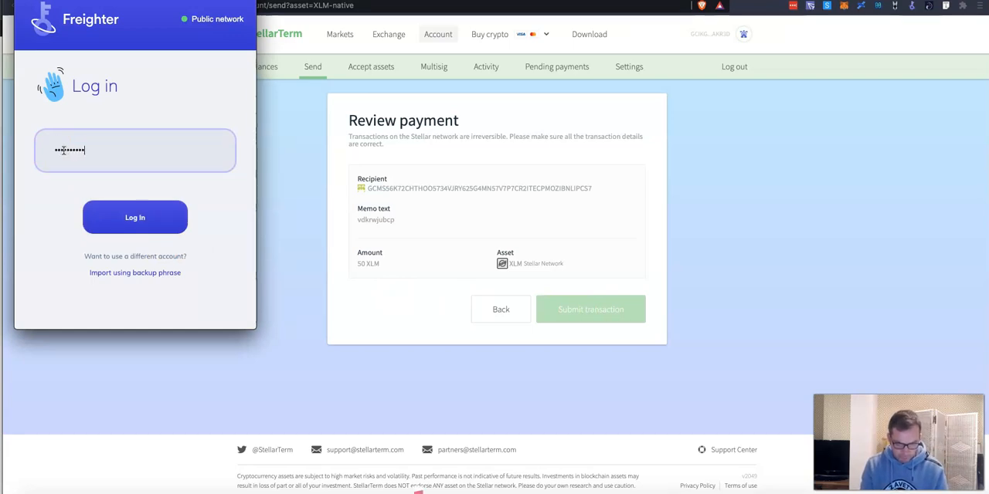
click(134, 217)
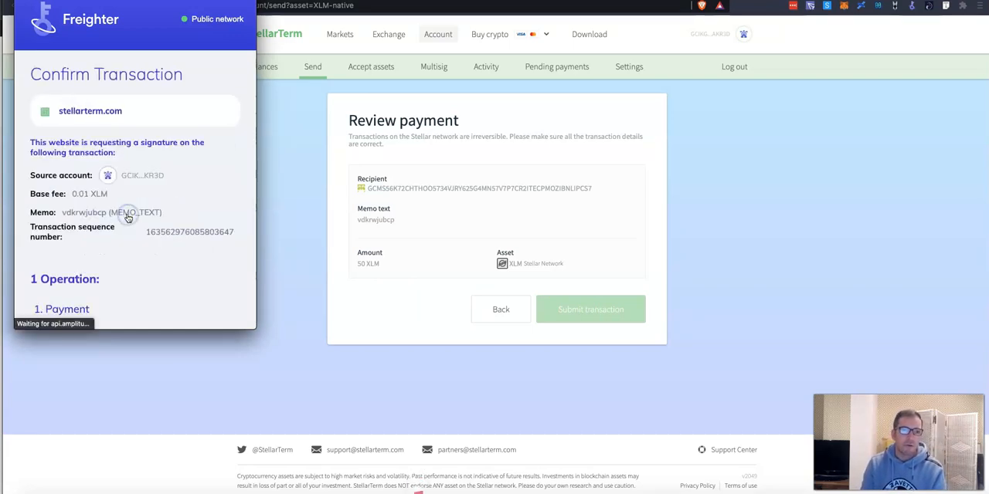
click(591, 309)
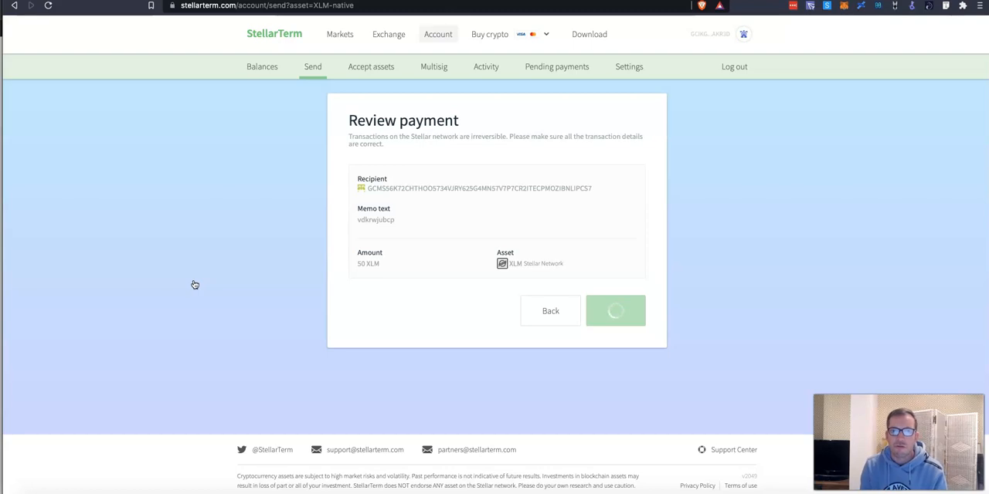
Return to the bridge.newscrypto.io tab showing the deposit address and memo.
click(615, 311)
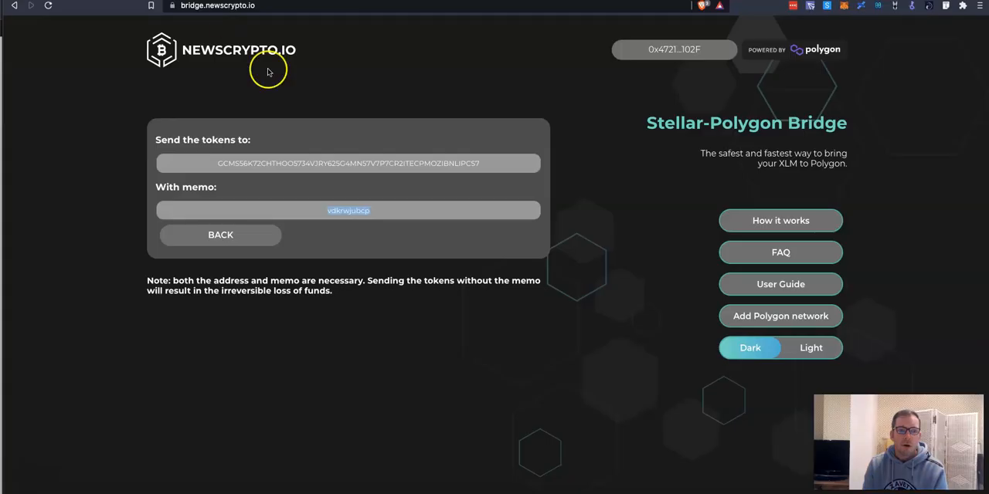
mouse_move(336, 149)
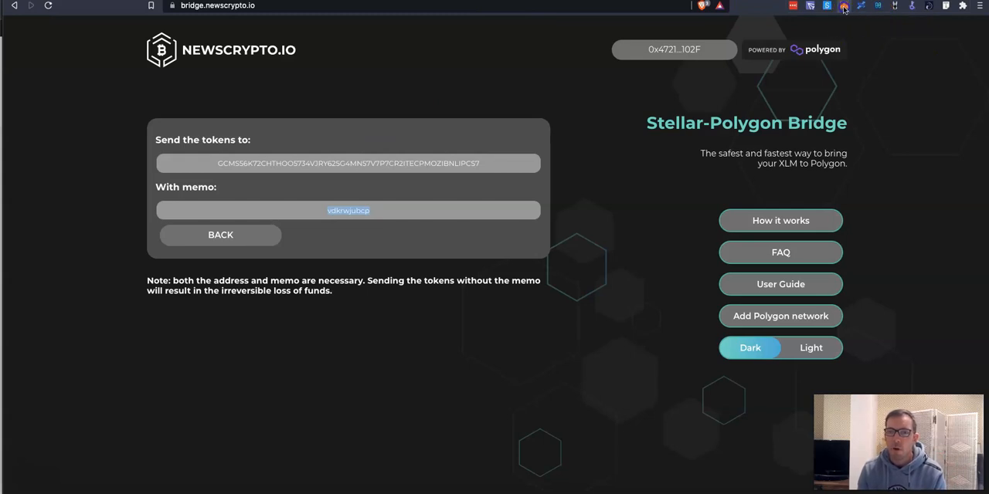
Review MetaMask activity and assets, showing 48.0268 MATIC and 179.419 wXLM.
click(844, 6)
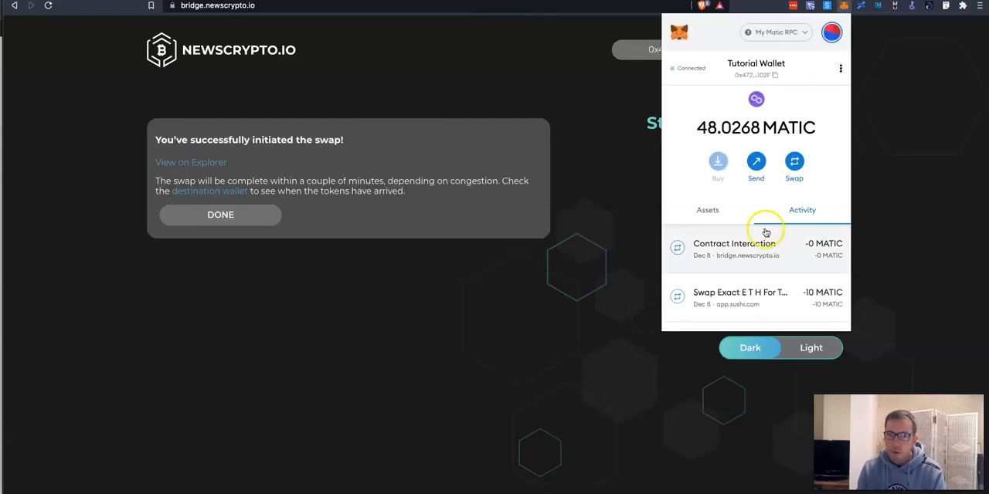
scroll(down, 3)
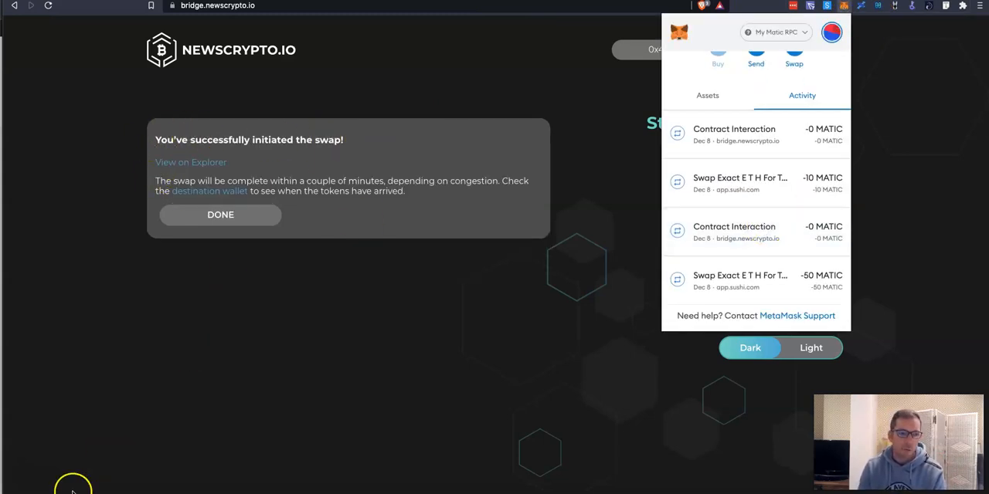
mouse_move(702, 81)
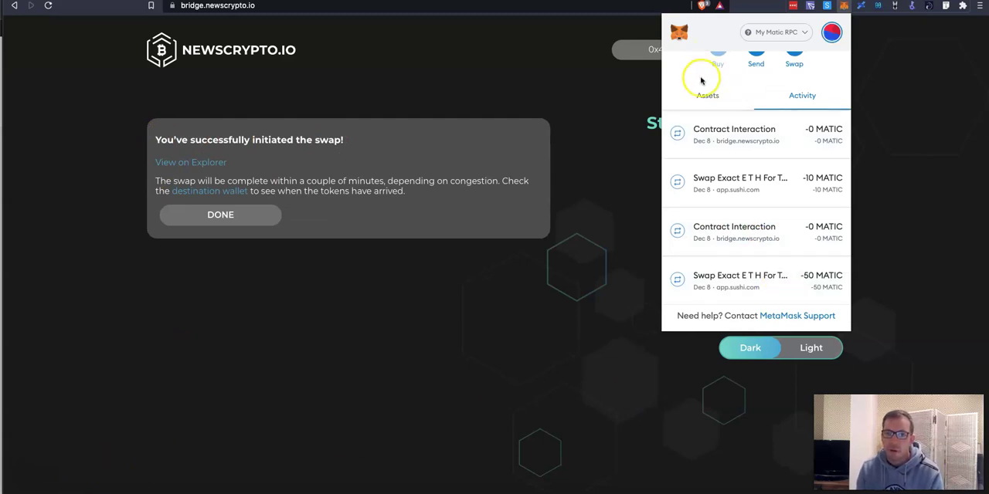
click(707, 95)
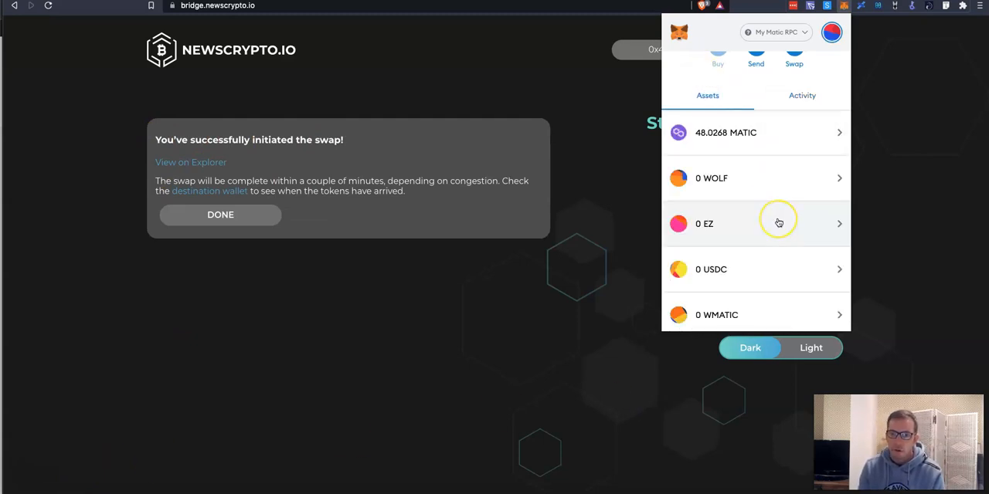
scroll(down, 3)
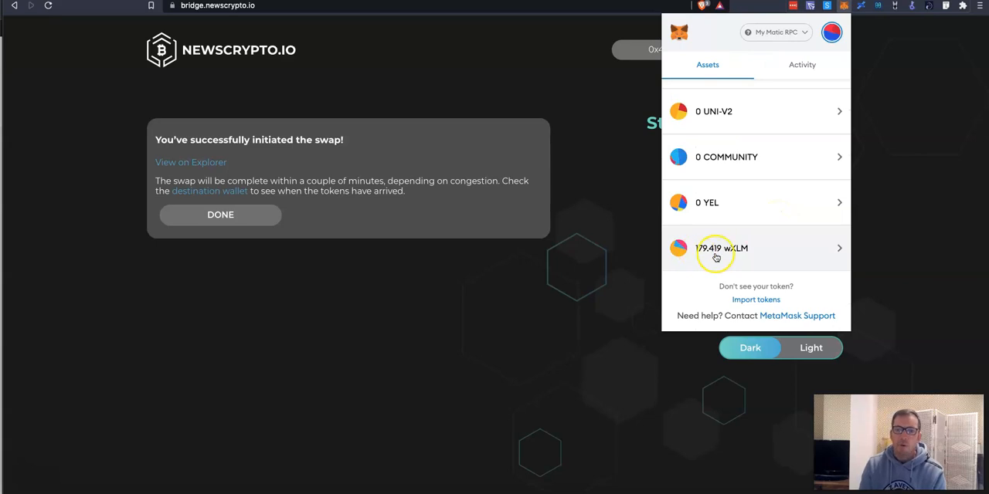
mouse_move(715, 248)
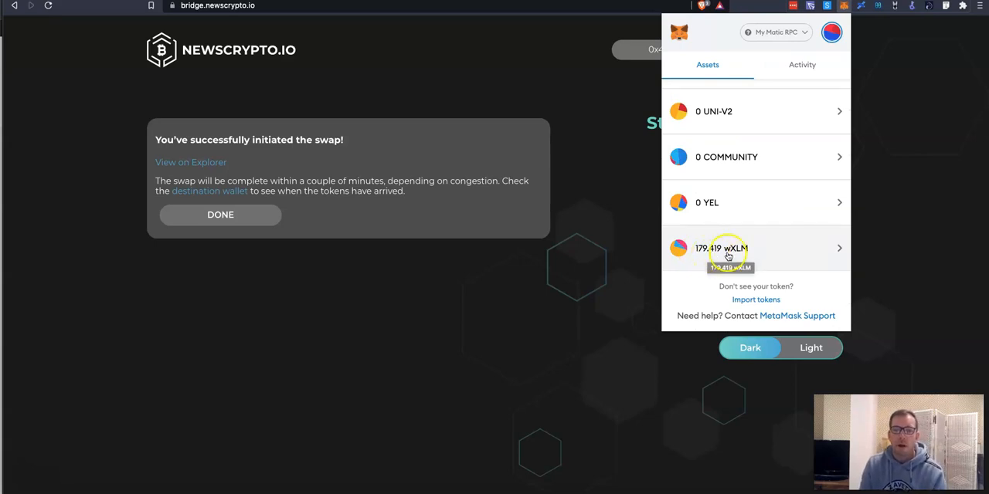
mouse_move(709, 257)
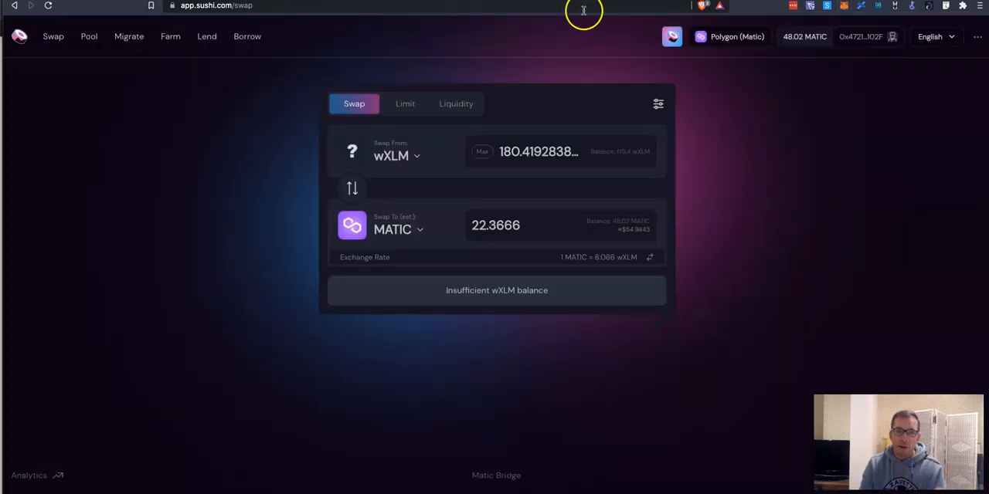
mouse_move(544, 74)
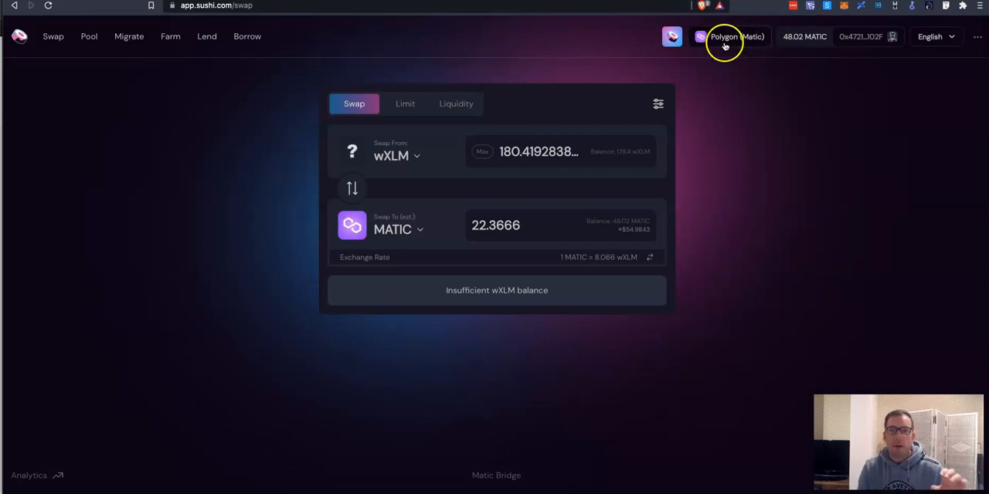
mouse_move(730, 40)
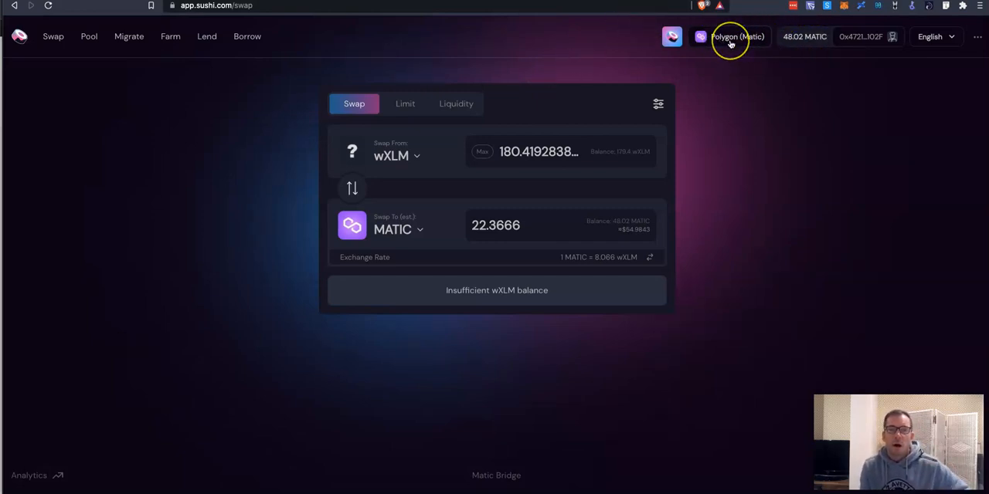
mouse_move(394, 162)
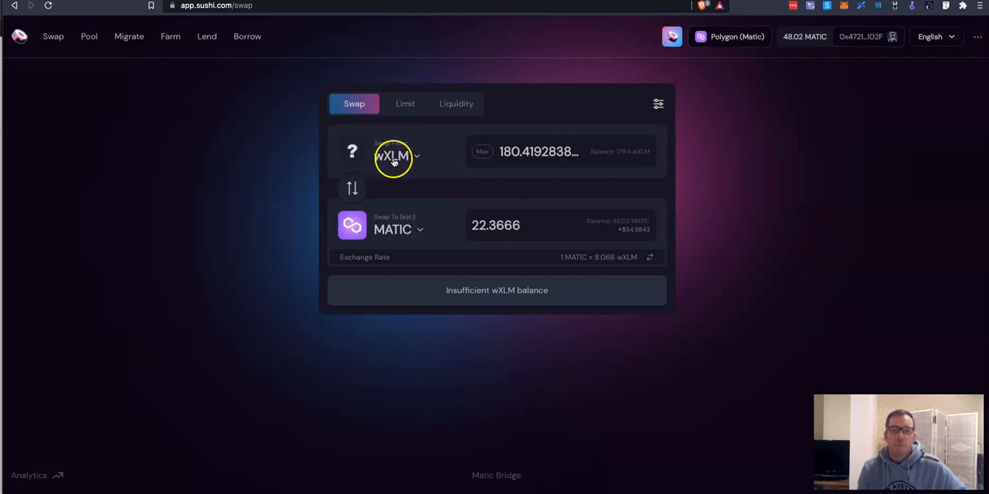
mouse_move(459, 157)
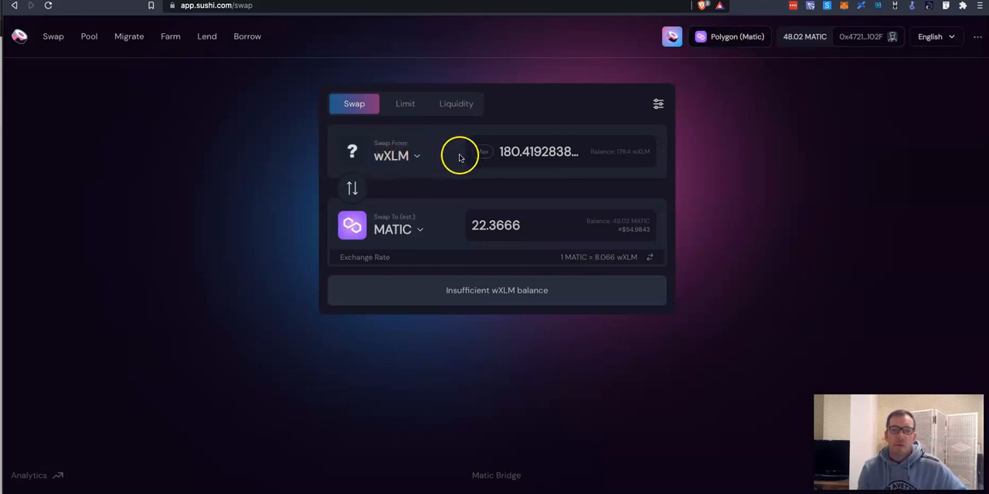
Reload app.sushi.com/swap so the form starts from MATIC with no destination token.
click(48, 5)
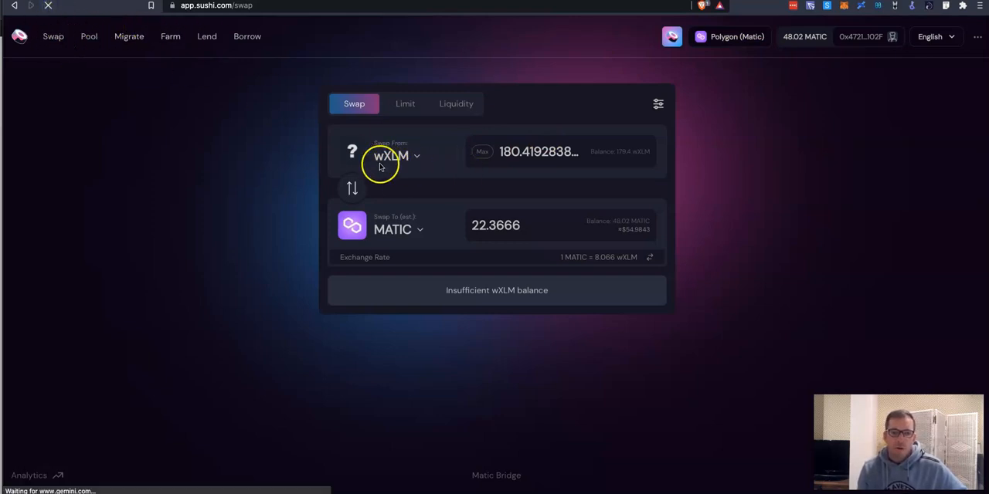
click(352, 189)
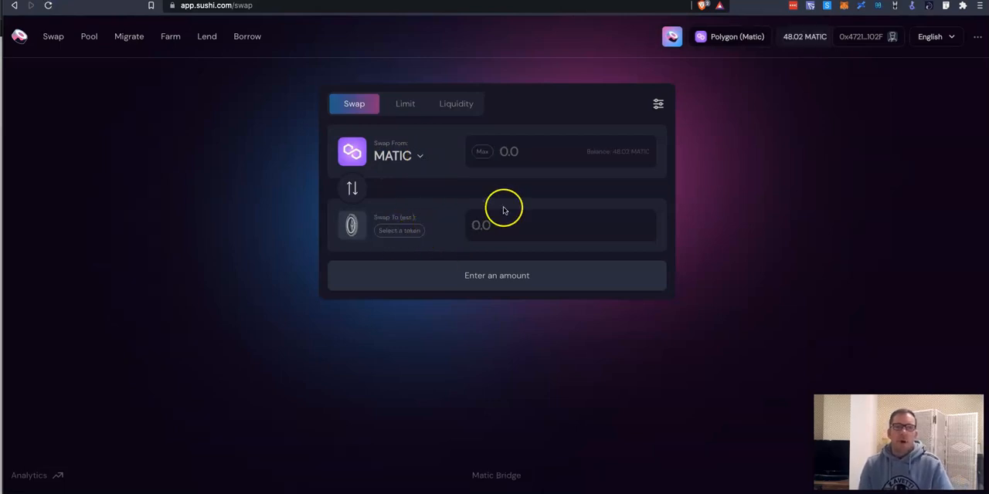
mouse_move(637, 178)
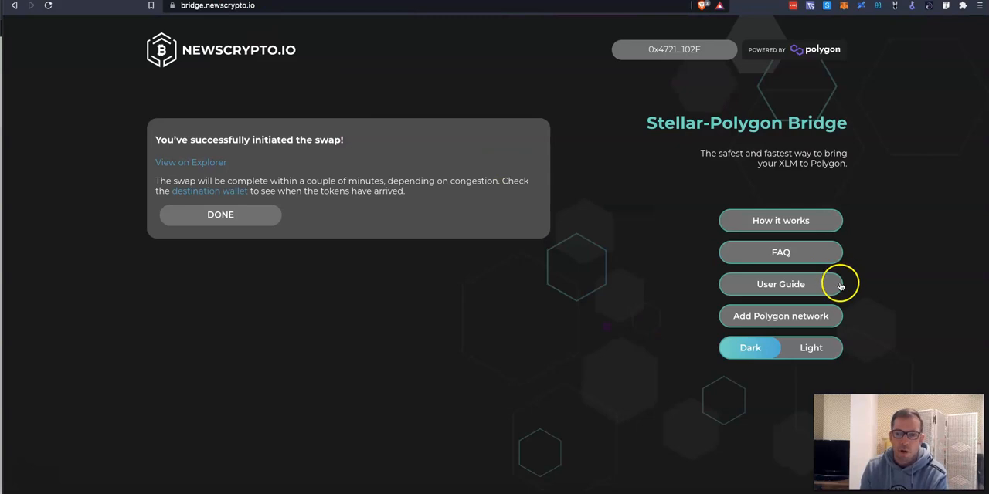
Open the NewsCrypto bridge User Guide listing the wXLM token contract address.
click(781, 284)
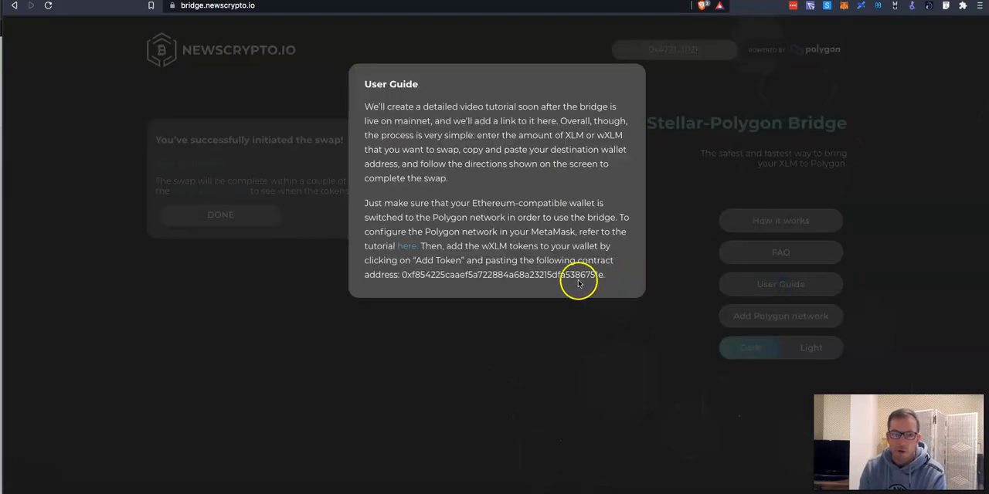
mouse_move(456, 251)
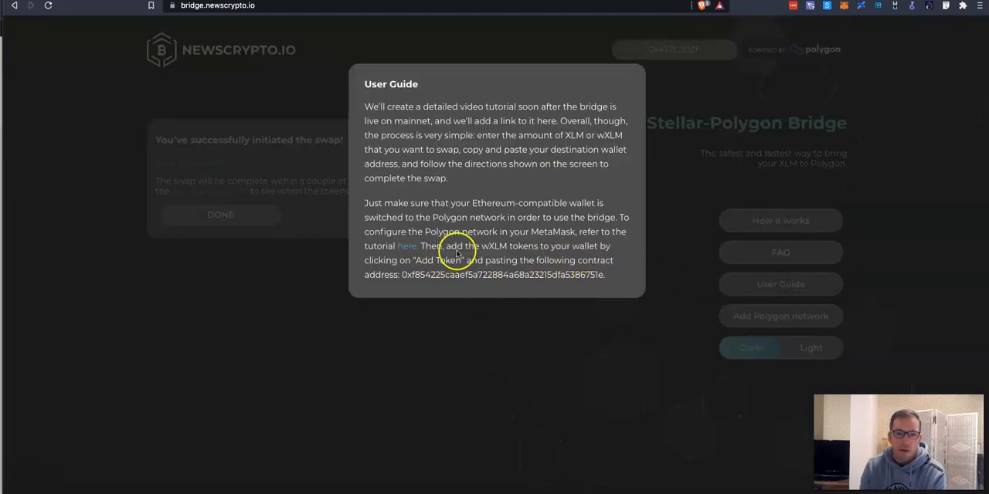
mouse_move(605, 262)
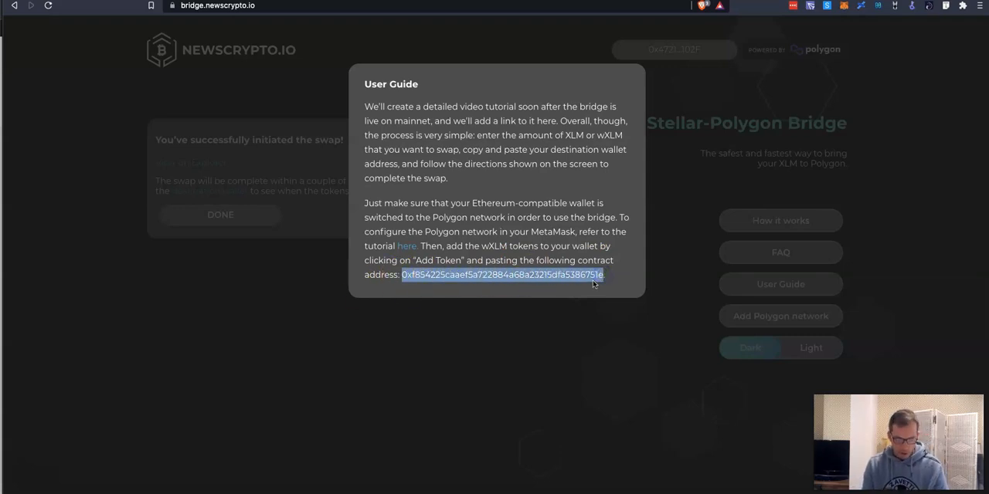
mouse_move(532, 165)
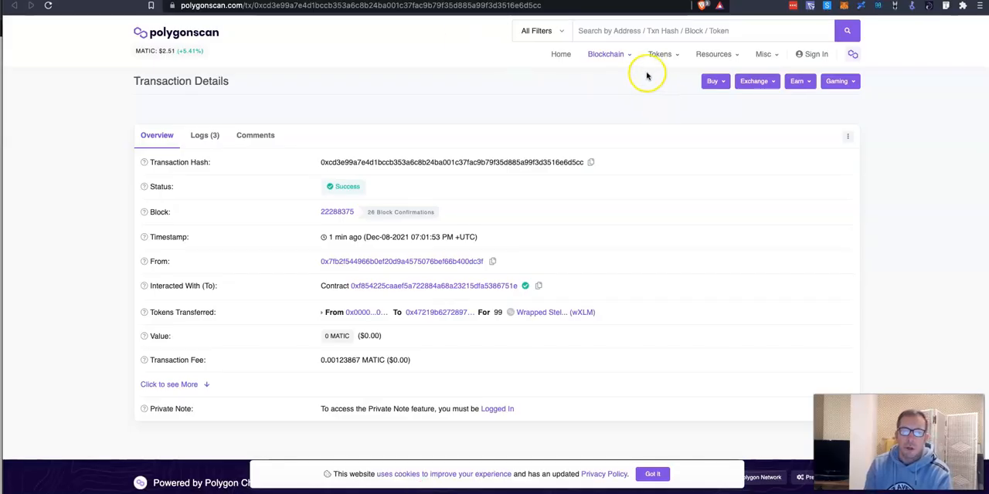
Search Polygonscan for the wXLM contract and open a Swap Exact ETH For Tokens transfer.
click(695, 31)
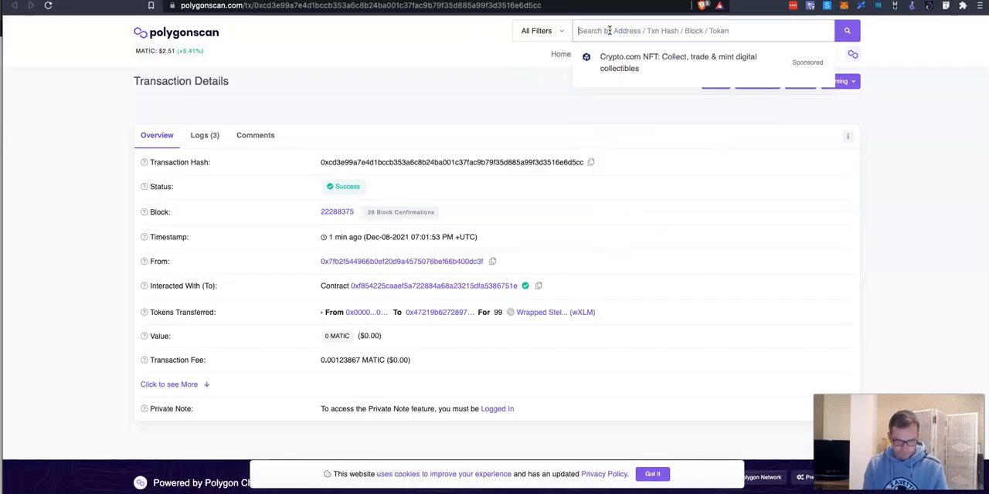
click(847, 30)
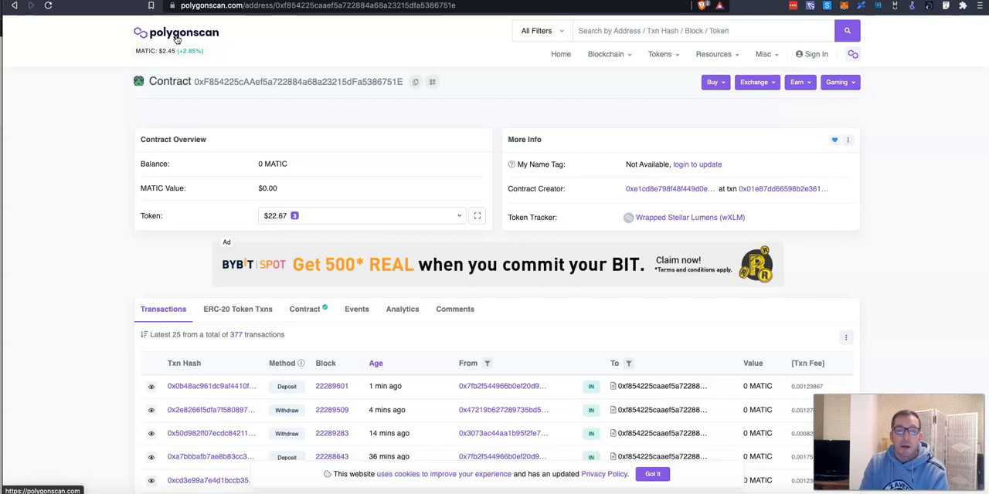
mouse_move(501, 178)
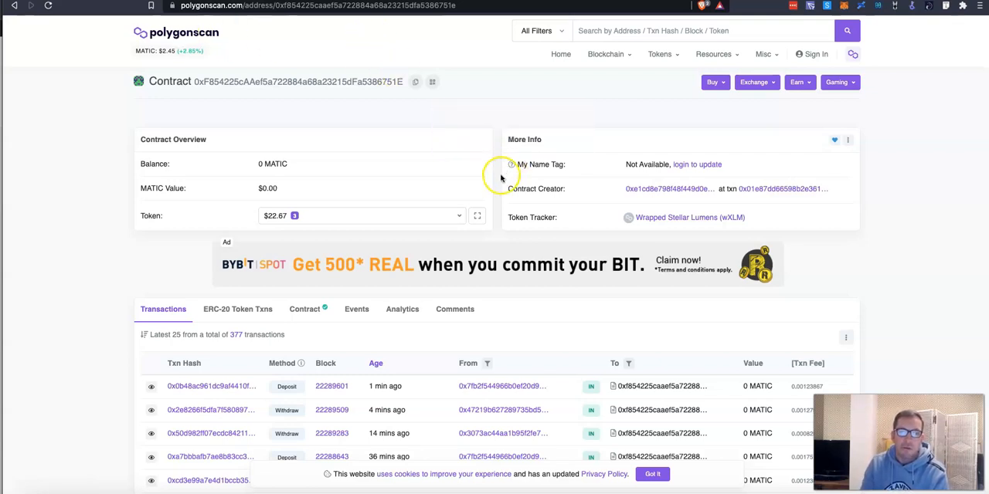
scroll(down, 3)
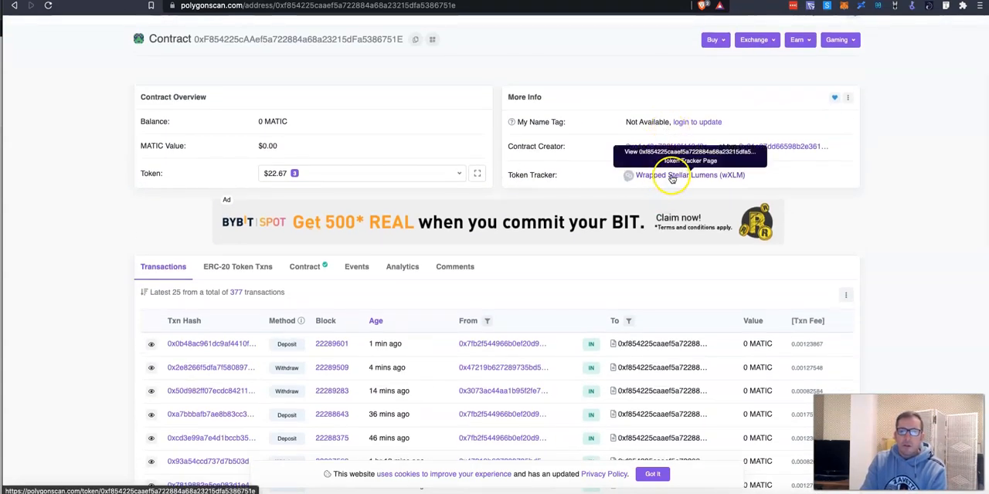
click(686, 175)
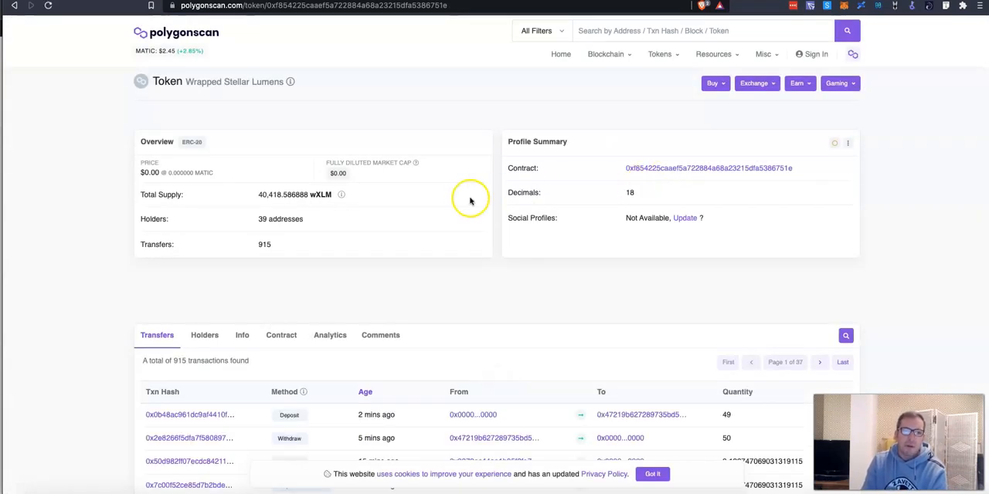
scroll(down, 3)
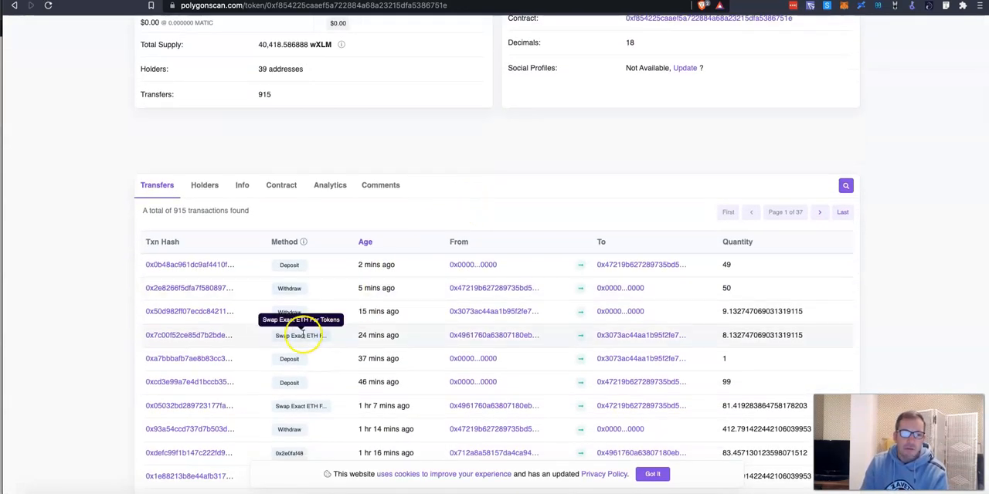
mouse_move(302, 405)
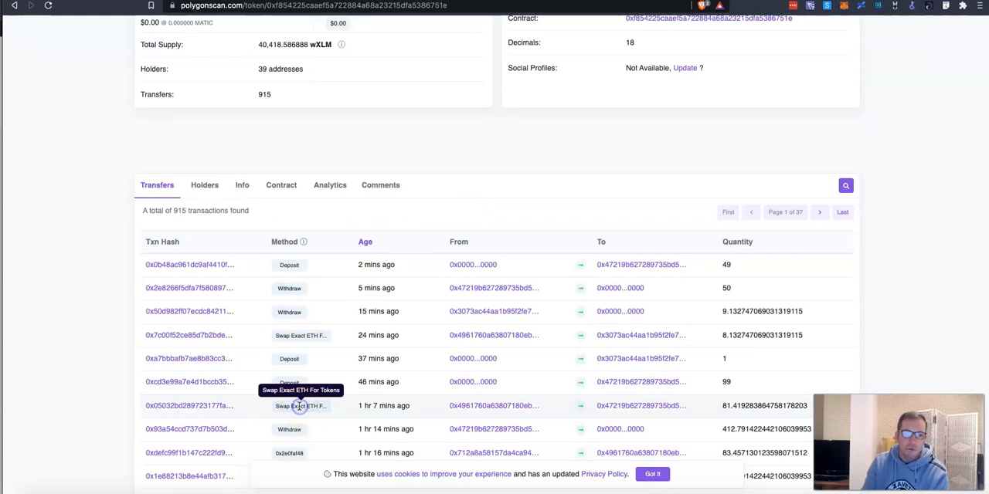
click(189, 406)
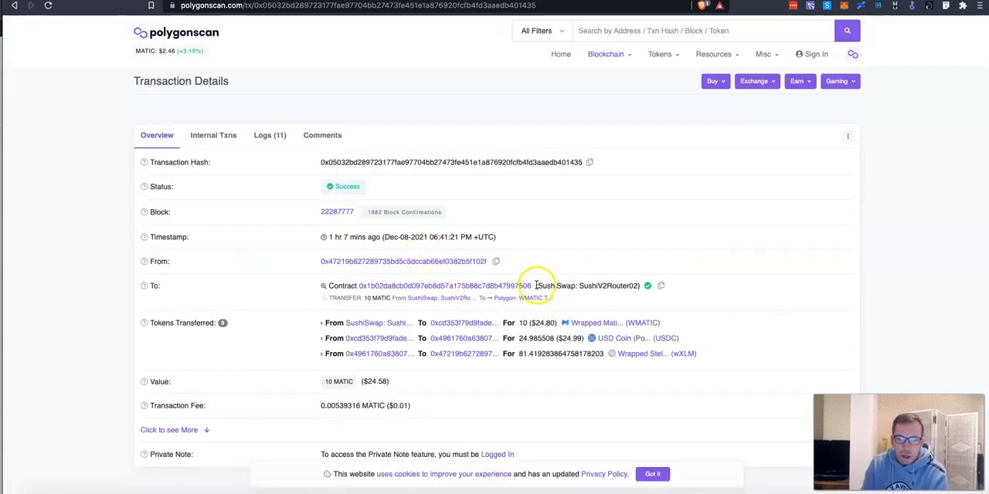
mouse_move(618, 286)
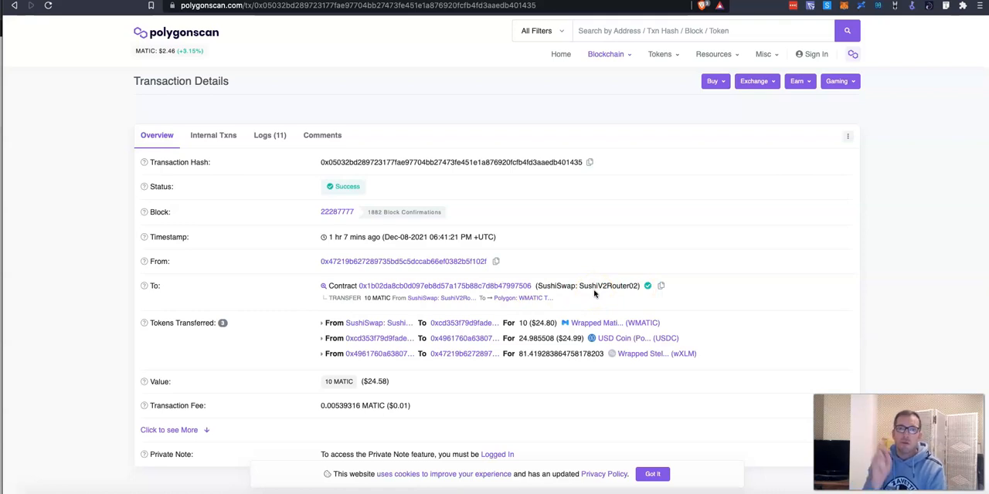
mouse_move(517, 113)
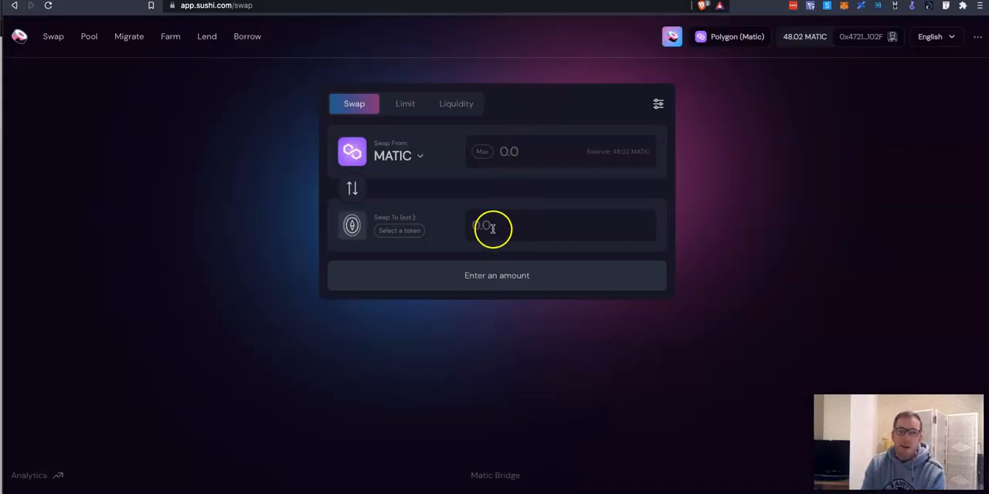
Pick wXLM as the receiving token, flip the trade, and enter 50.
click(398, 230)
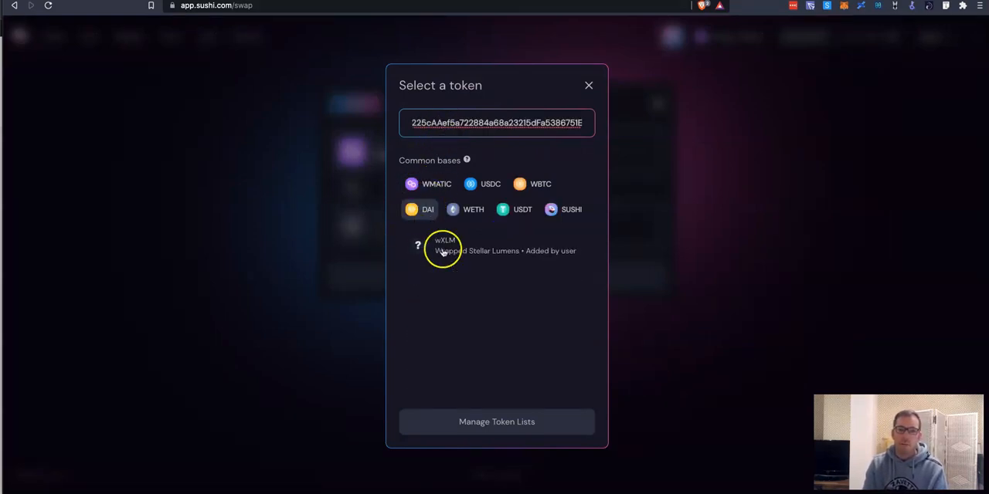
click(442, 245)
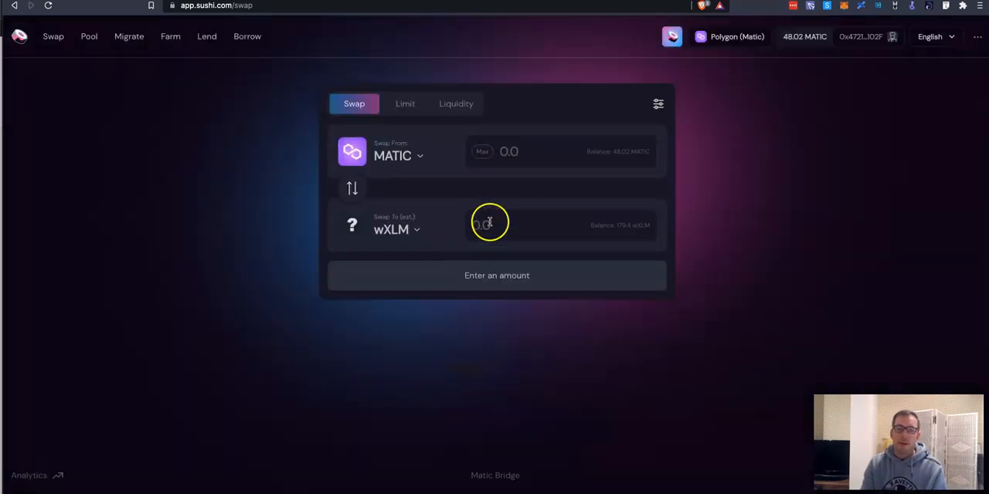
mouse_move(500, 211)
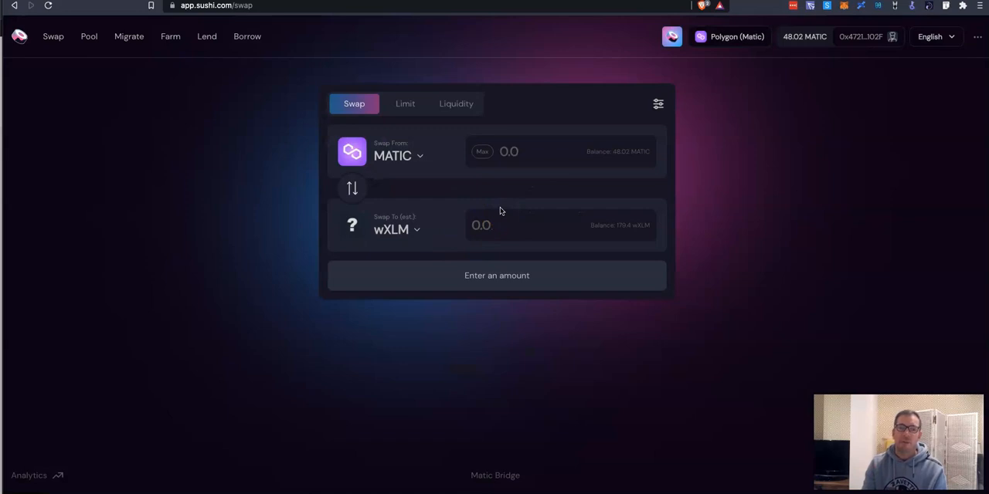
click(352, 188)
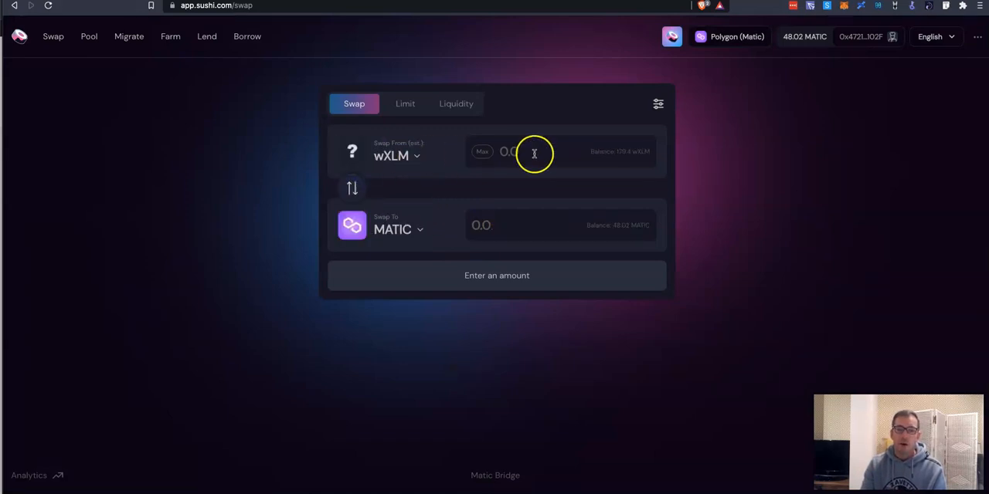
mouse_move(579, 162)
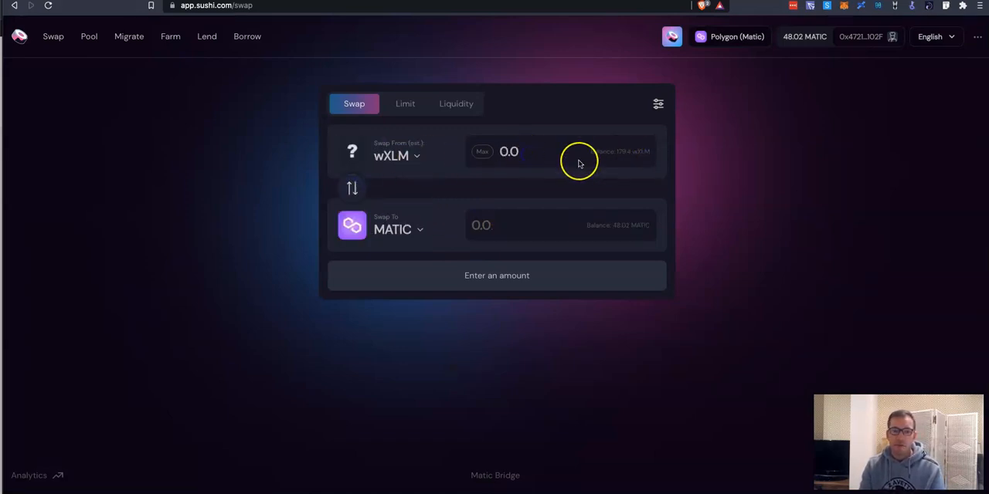
text(50)
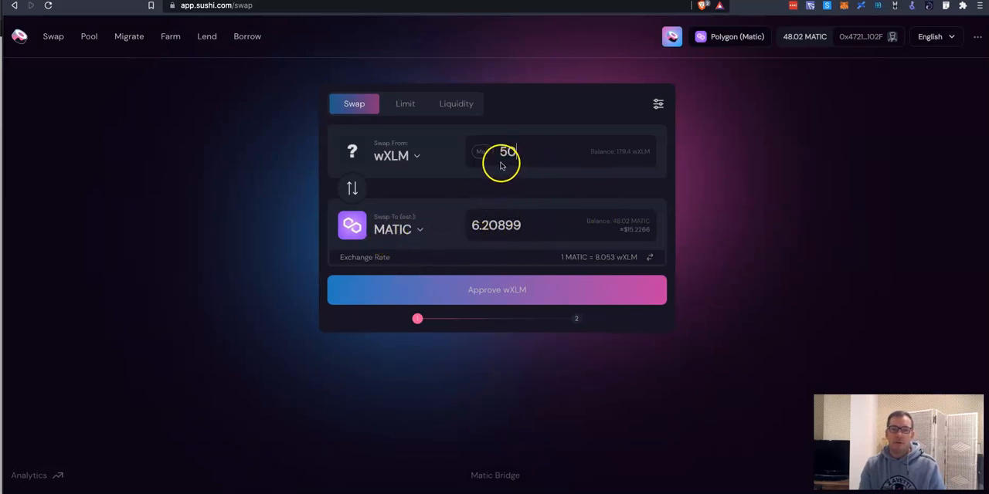
mouse_move(415, 157)
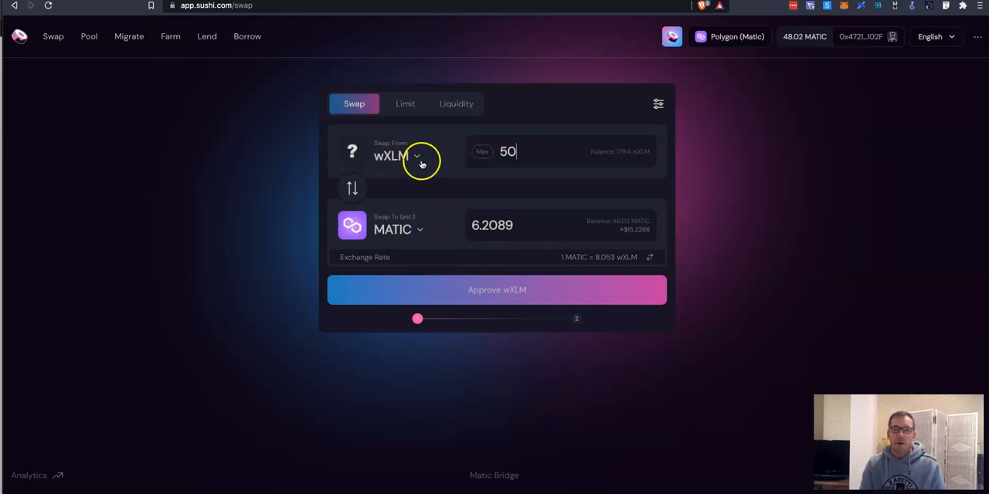
mouse_move(580, 231)
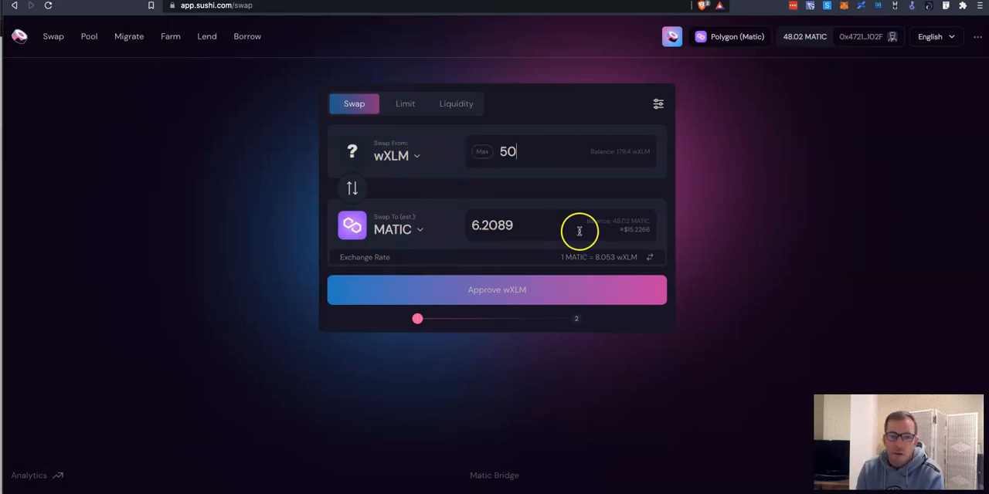
mouse_move(628, 237)
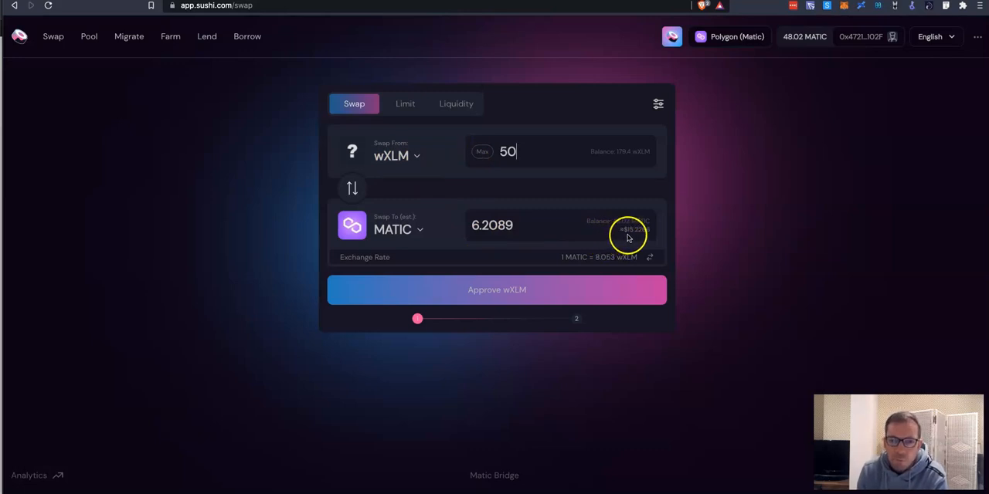
mouse_move(635, 235)
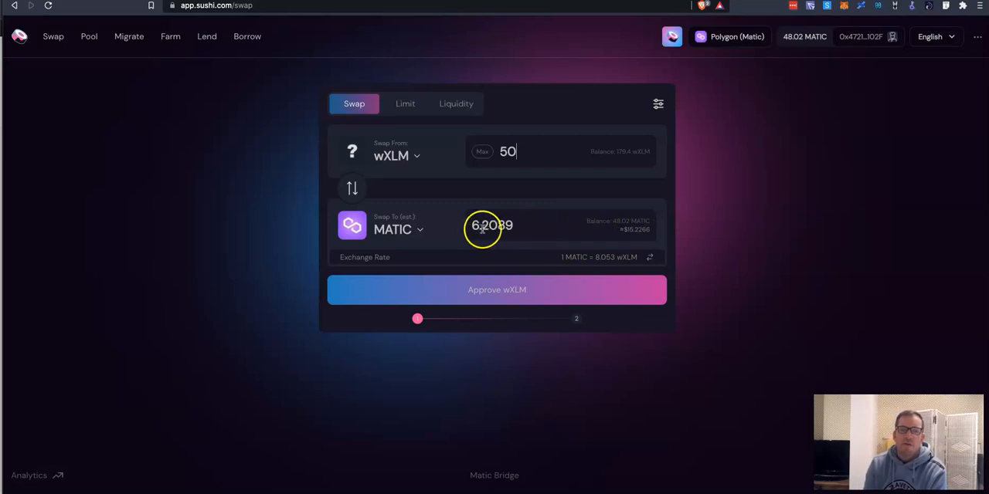
mouse_move(648, 232)
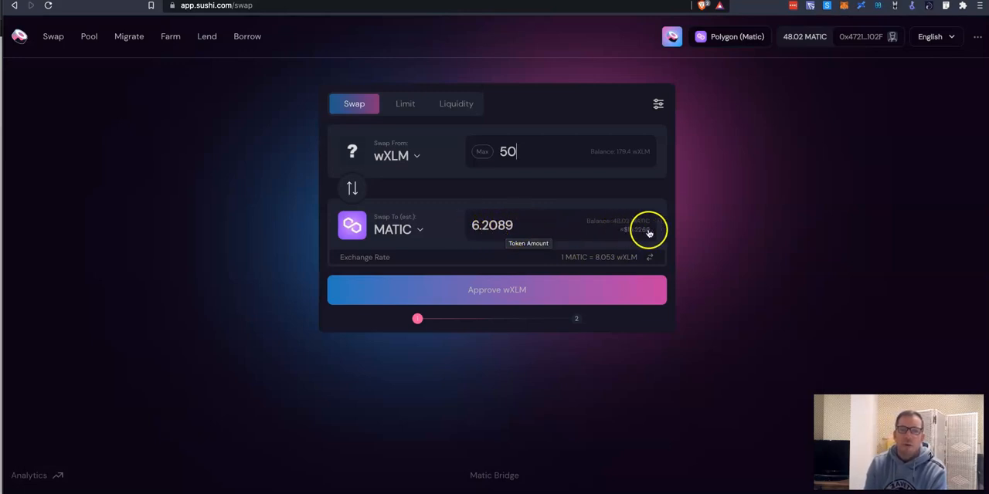
mouse_move(443, 167)
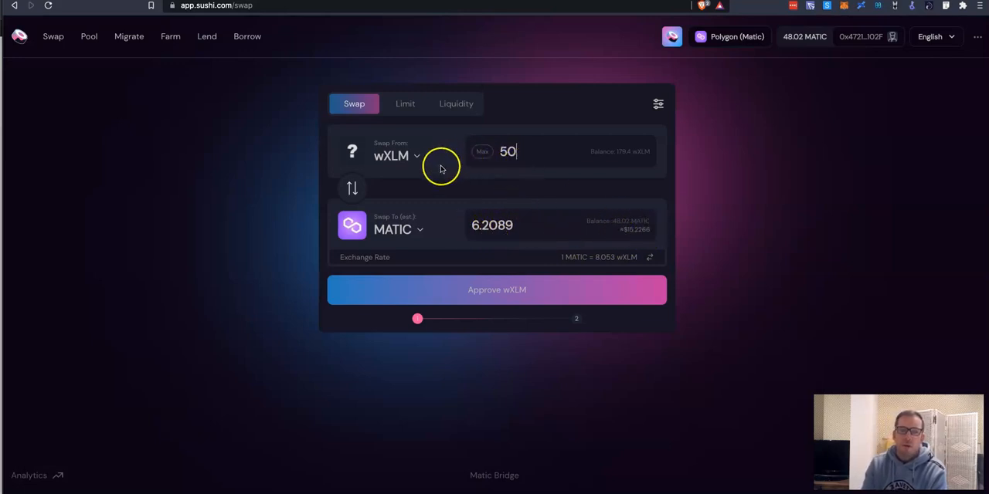
mouse_move(380, 185)
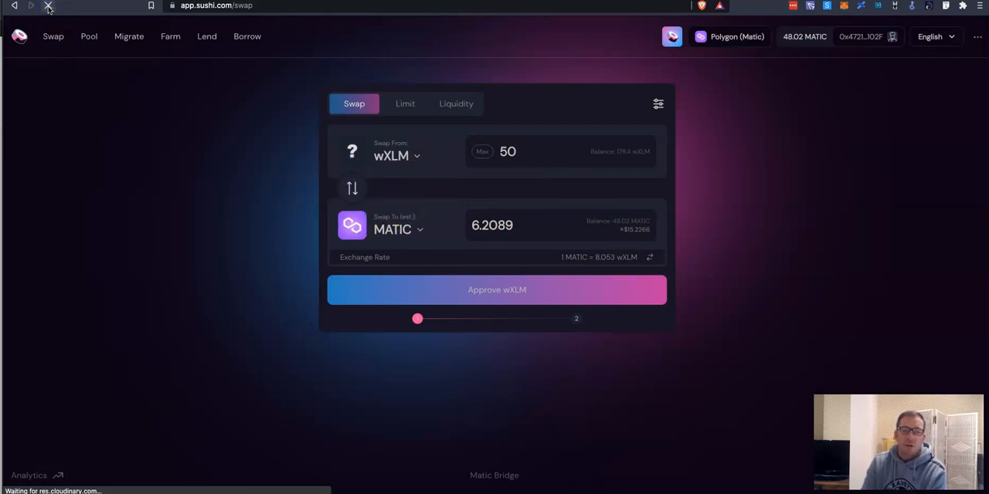
Reload, find wXLM by its pasted contract address, and flip to wXLM-to-MATIC.
click(47, 5)
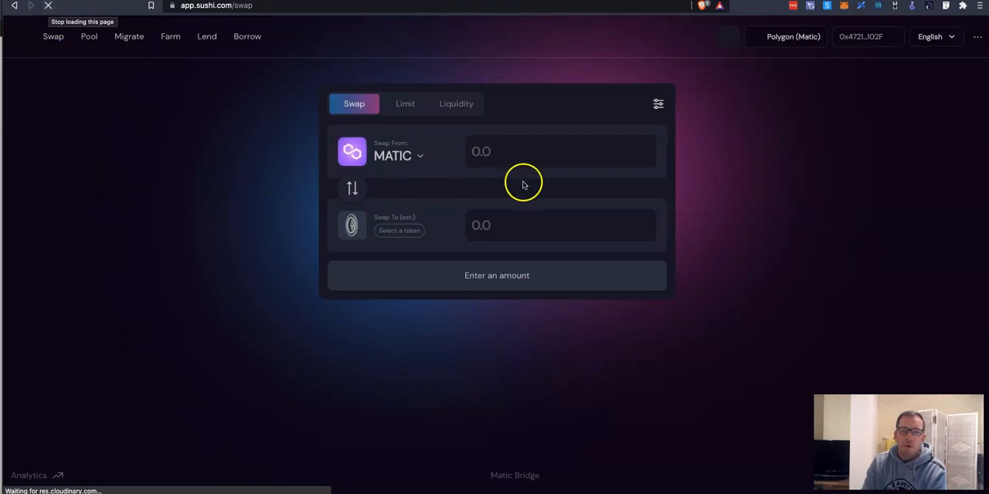
click(399, 231)
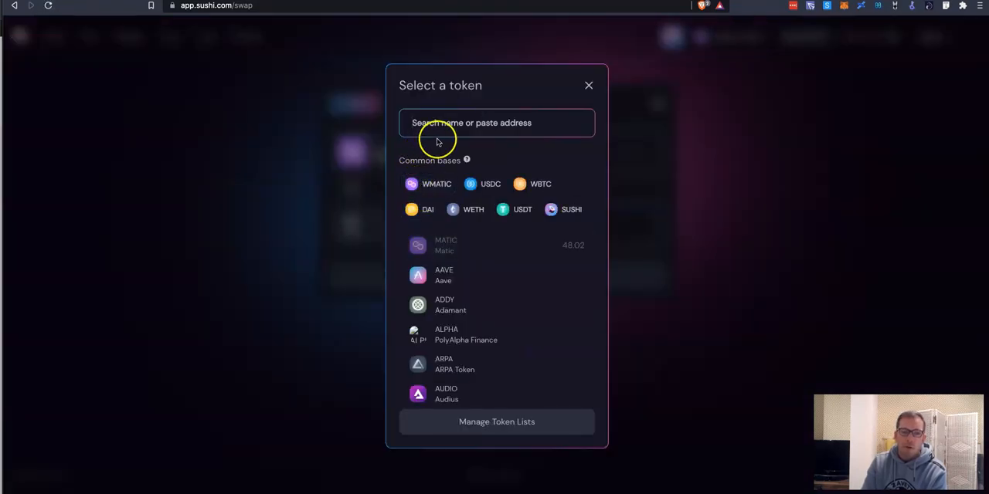
text(225cAAef5a722884a68a23215dFa538675lE)
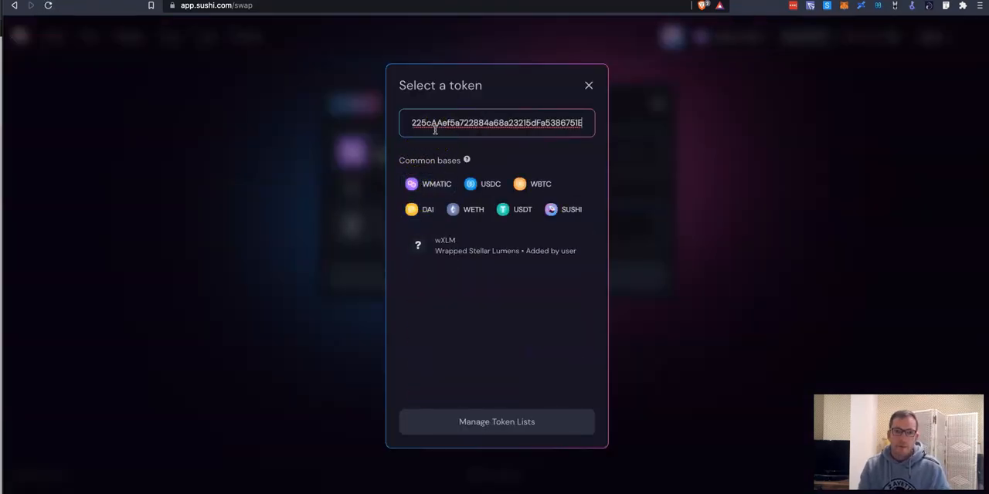
mouse_move(512, 384)
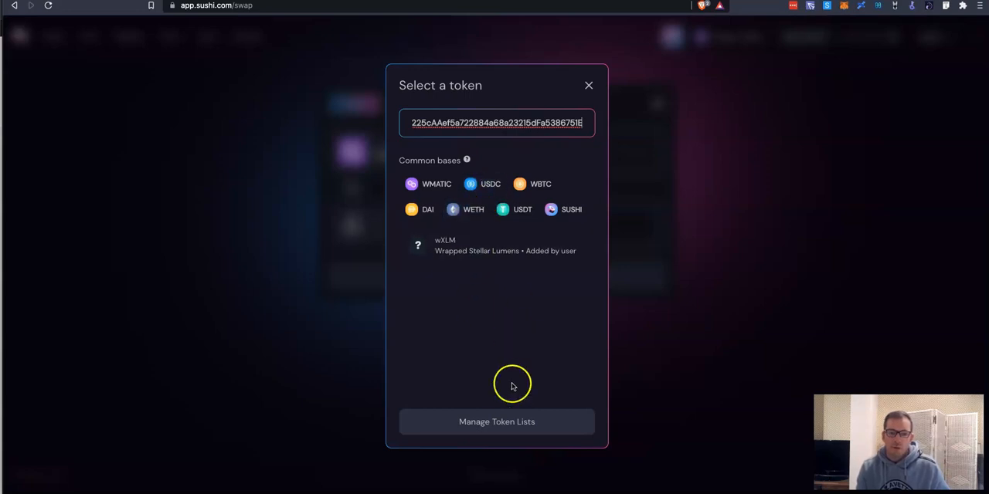
mouse_move(505, 242)
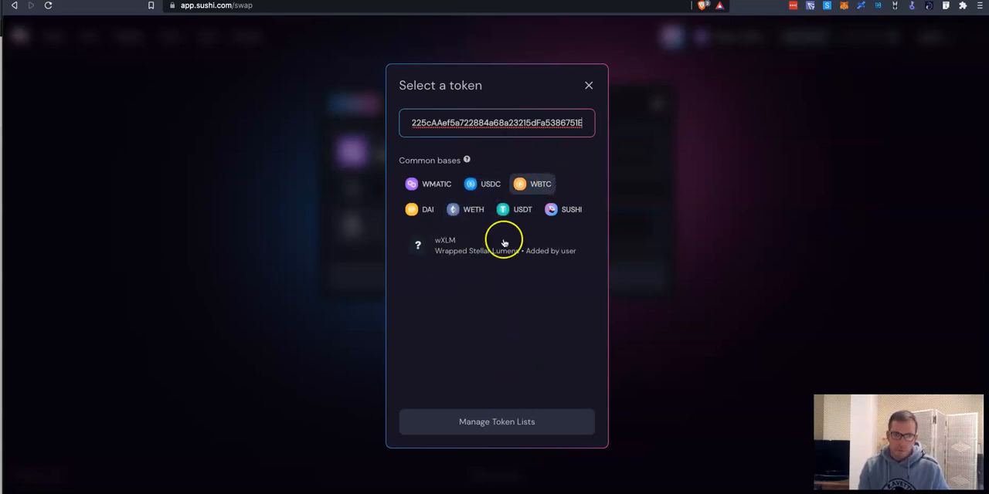
click(494, 245)
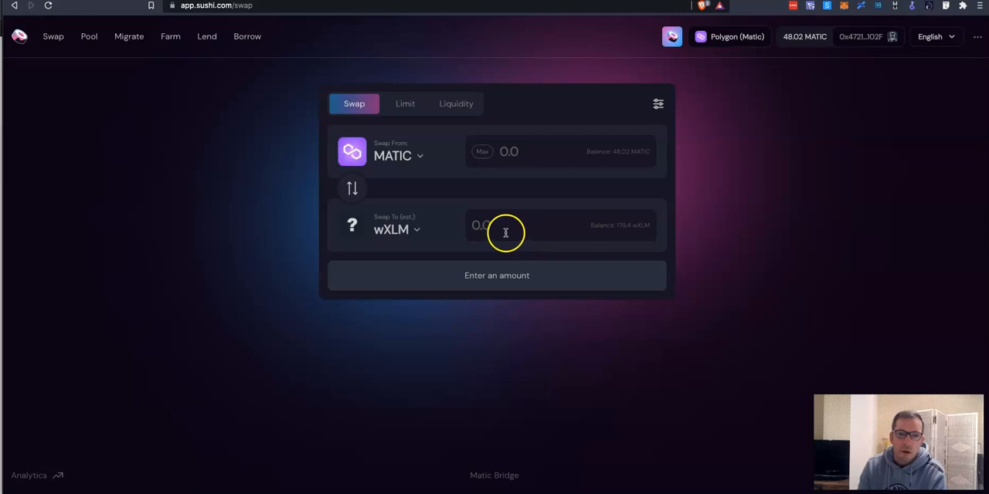
click(351, 188)
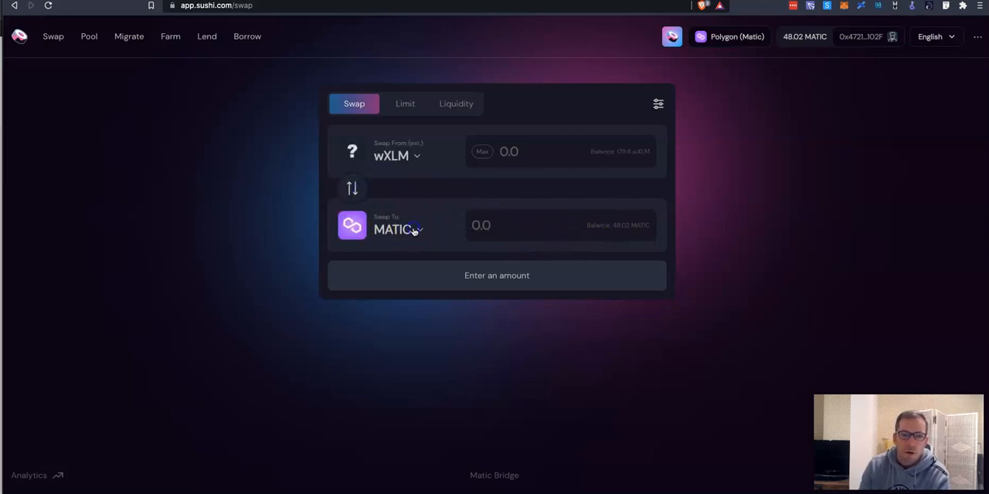
Set Swap To to USDC and enter 50 wXLM, quoting about 15.27 USDC.
click(398, 229)
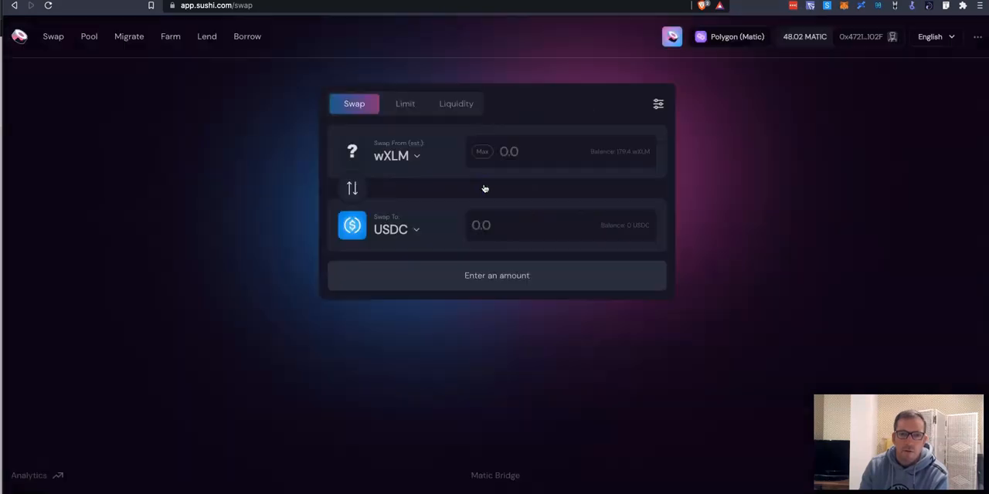
mouse_move(502, 169)
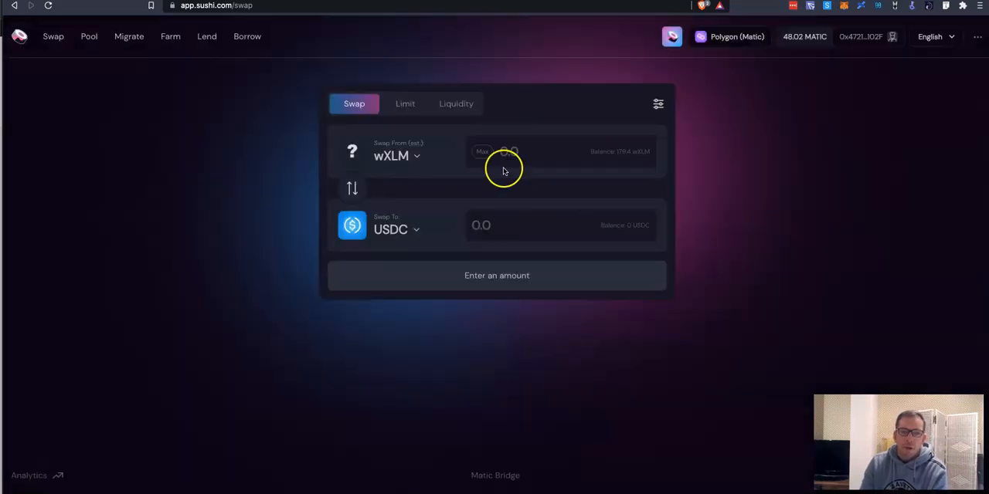
text(1)
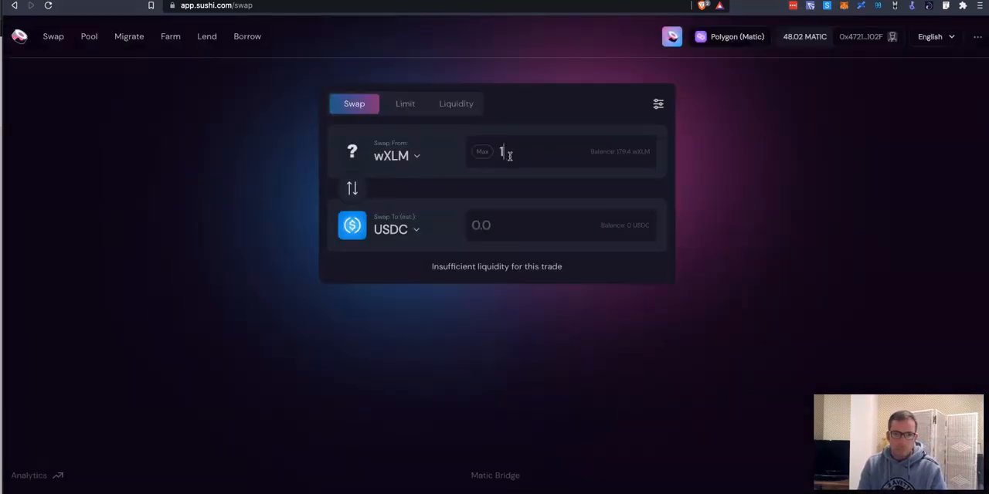
text(1)
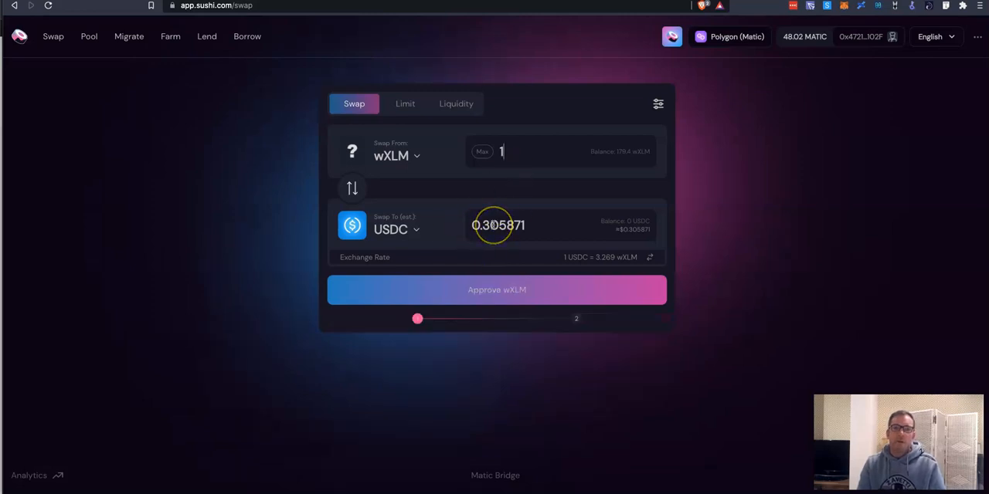
text(00)
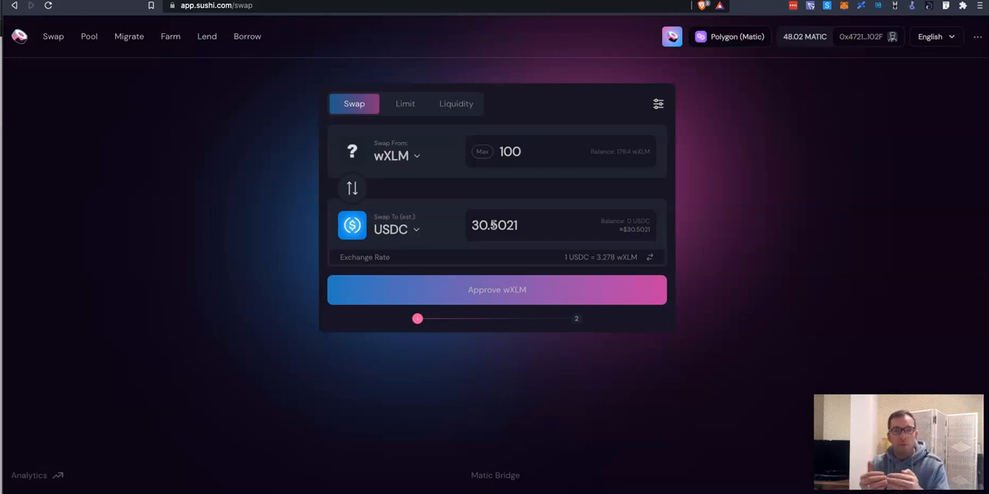
click(510, 151)
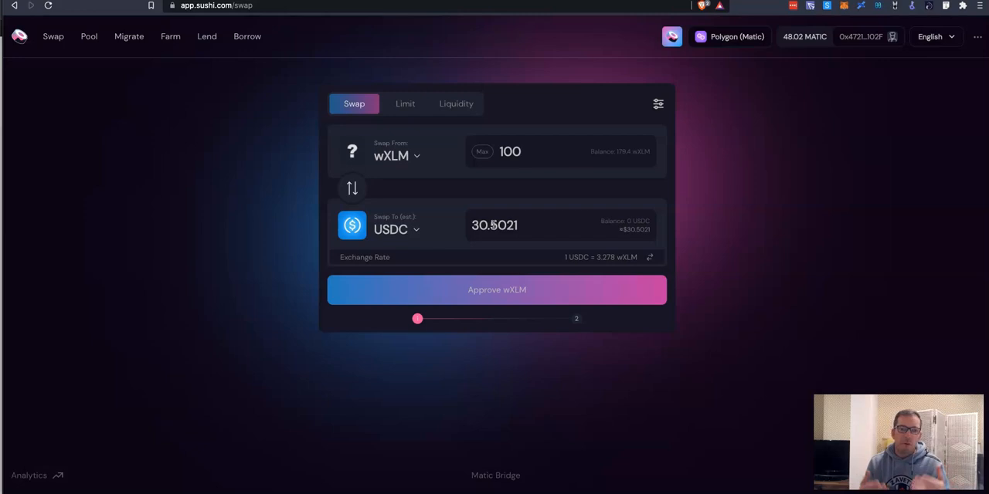
click(522, 151)
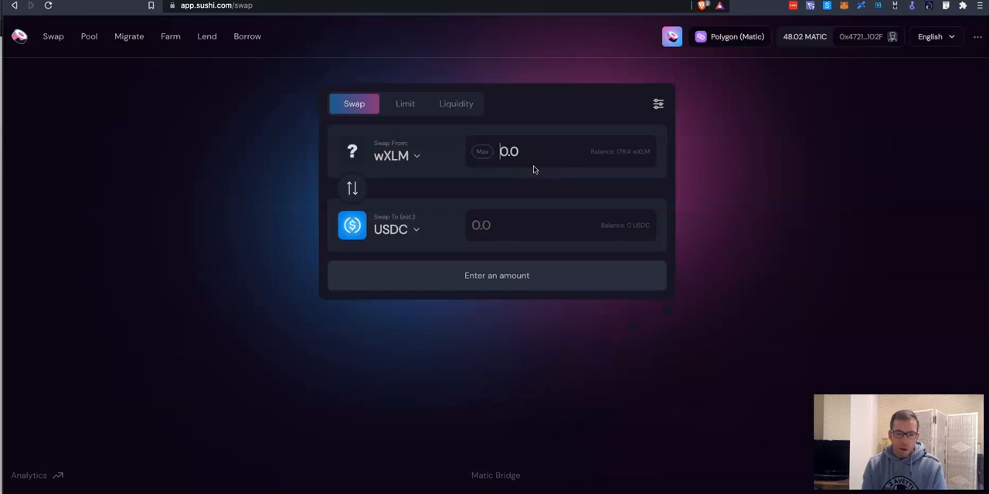
text(50)
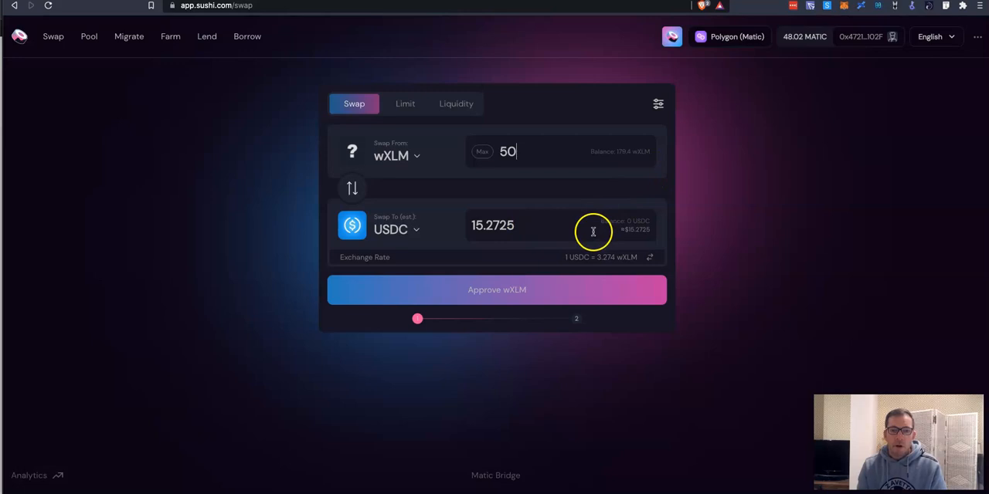
mouse_move(547, 224)
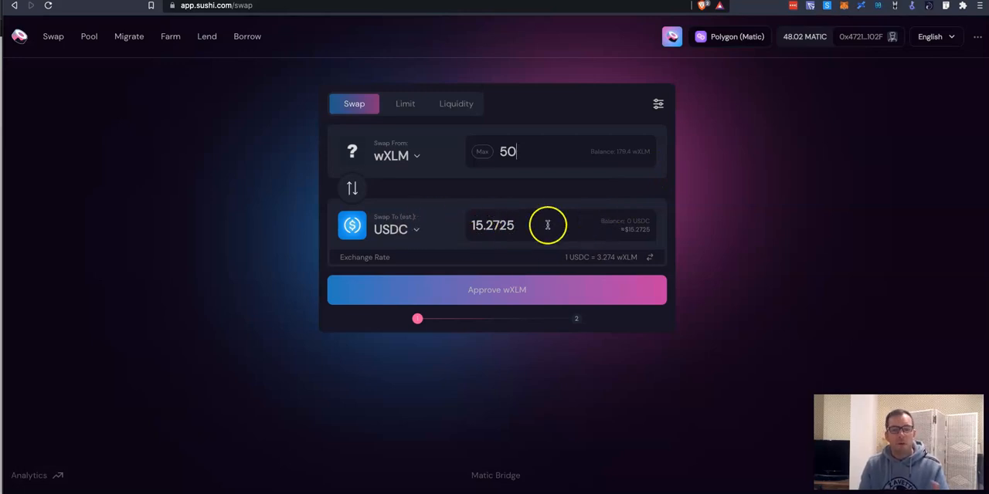
Switch the receiving token to MATIC (about 6.20) and approve wXLM spending in MetaMask.
click(397, 228)
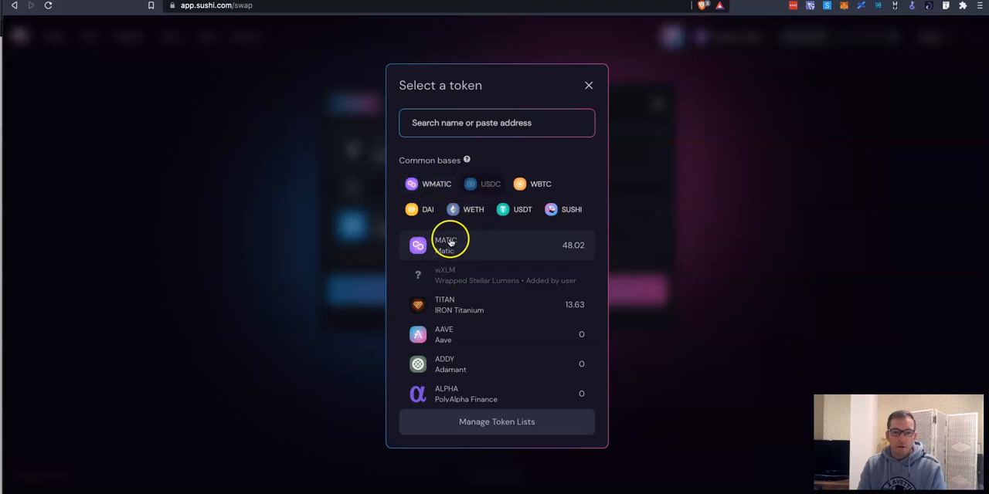
click(444, 245)
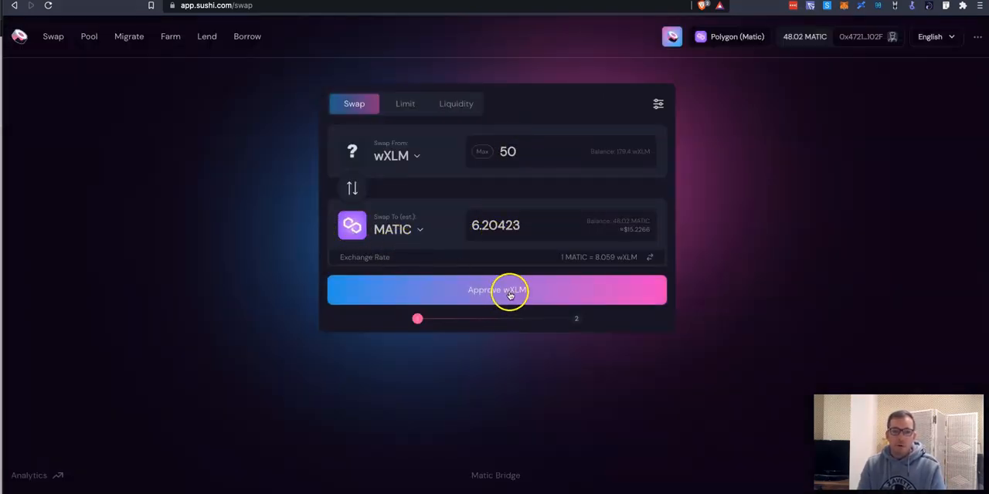
click(497, 290)
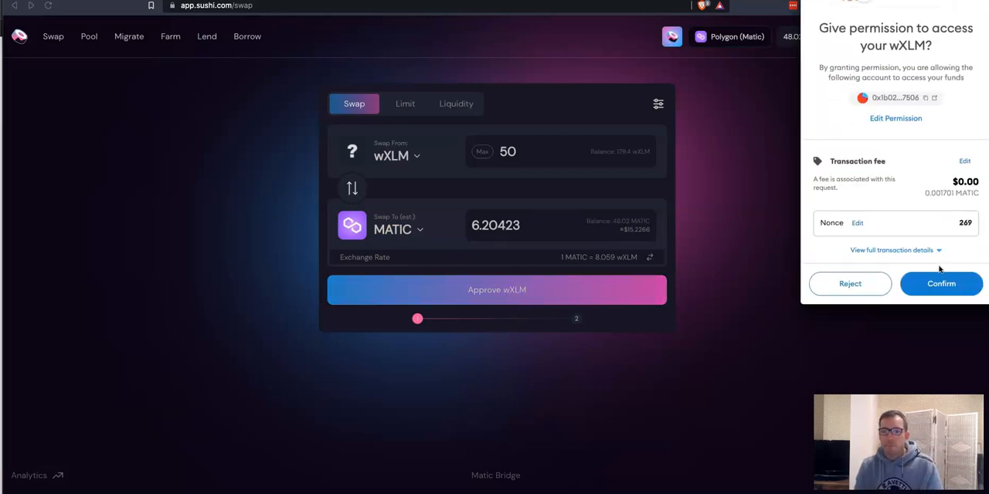
click(941, 284)
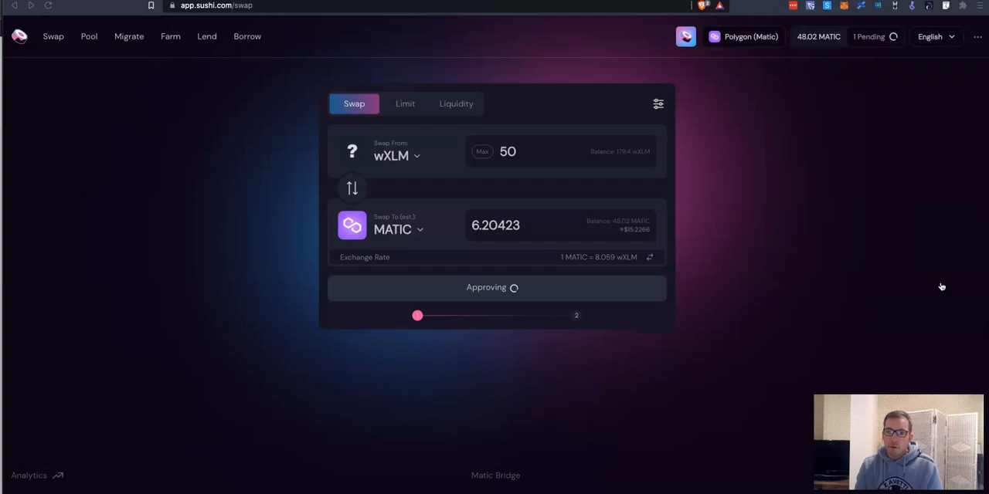
mouse_move(687, 325)
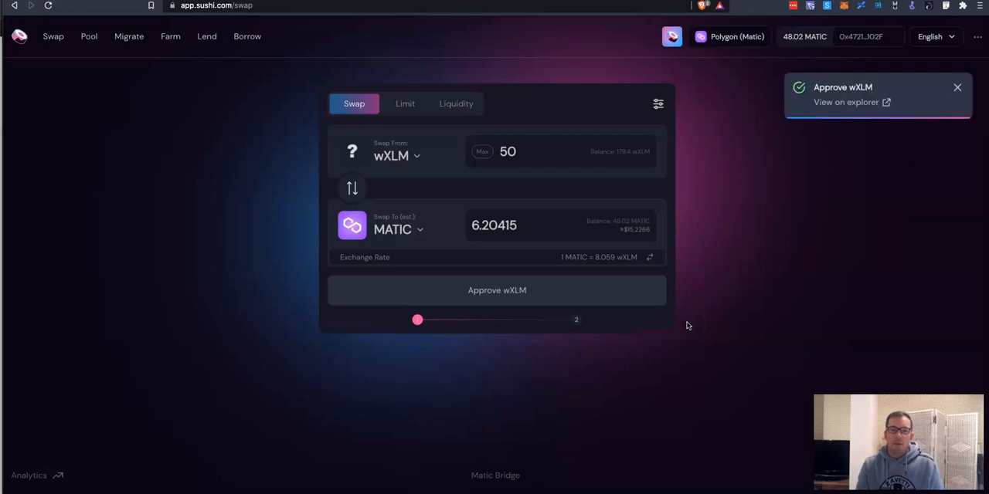
Confirm the 50 wXLM-to-MATIC swap in SushiSwap and MetaMask, then dismiss the notice.
click(497, 290)
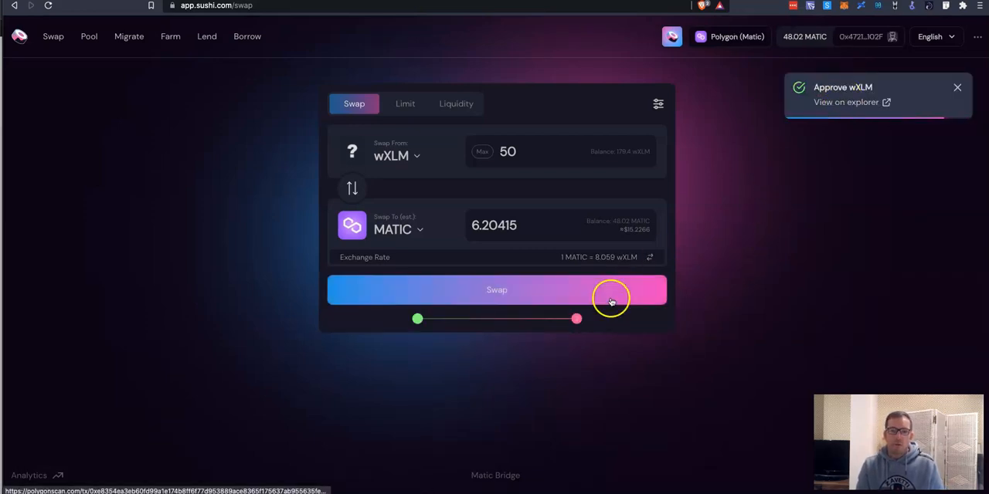
click(496, 290)
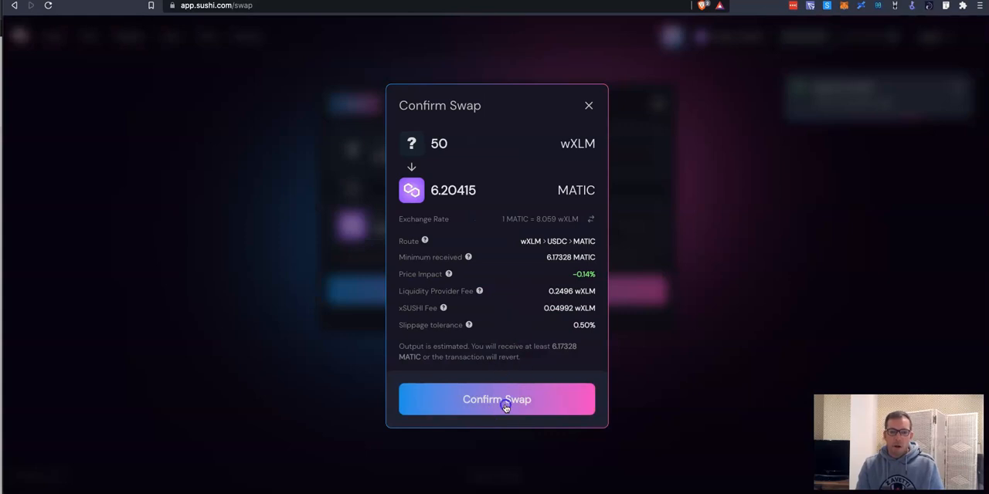
click(497, 400)
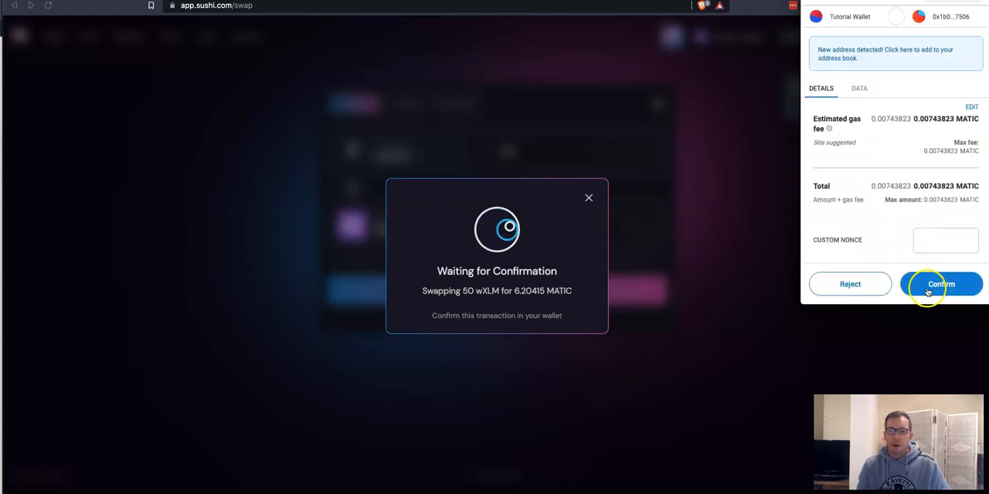
click(941, 283)
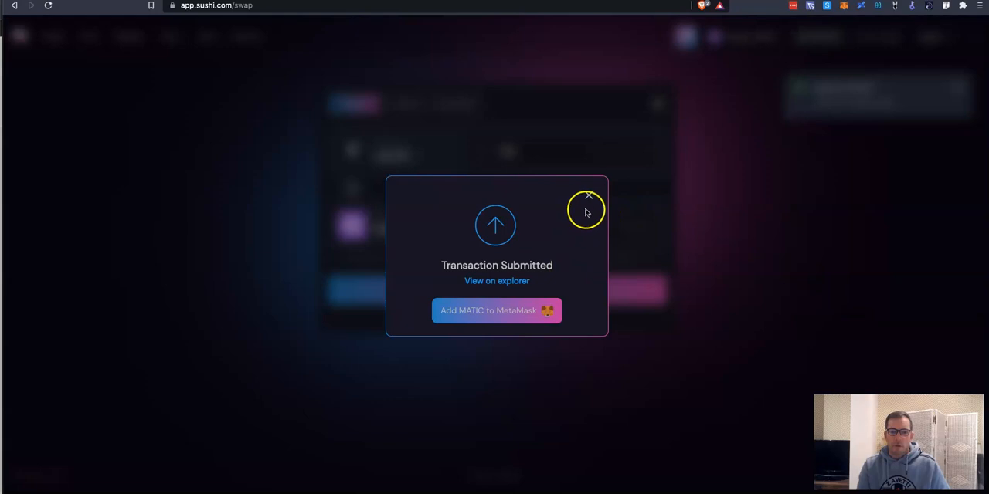
click(588, 195)
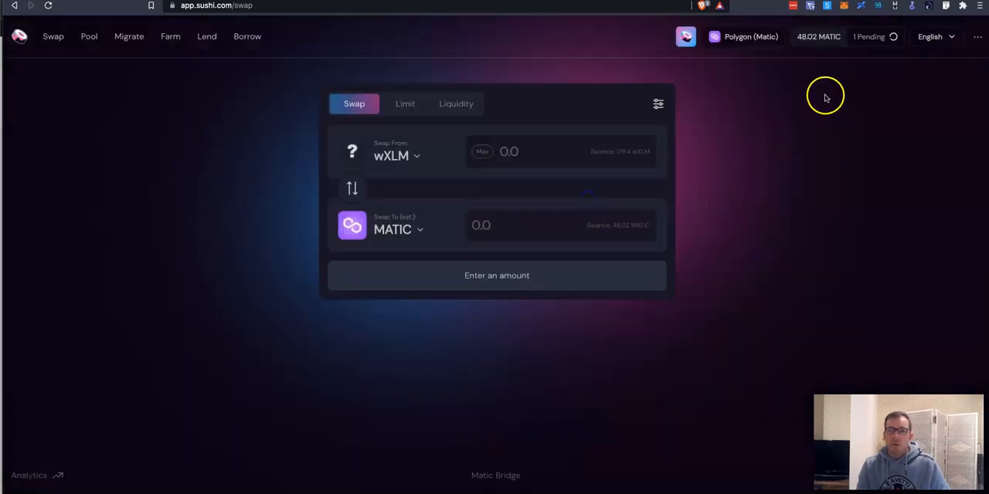
mouse_move(869, 107)
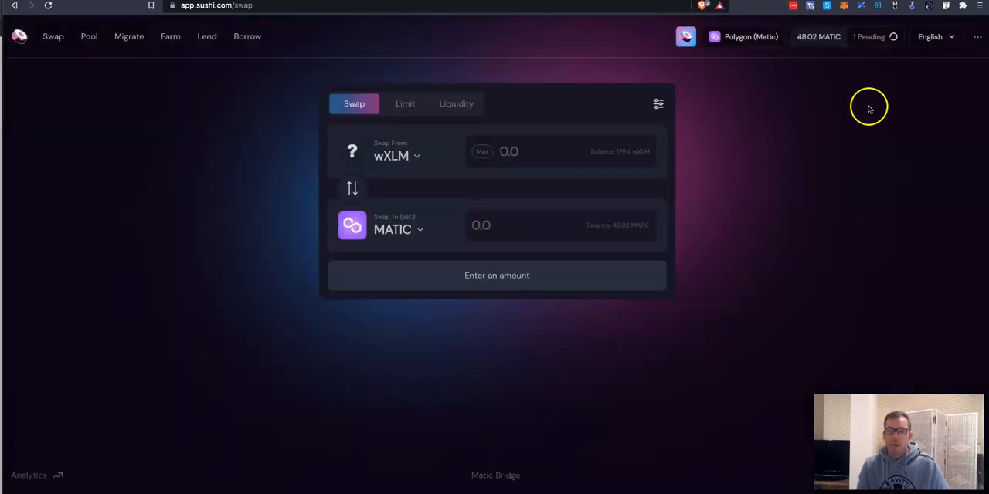
mouse_move(865, 109)
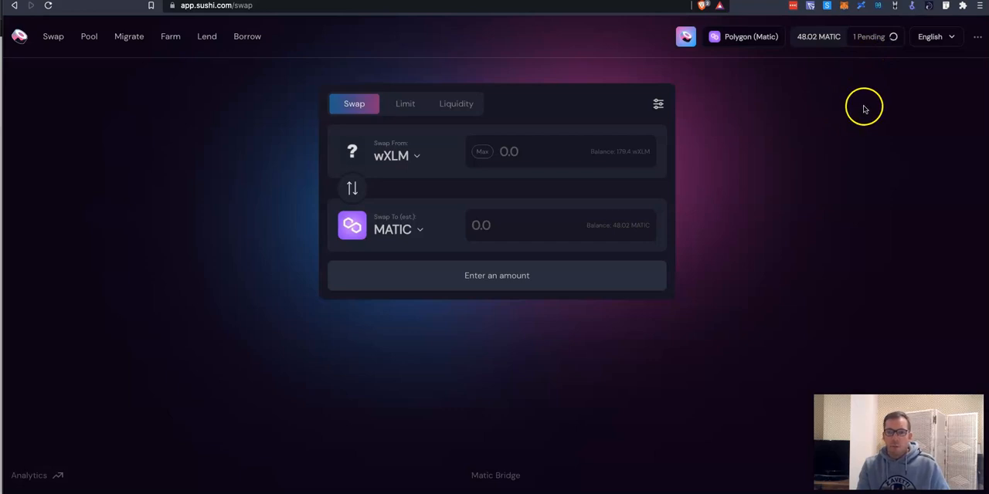
mouse_move(855, 114)
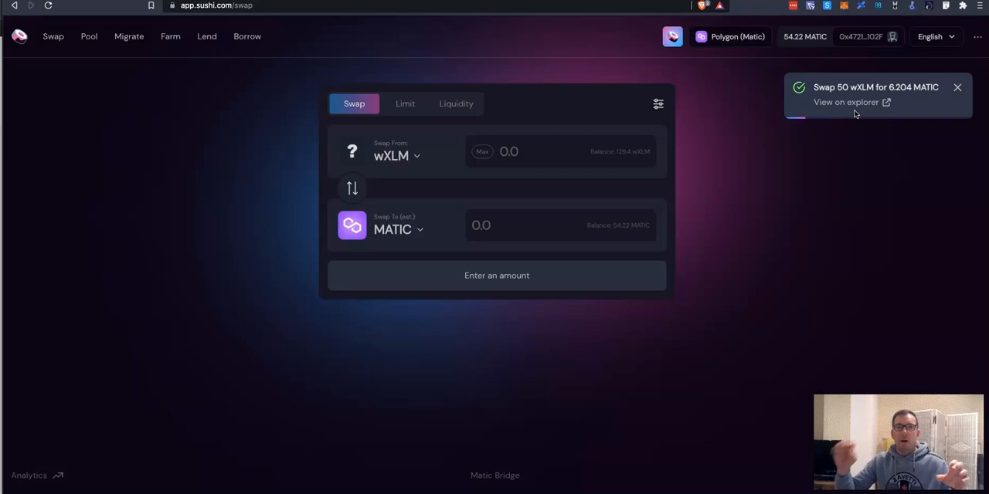
click(957, 87)
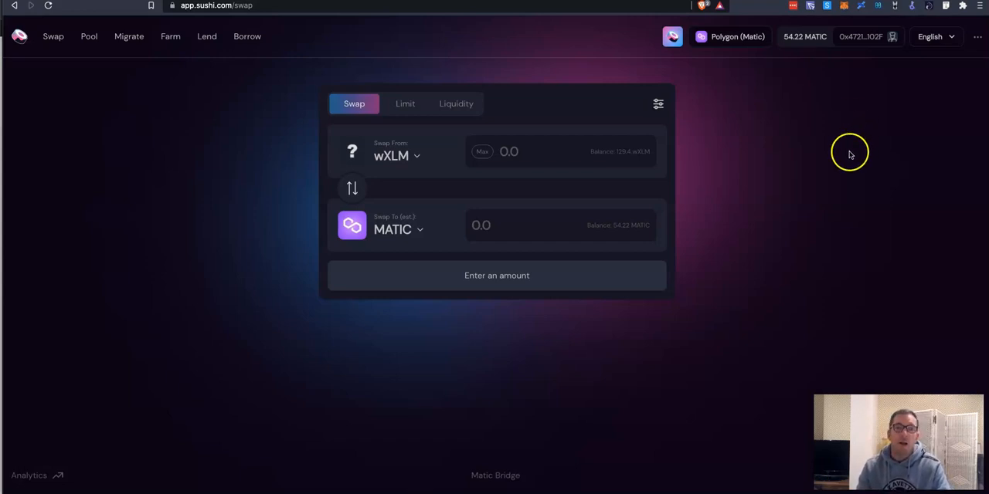
mouse_move(309, 337)
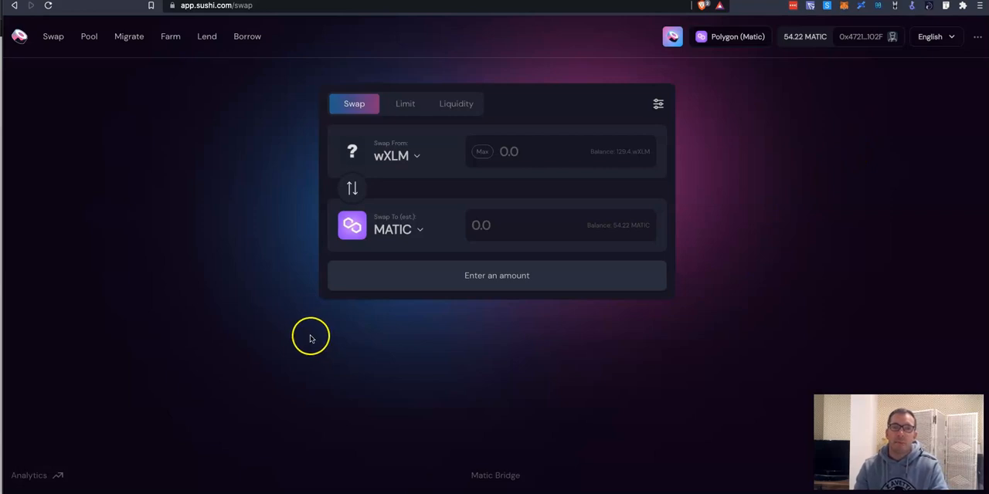